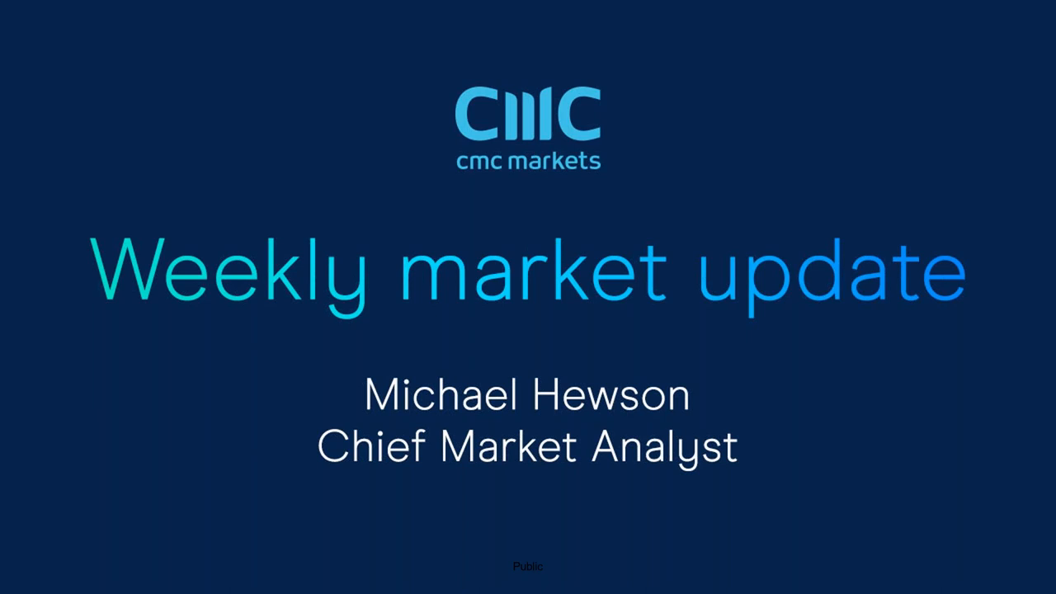
mouse_move(557, 195)
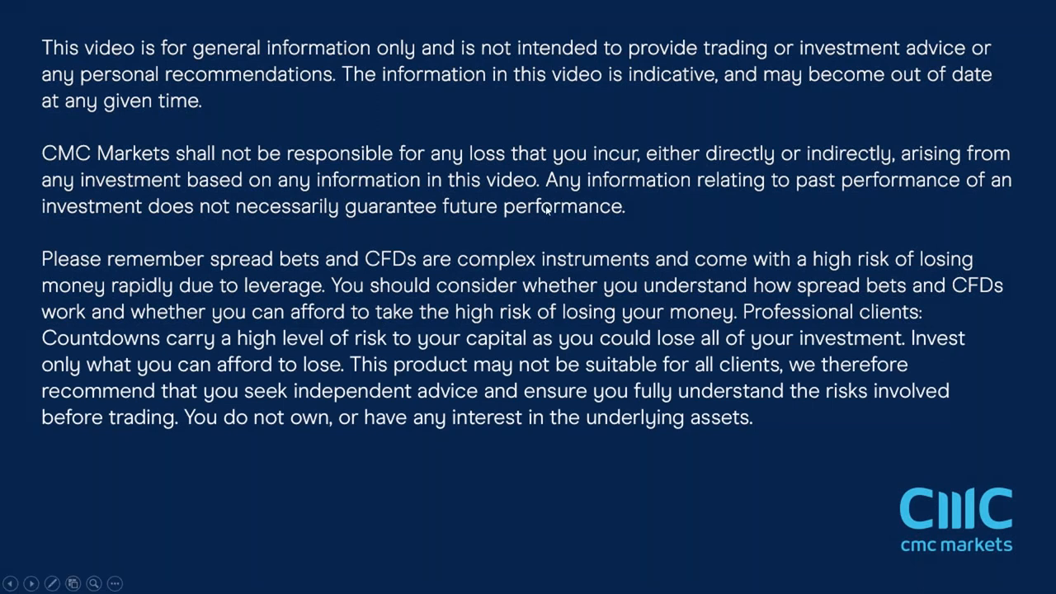
mouse_move(476, 229)
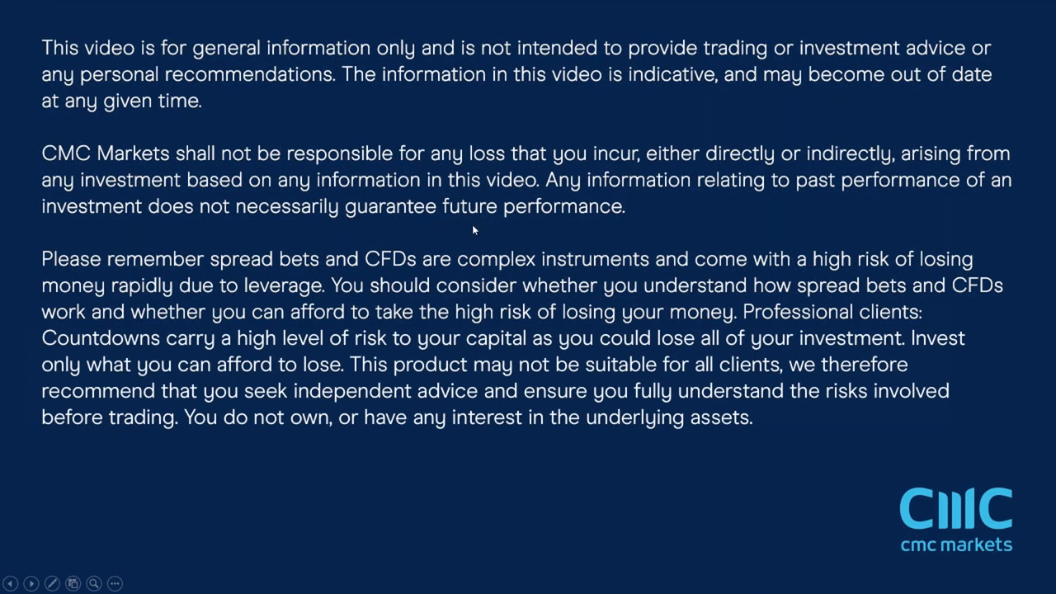
mouse_move(498, 241)
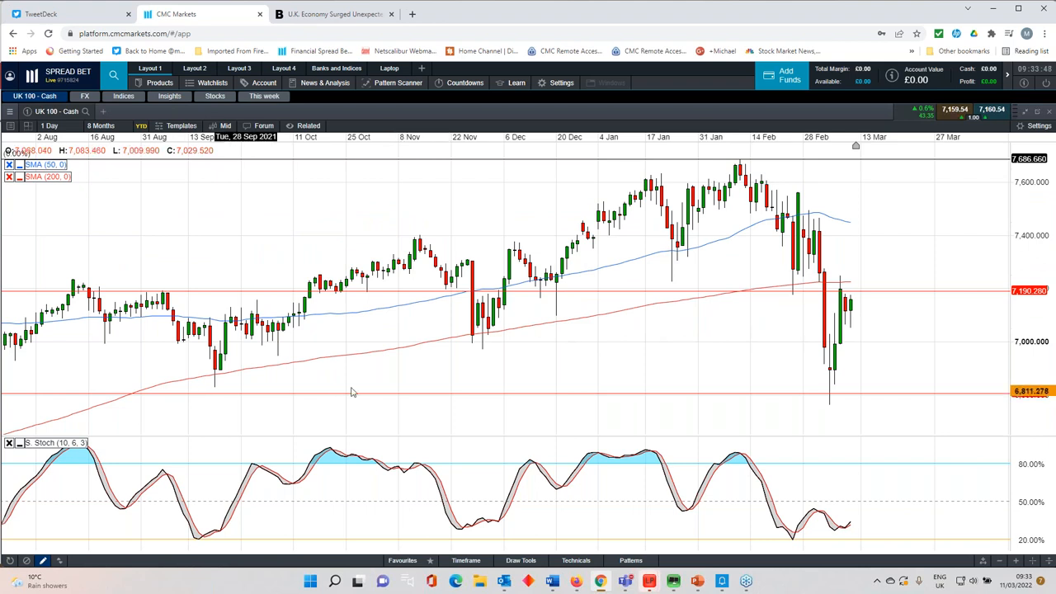
mouse_move(815, 294)
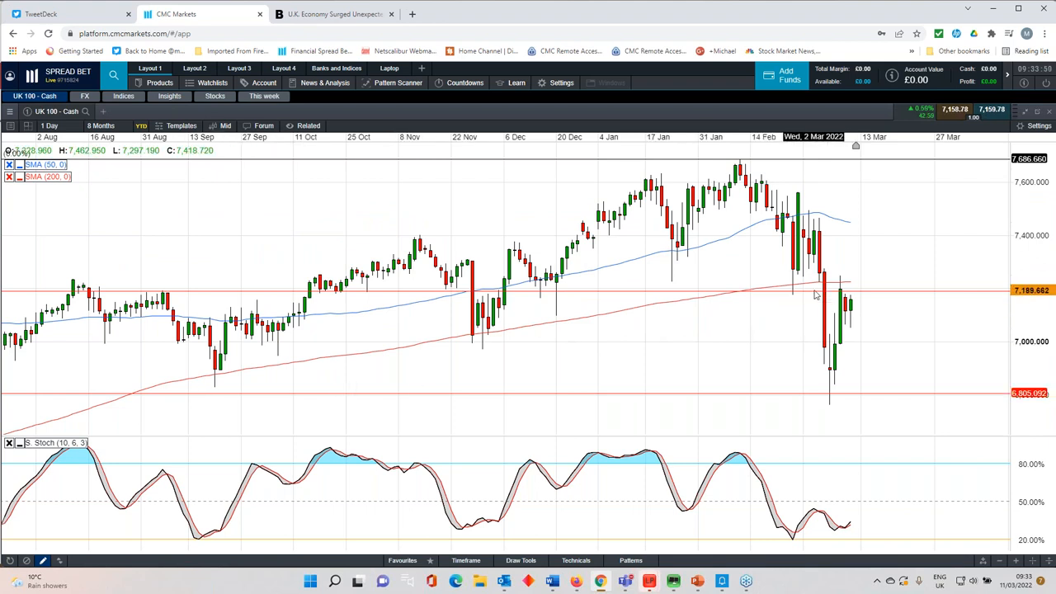
Draw a rising blue trendline through the September and December UK 100 lows, then widen the chart to two years.
click(101, 125)
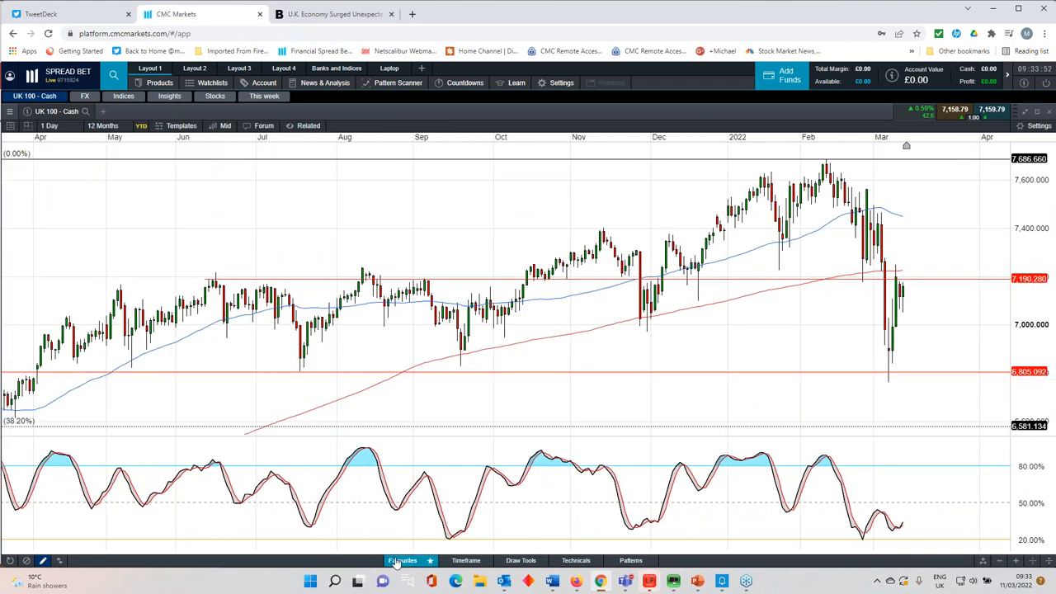
click(403, 561)
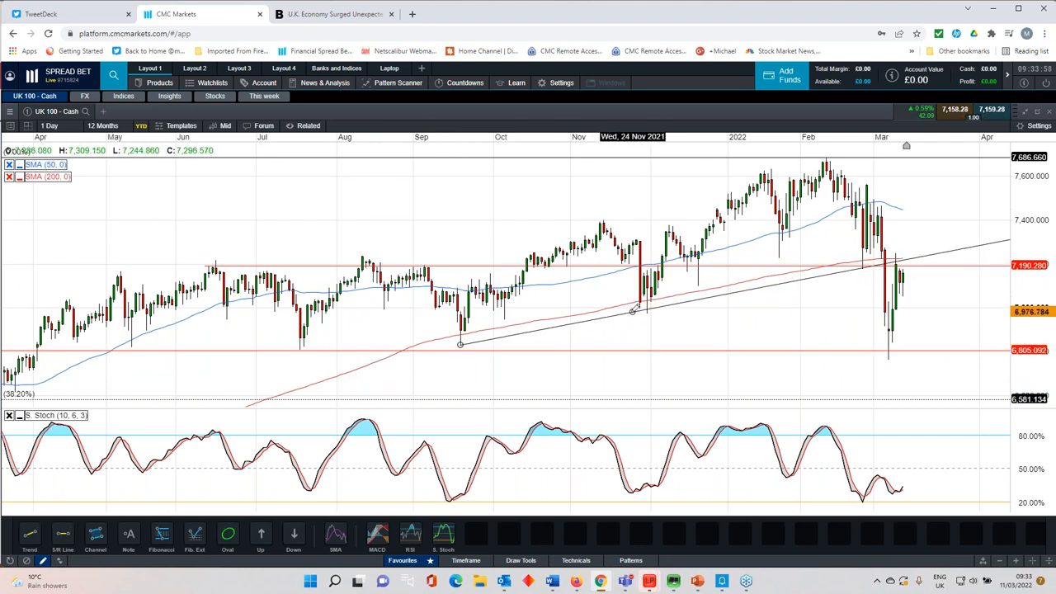
click(97, 125)
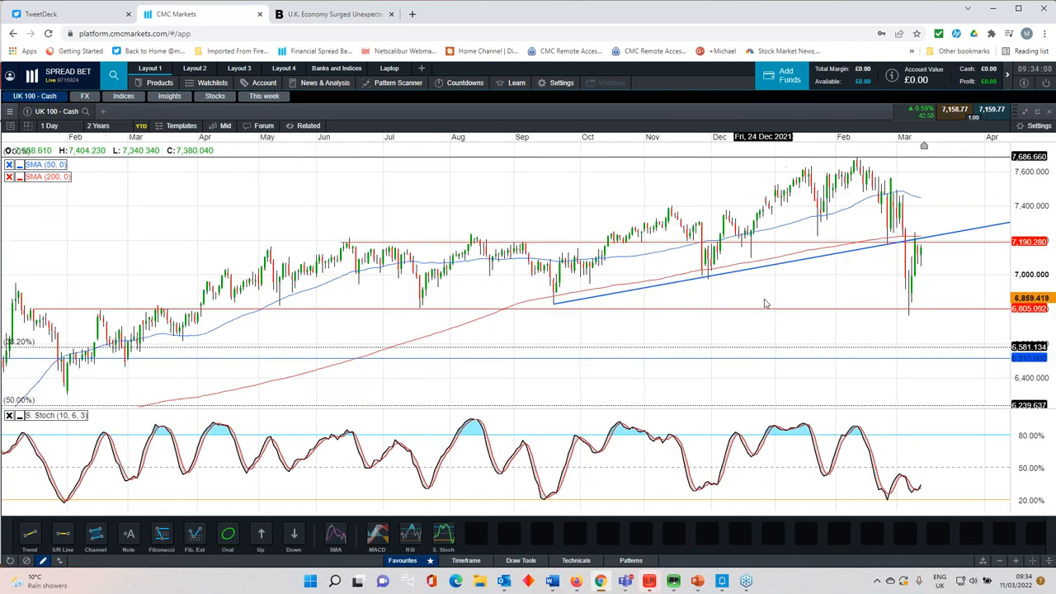
click(97, 126)
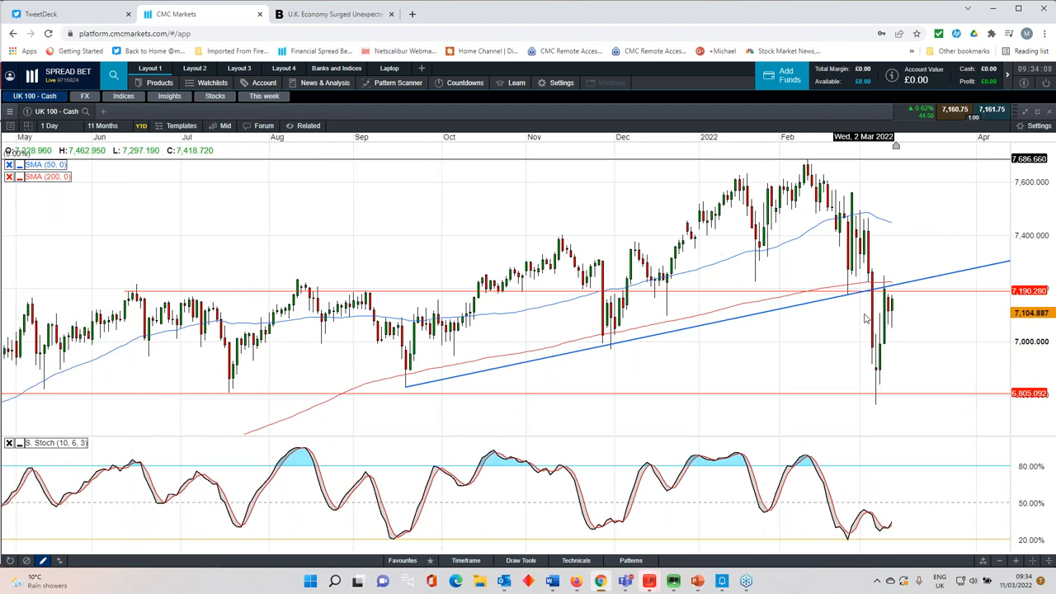
click(102, 125)
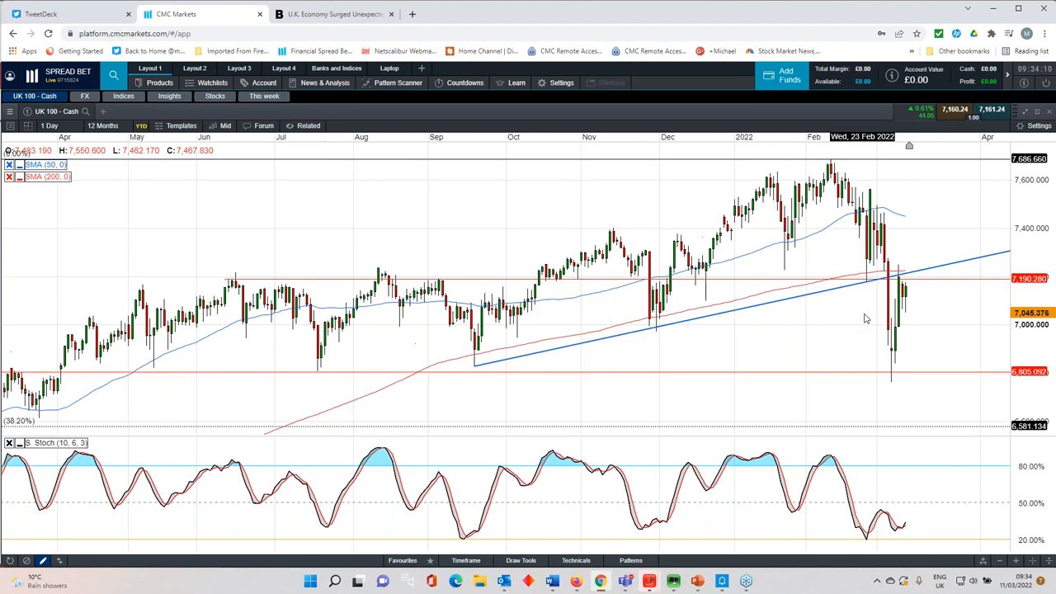
click(102, 125)
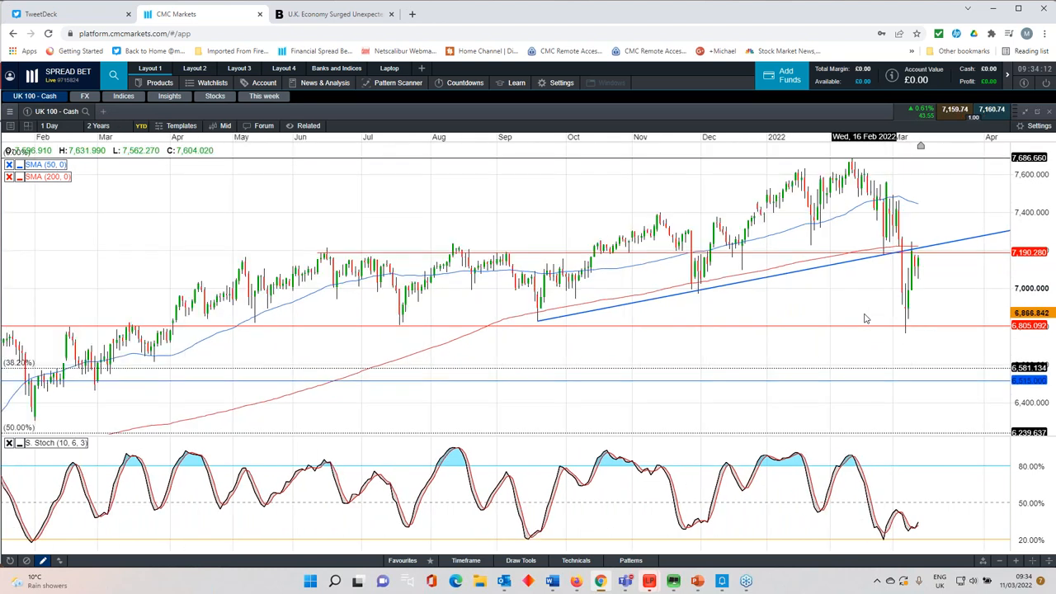
mouse_move(905, 280)
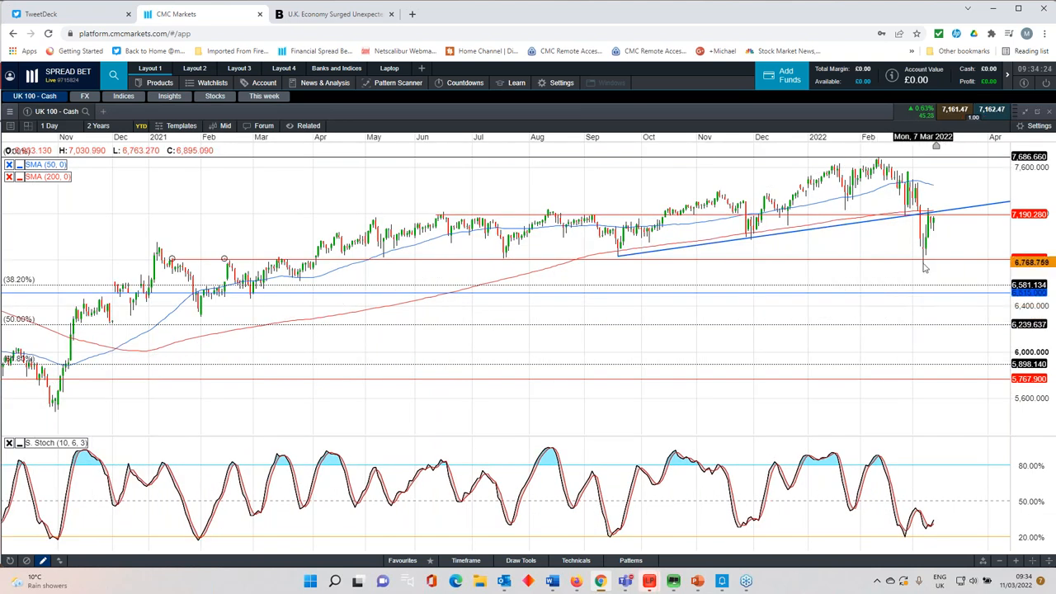
mouse_move(925, 267)
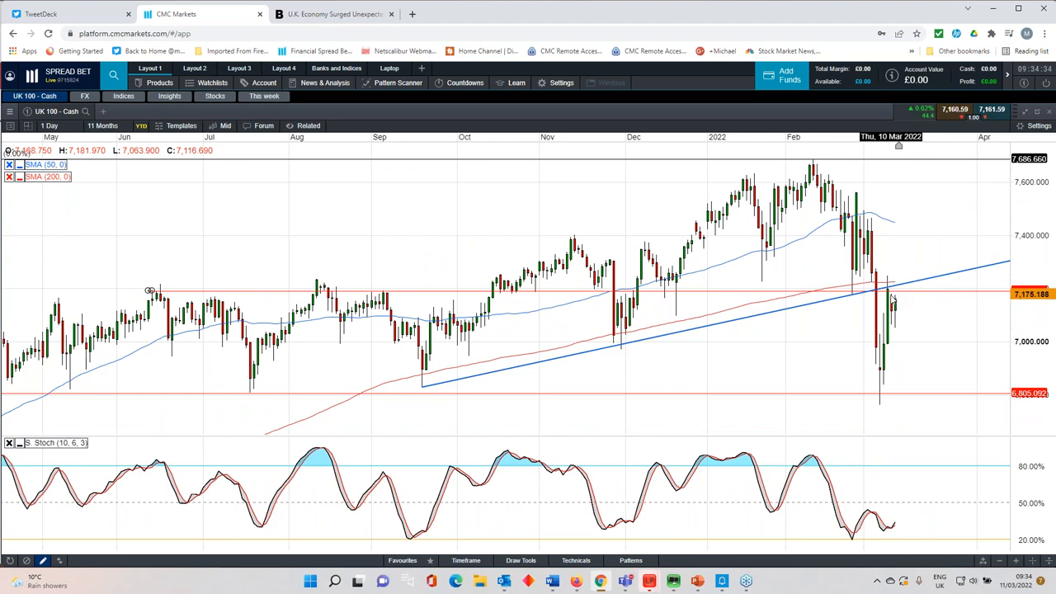
mouse_move(892, 300)
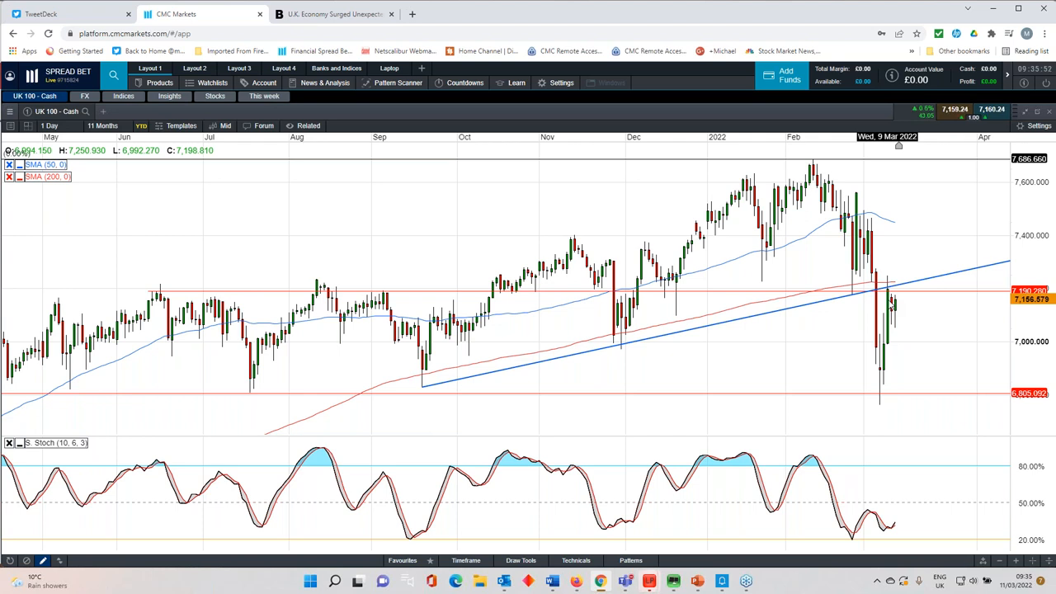
mouse_move(838, 317)
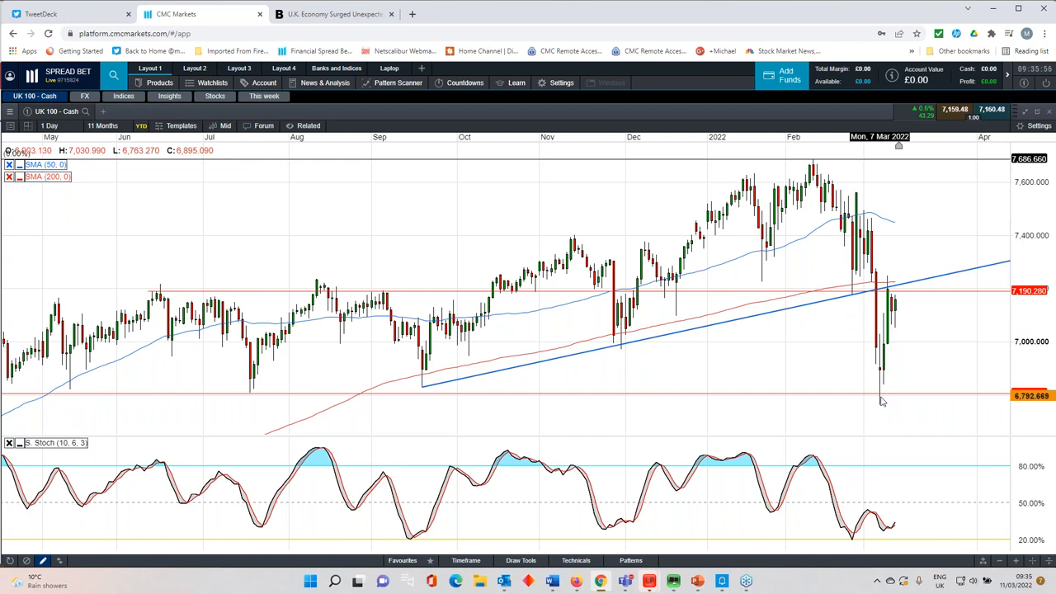
click(102, 126)
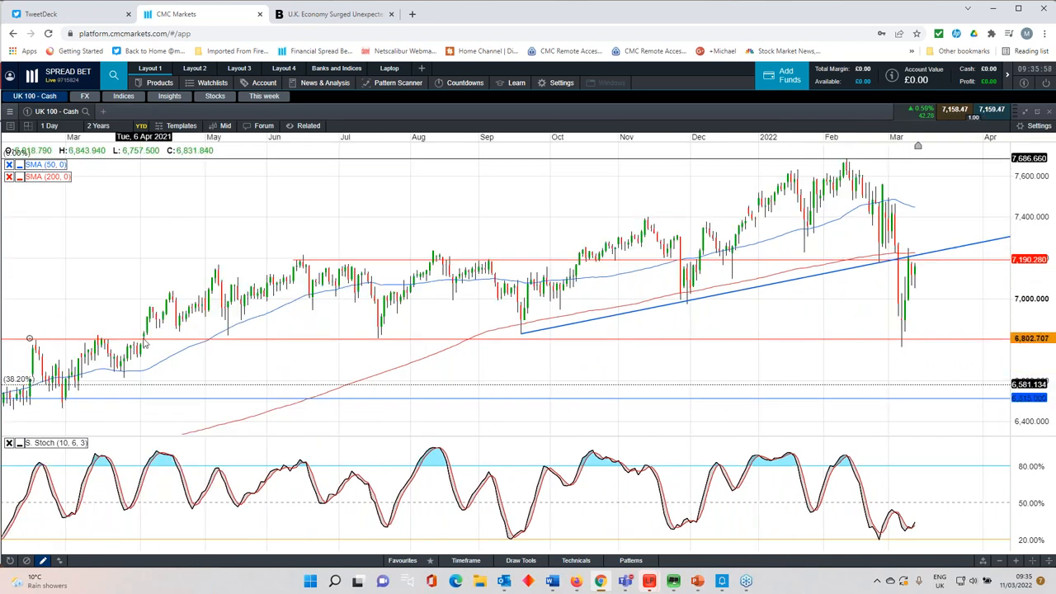
mouse_move(141, 345)
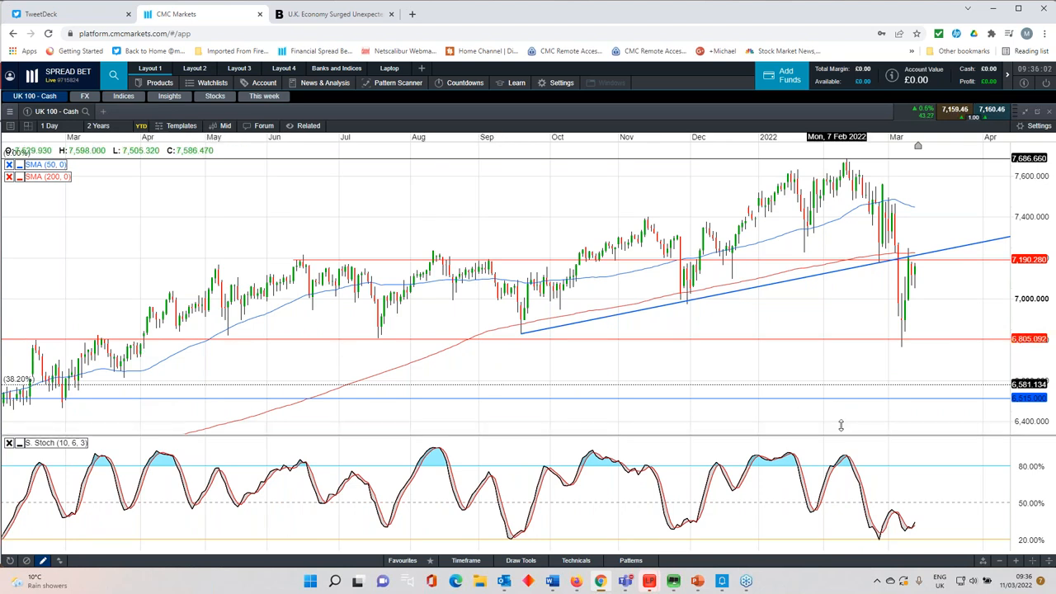
mouse_move(891, 362)
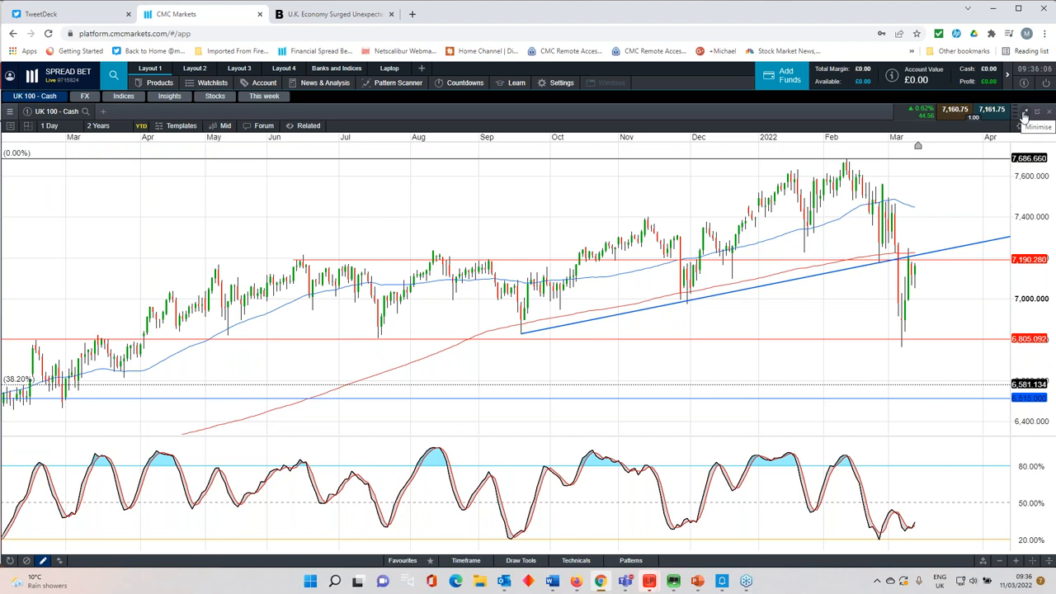
mouse_move(1023, 118)
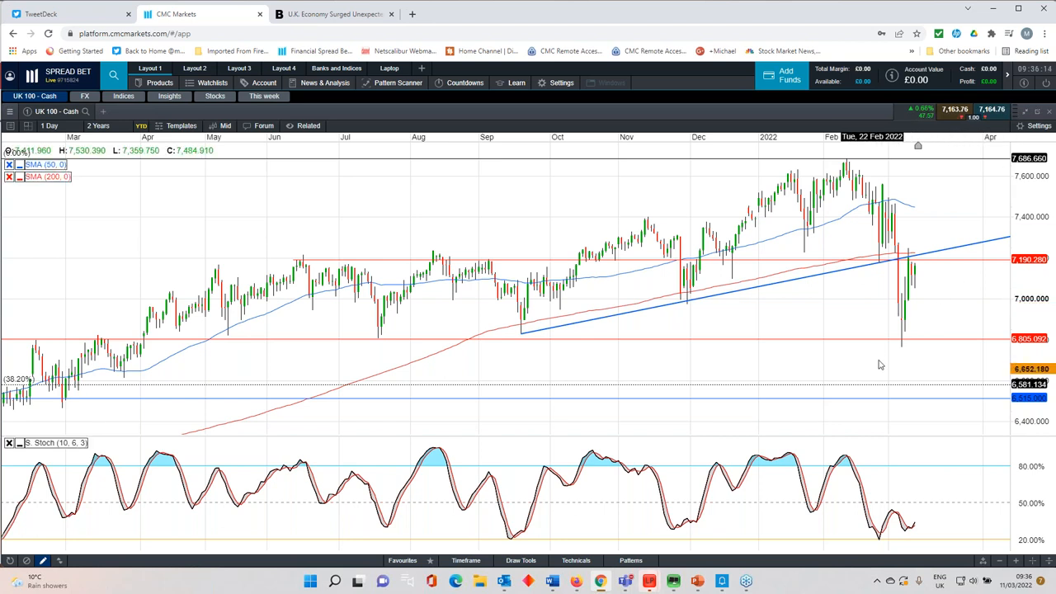
mouse_move(905, 347)
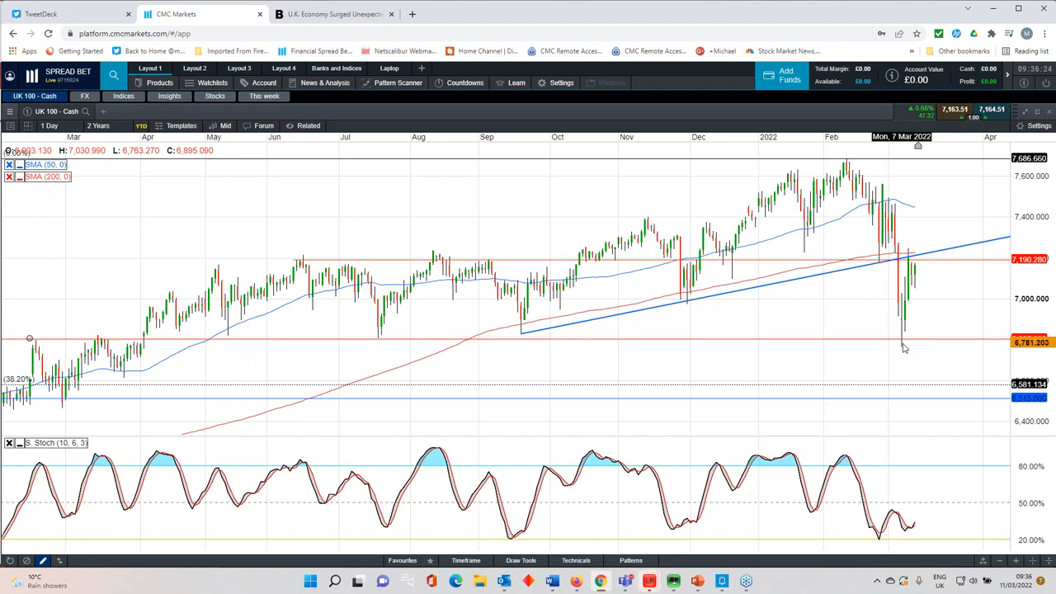
mouse_move(961, 254)
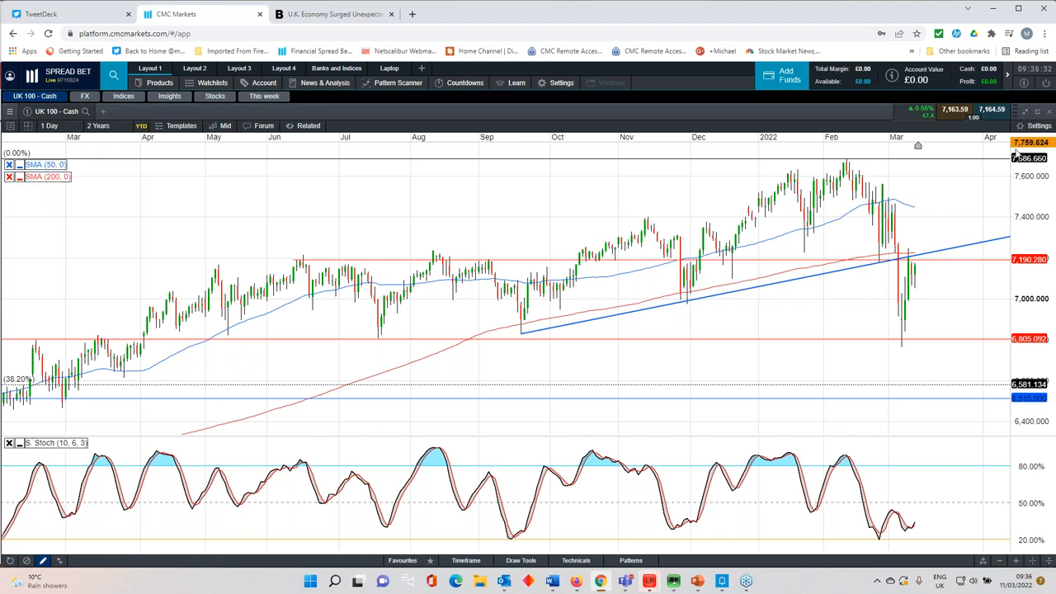
Switch the UK 100 chart to weekly candles over five years, then reopen the interval list.
click(49, 125)
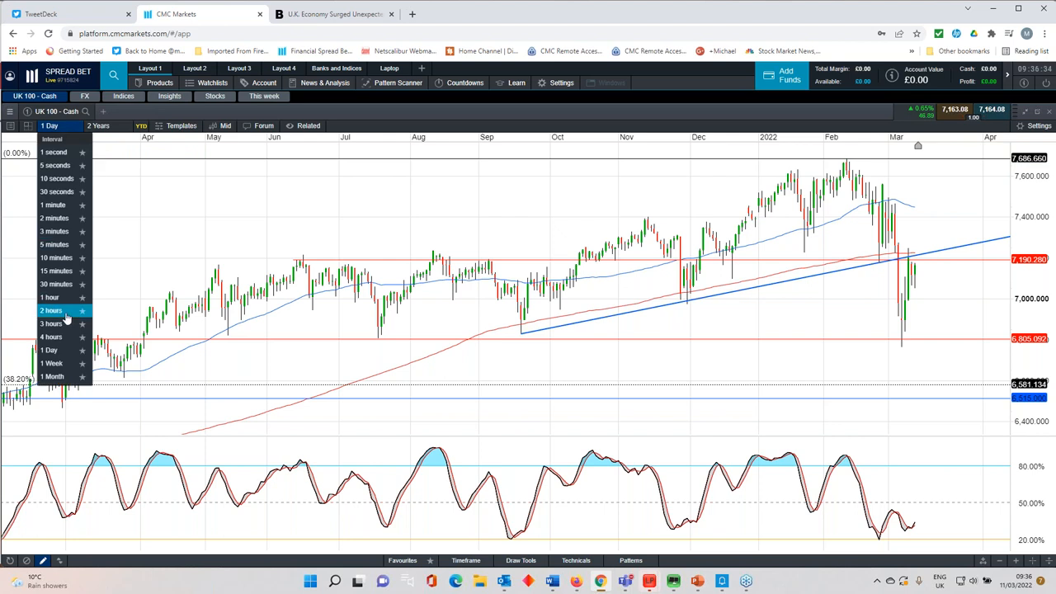
click(50, 363)
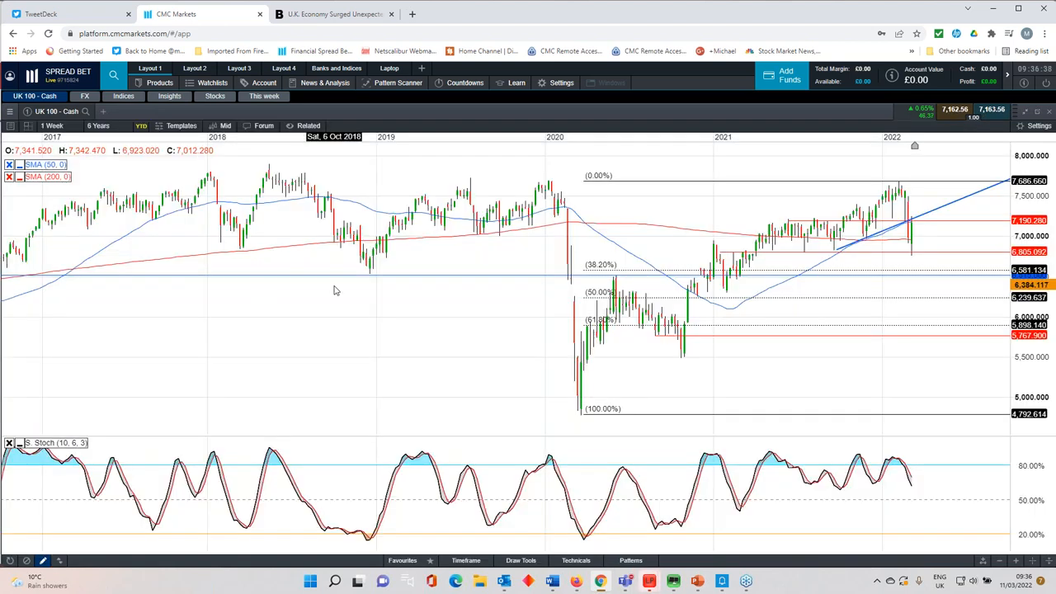
mouse_move(881, 366)
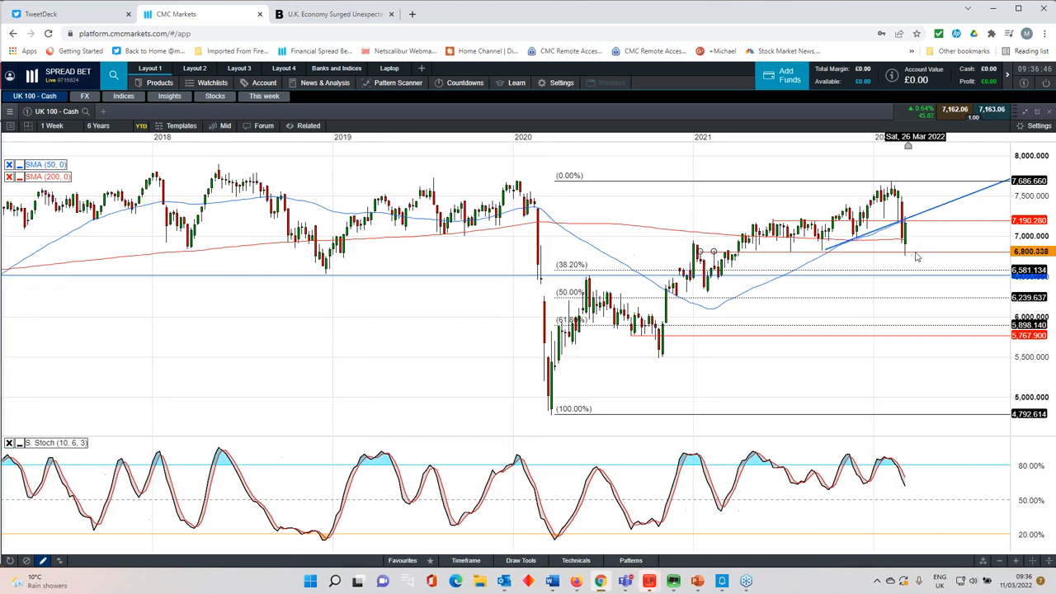
click(99, 126)
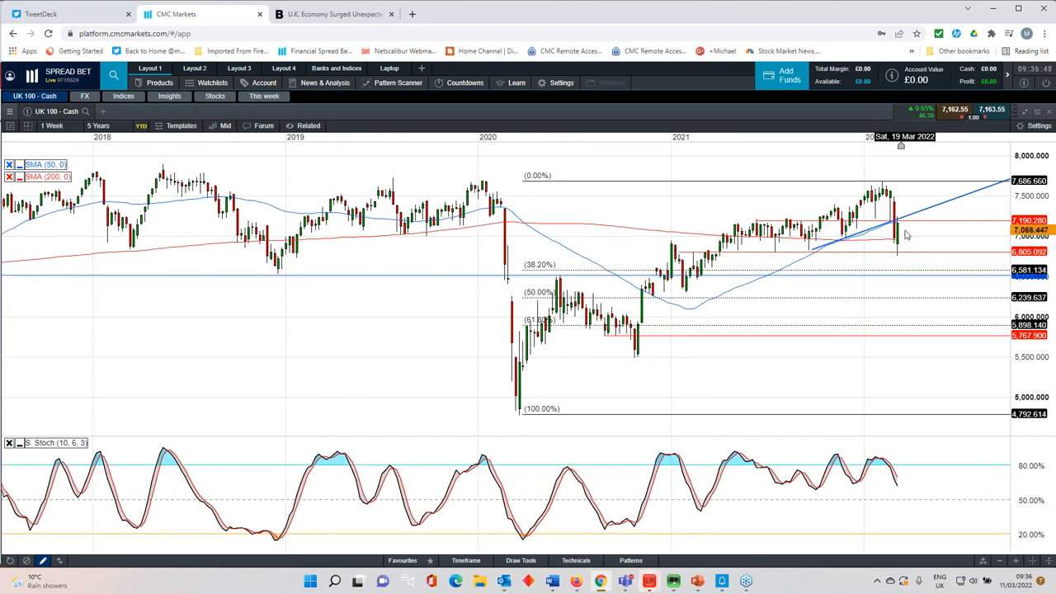
mouse_move(905, 235)
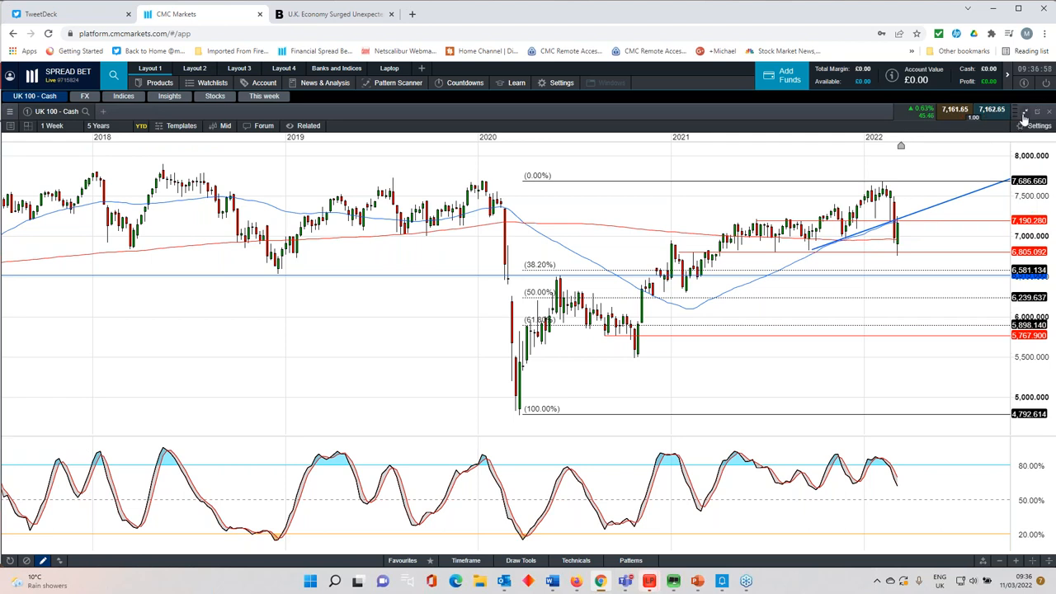
click(53, 125)
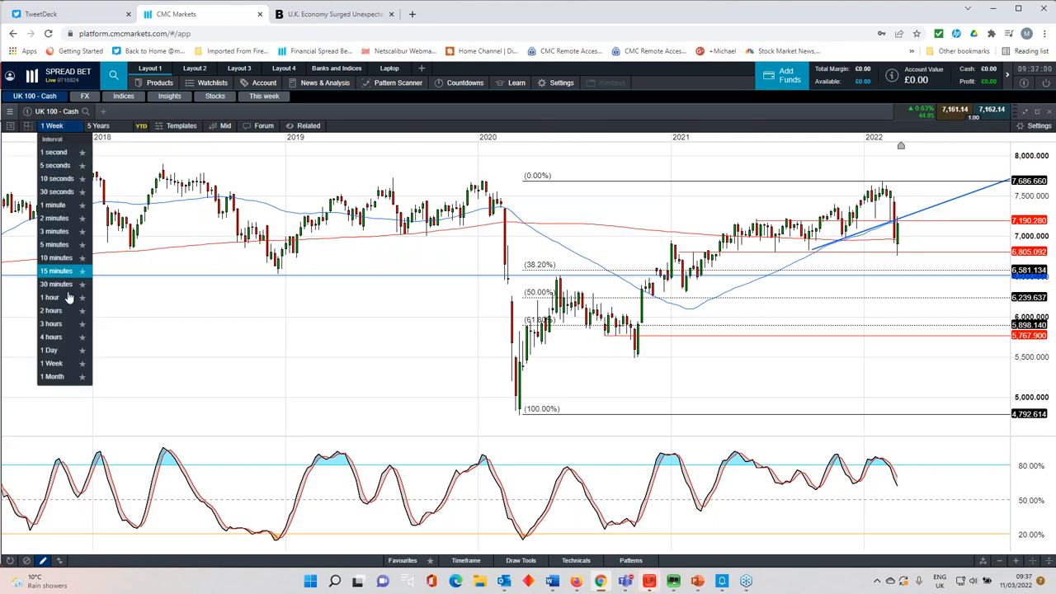
Set daily candles, view Germany 40's full multi-year history, then refocus on the recent months.
click(49, 349)
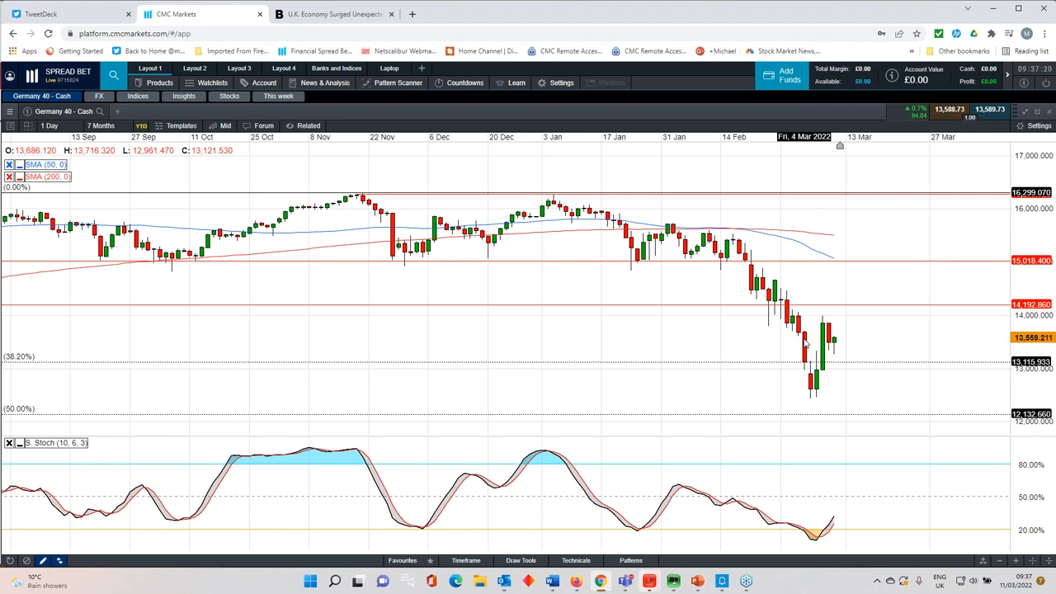
click(99, 125)
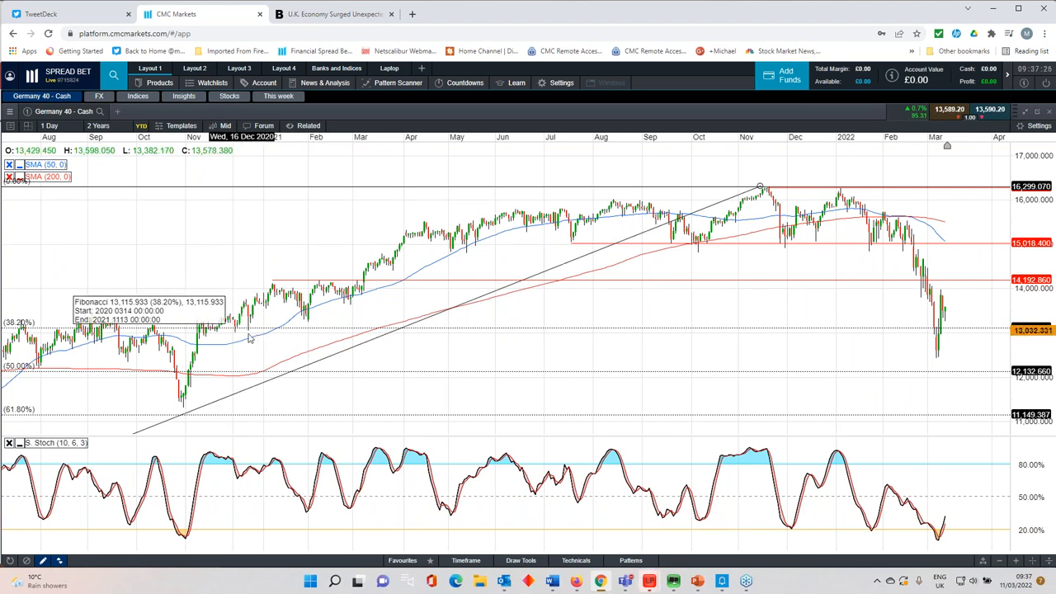
mouse_move(791, 336)
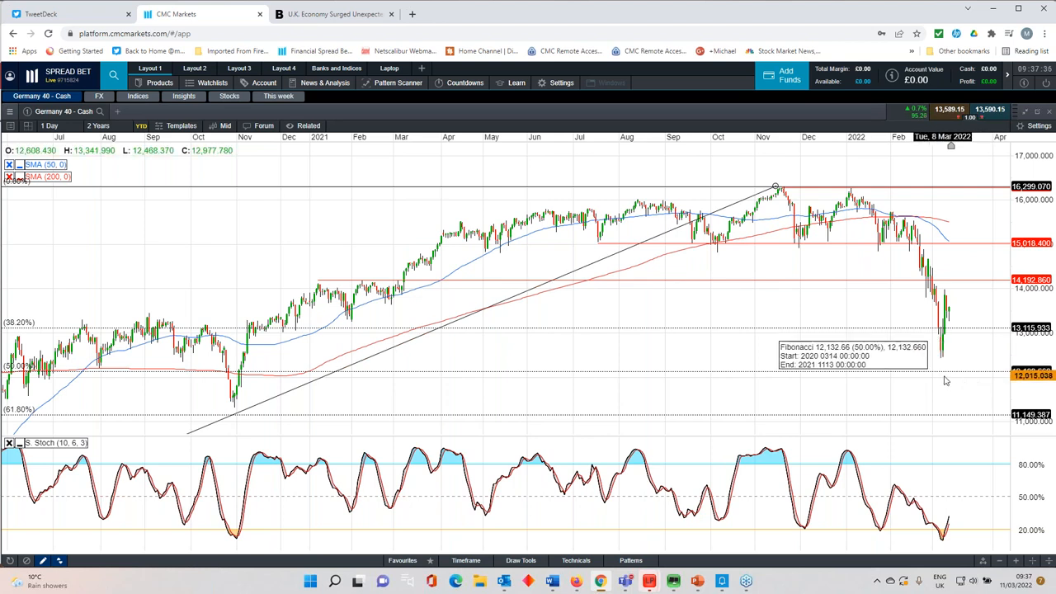
click(99, 126)
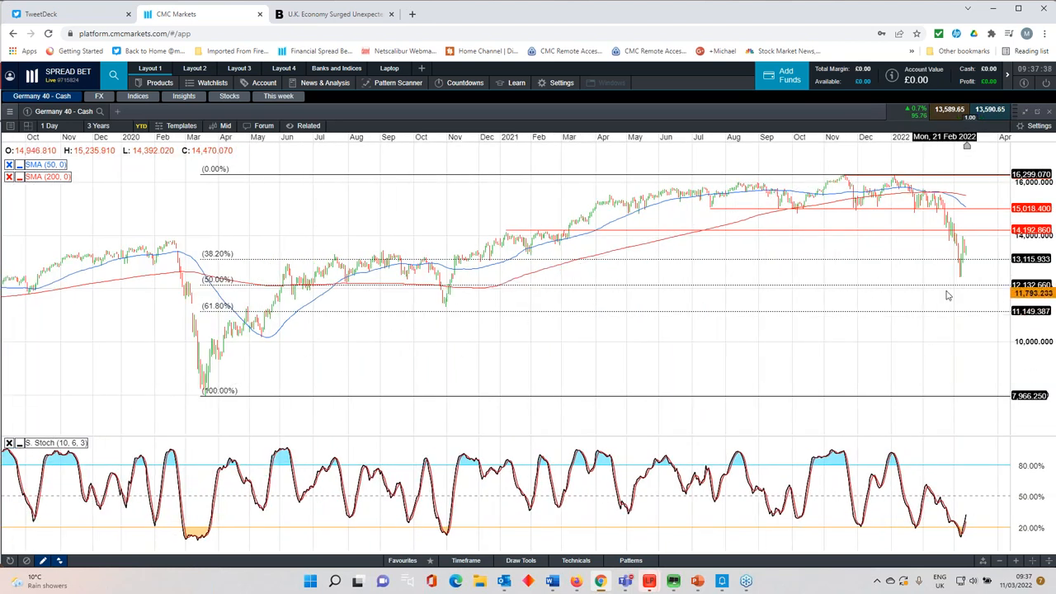
click(99, 126)
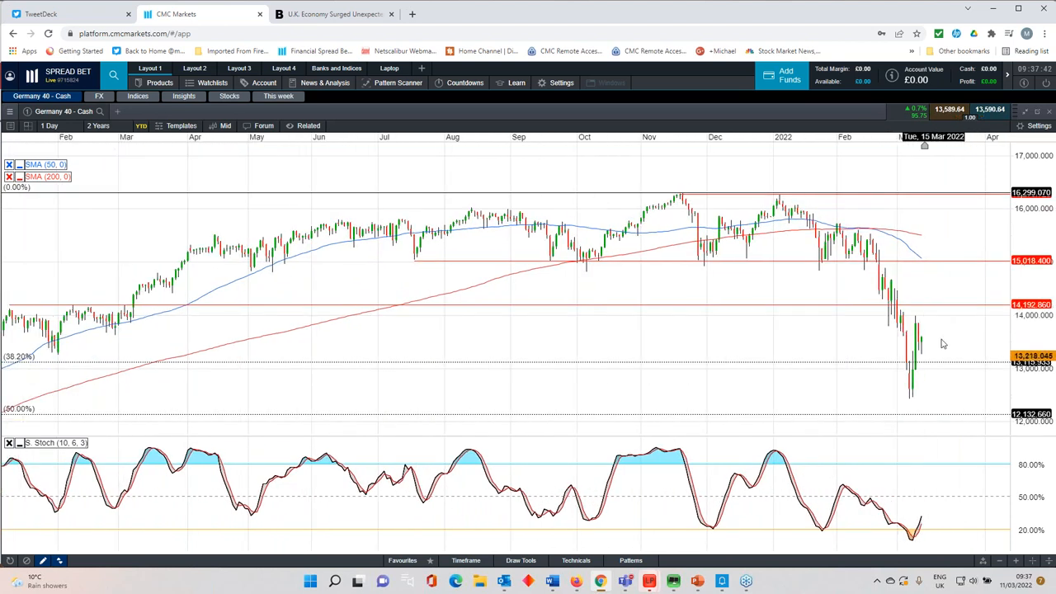
mouse_move(918, 322)
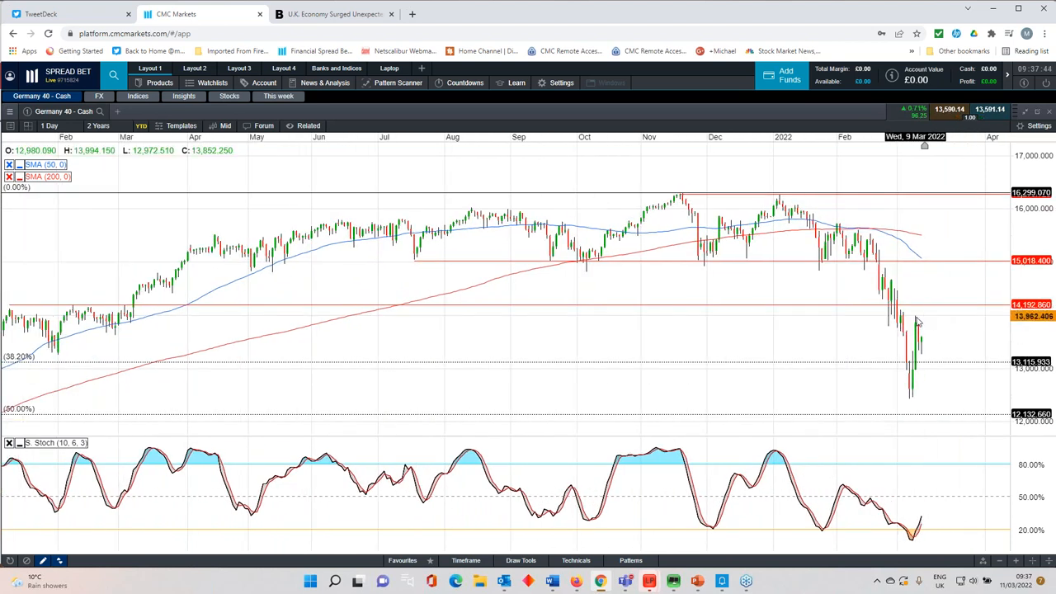
mouse_move(931, 336)
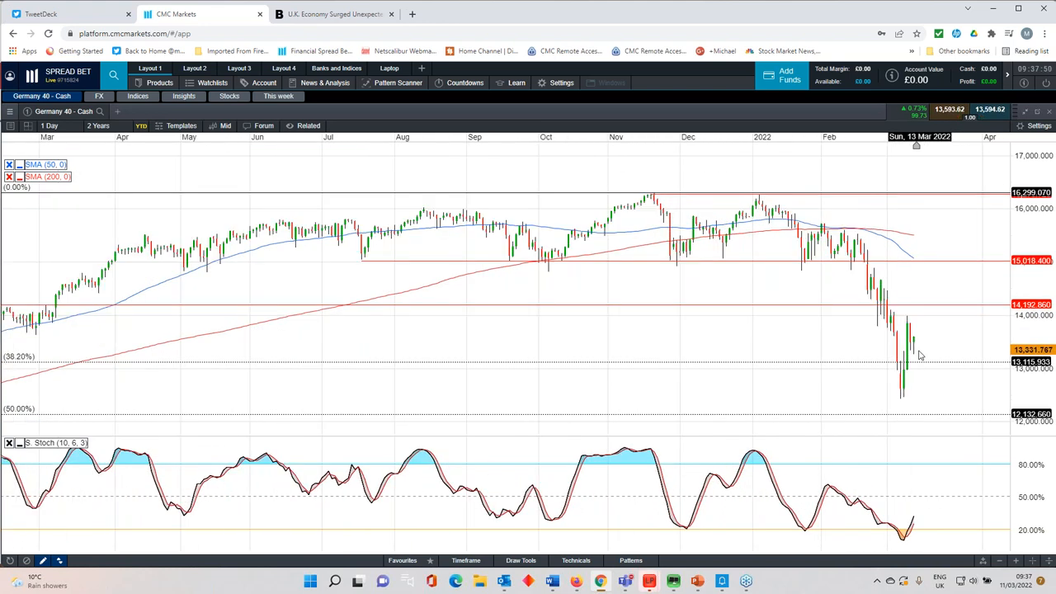
click(101, 125)
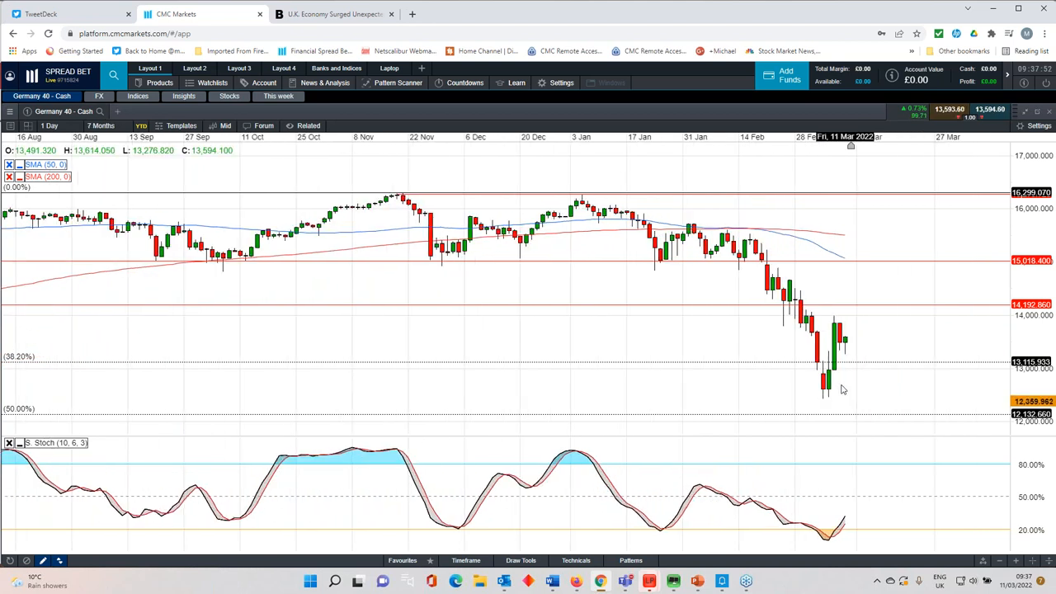
mouse_move(846, 406)
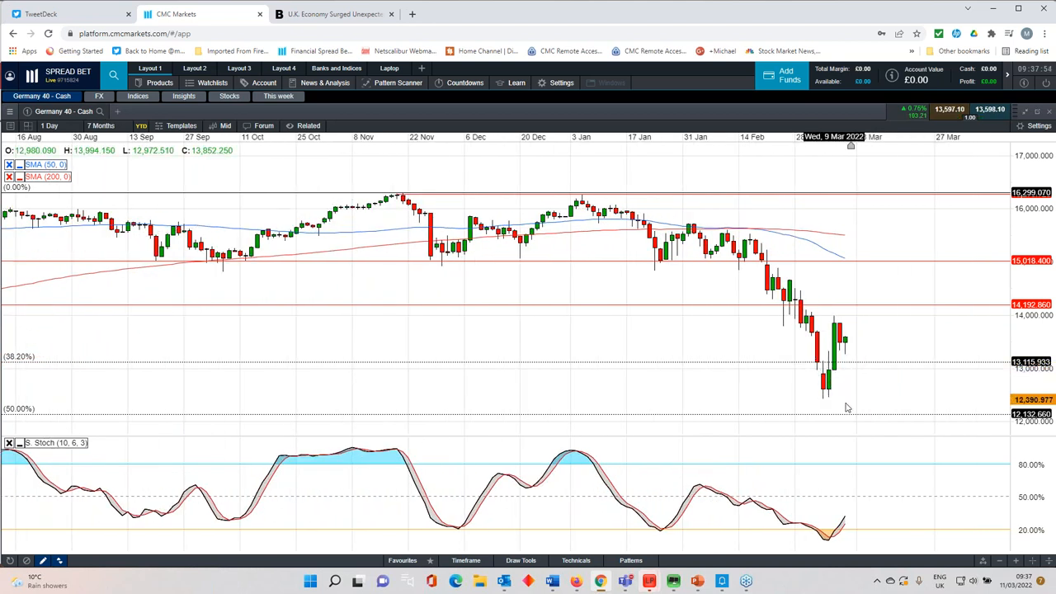
mouse_move(834, 393)
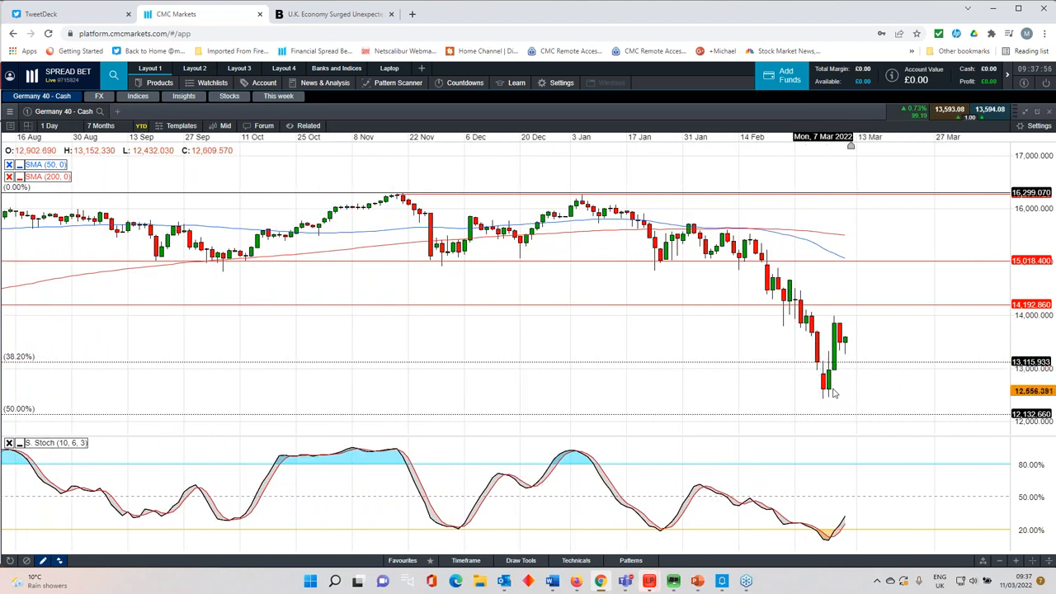
mouse_move(828, 388)
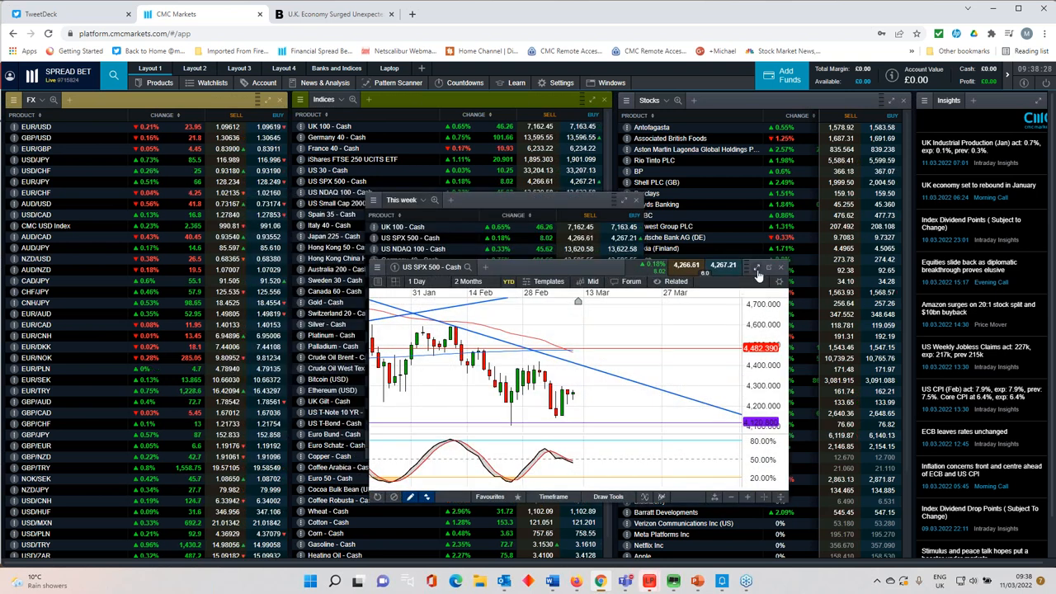
Maximise the US SPX 500 daily chart so its trendlines and red level fill the screen.
click(755, 267)
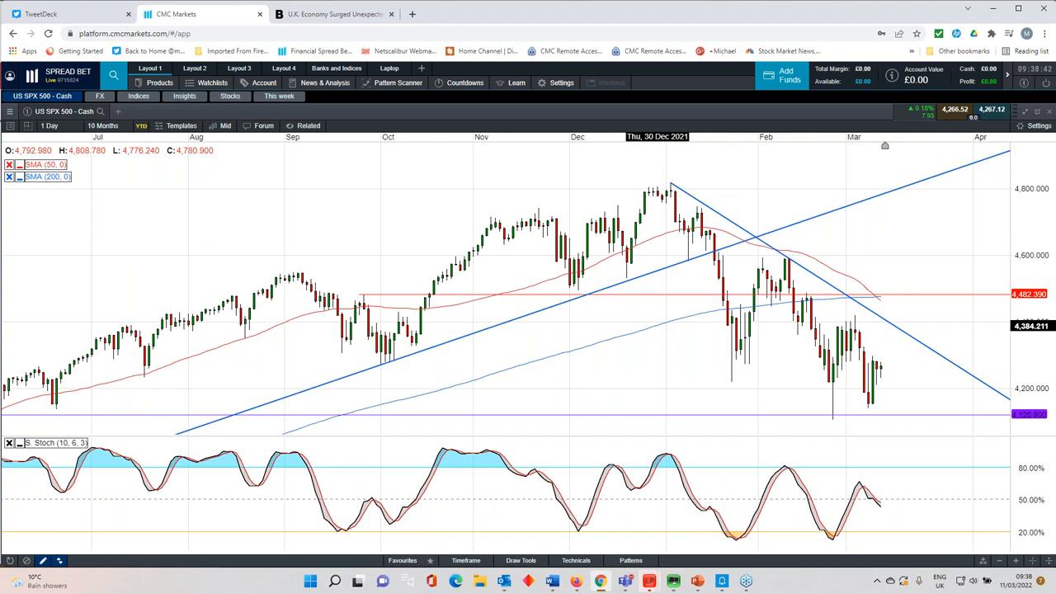
mouse_move(664, 328)
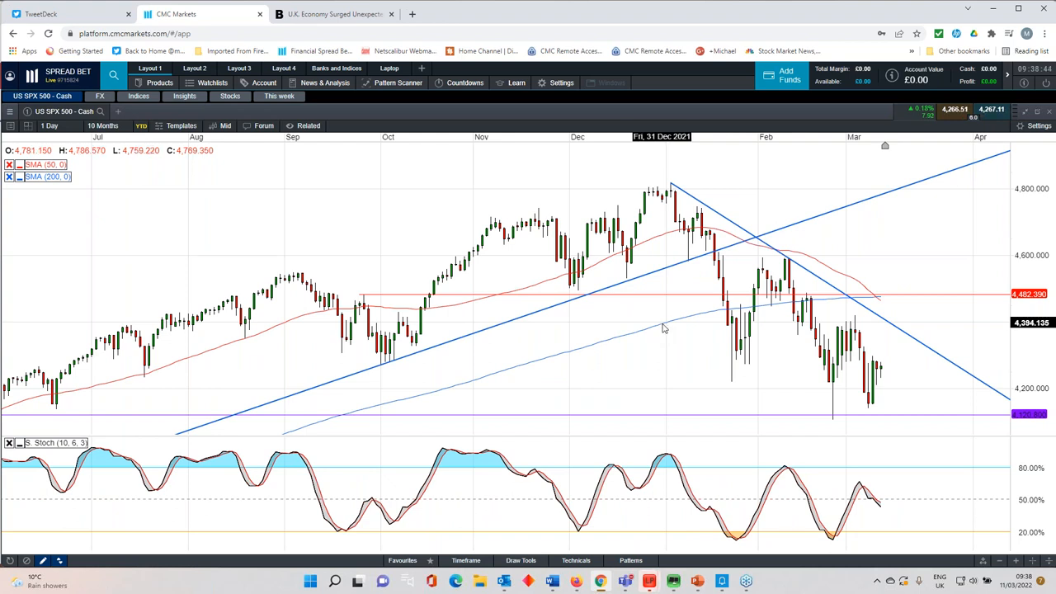
mouse_move(667, 327)
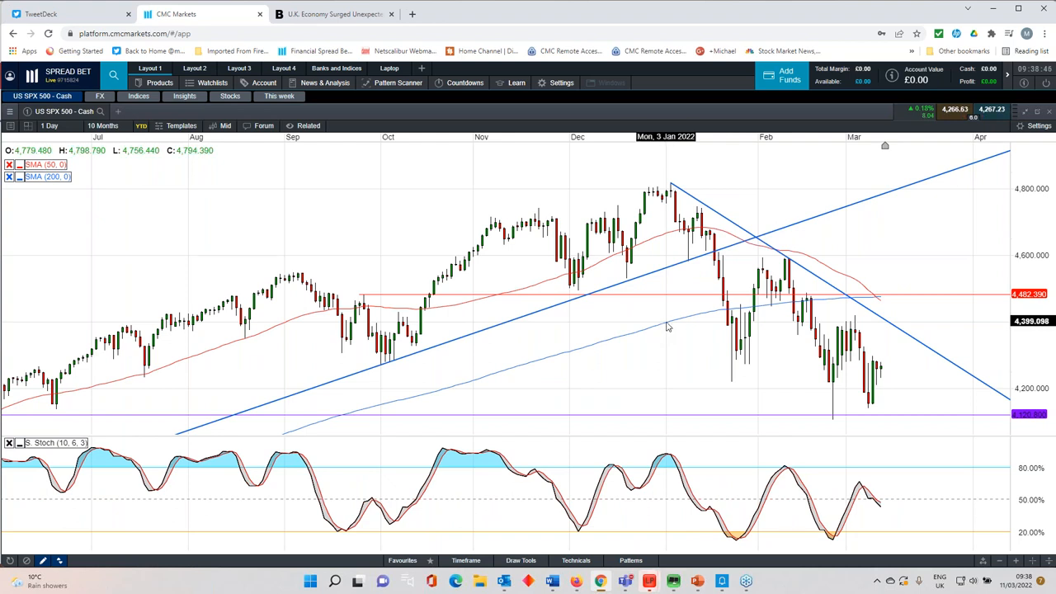
mouse_move(857, 376)
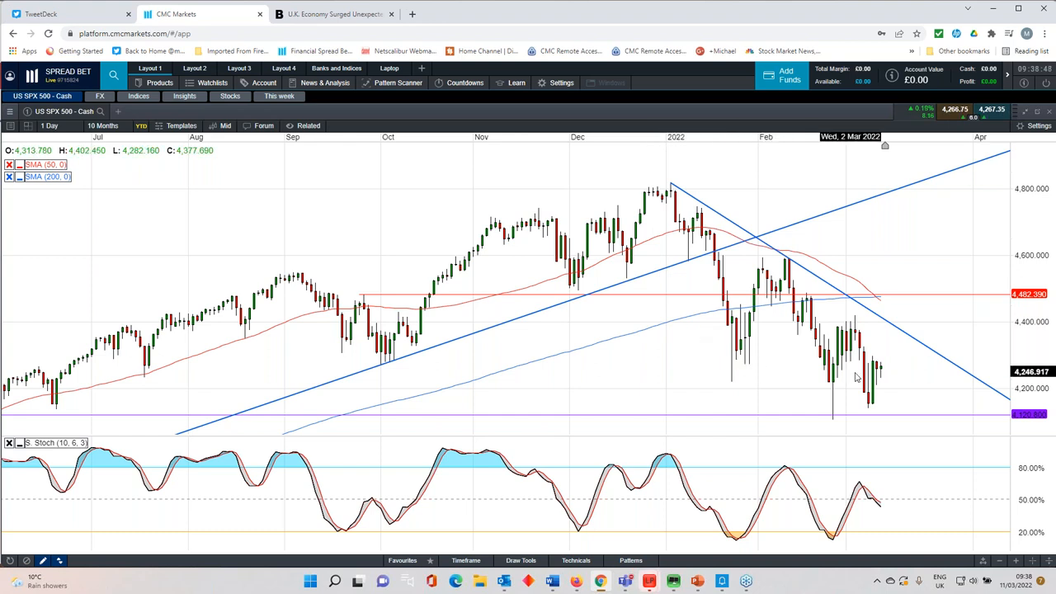
mouse_move(868, 404)
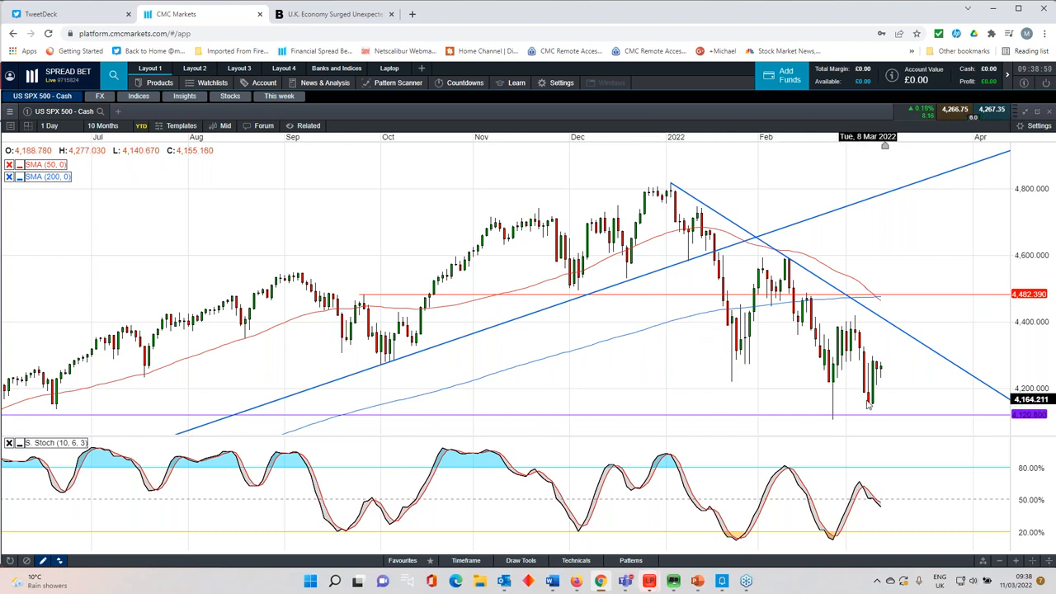
mouse_move(855, 413)
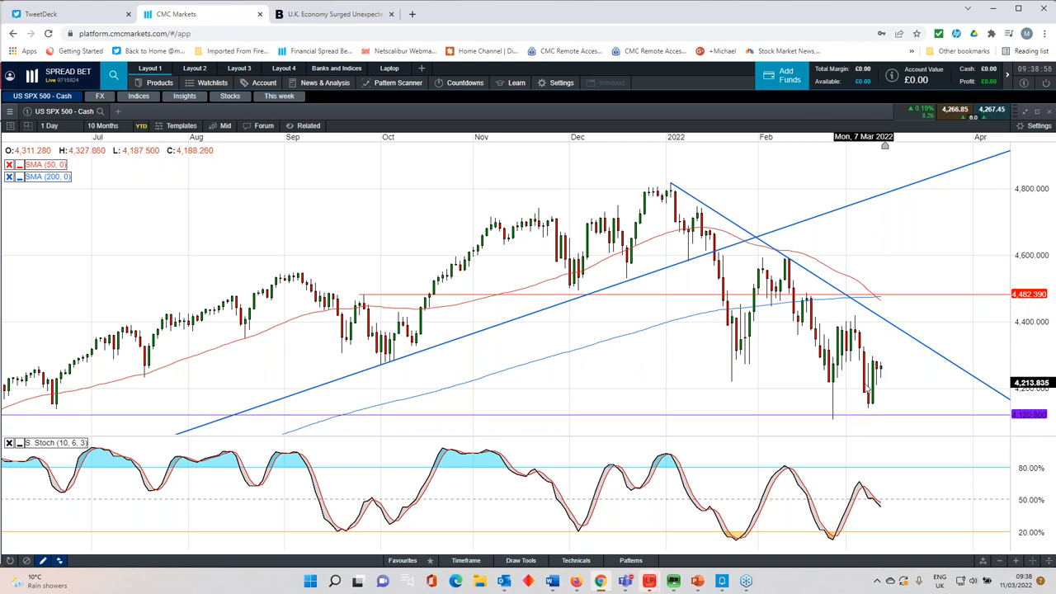
mouse_move(833, 389)
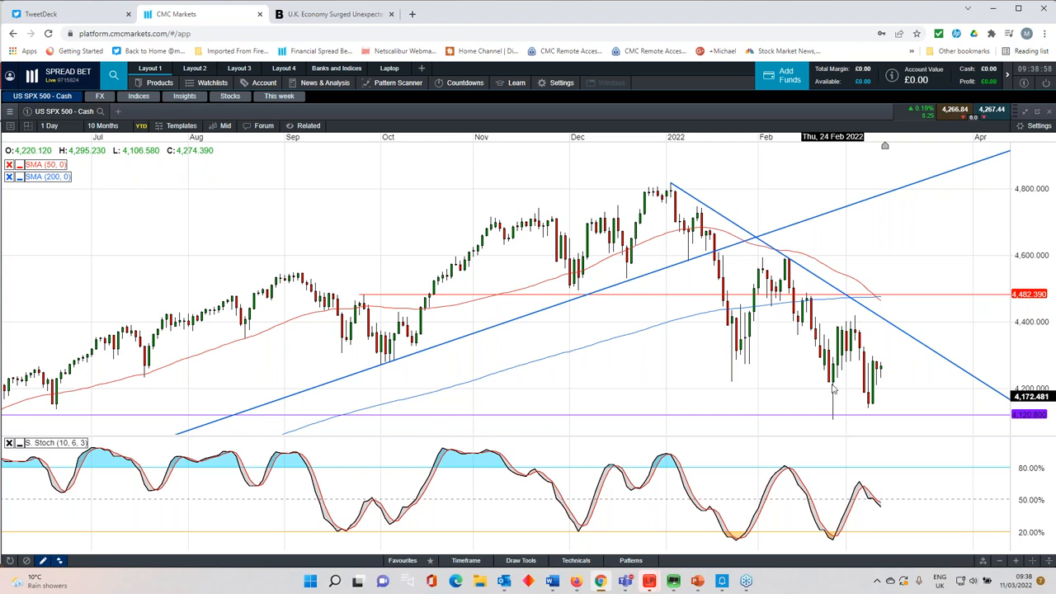
mouse_move(784, 386)
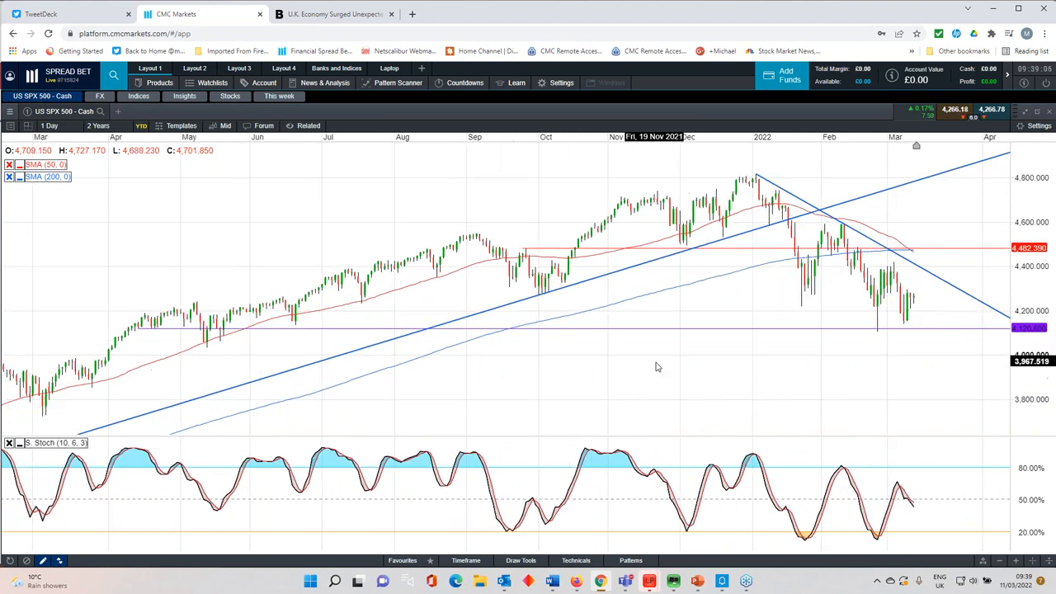
click(100, 125)
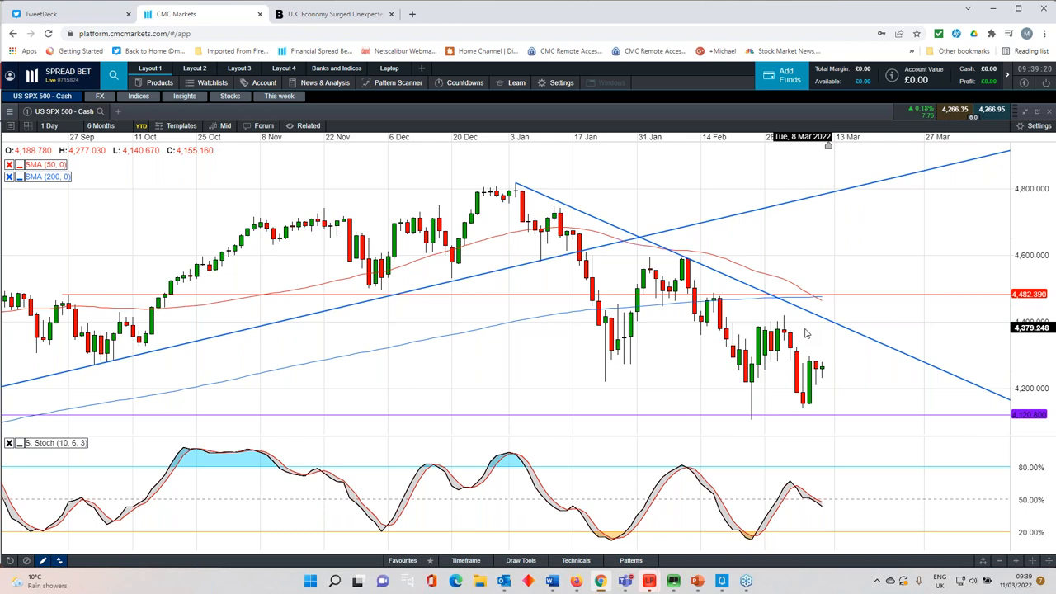
mouse_move(792, 323)
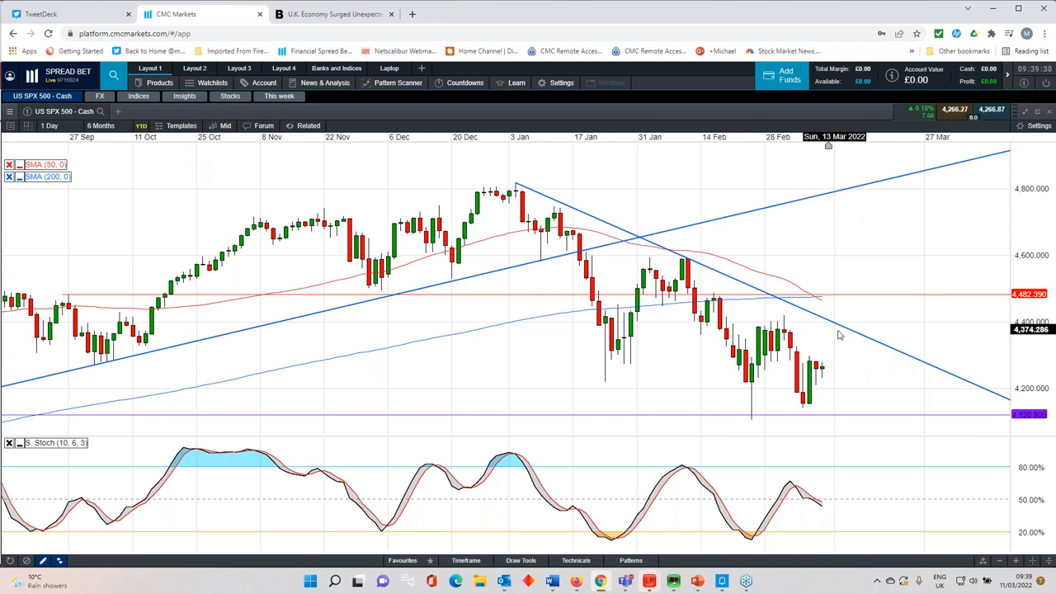
mouse_move(822, 305)
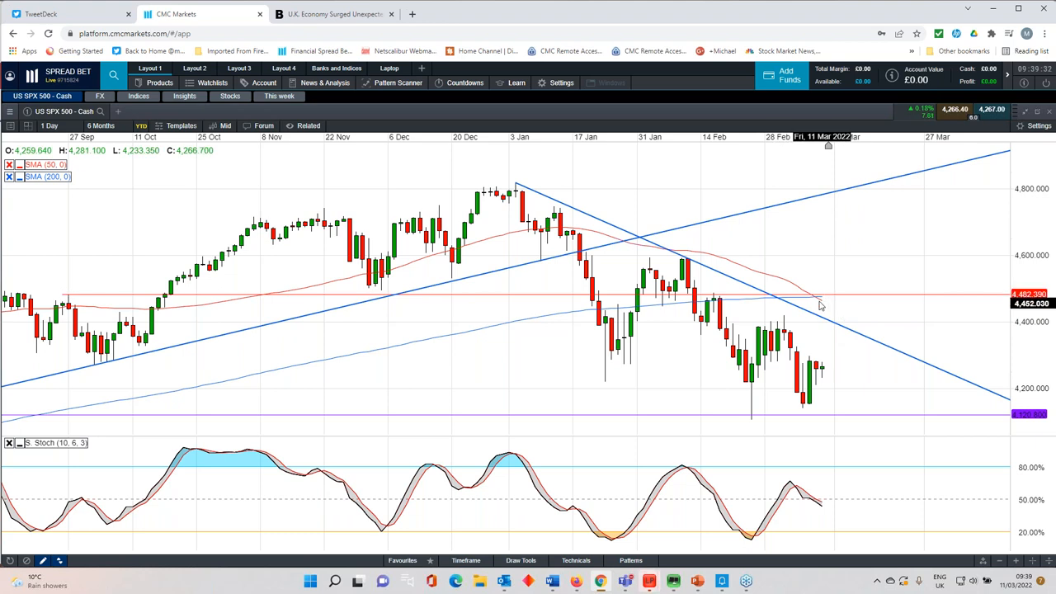
click(102, 126)
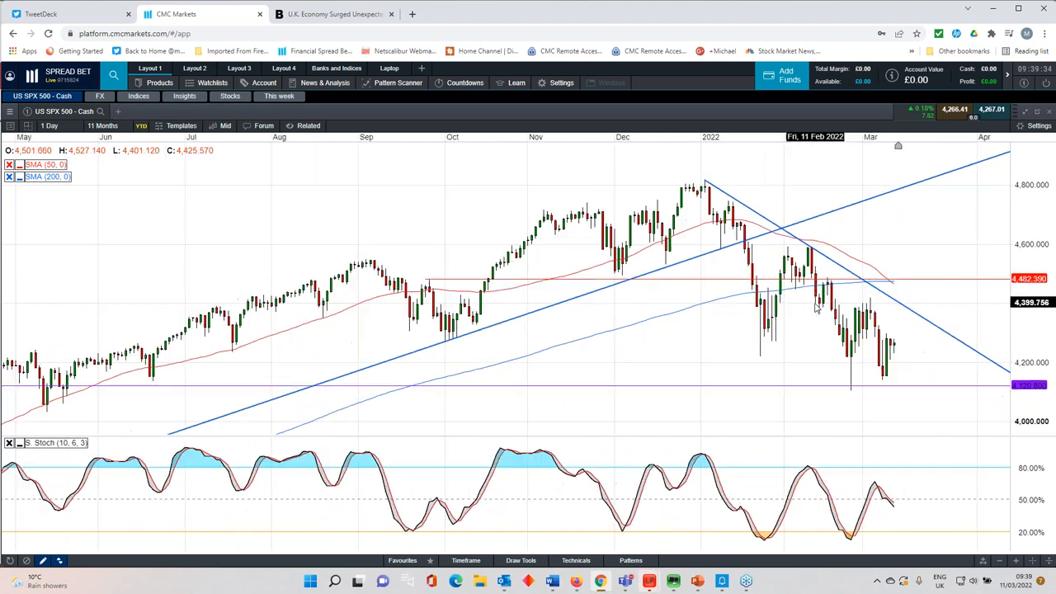
click(103, 125)
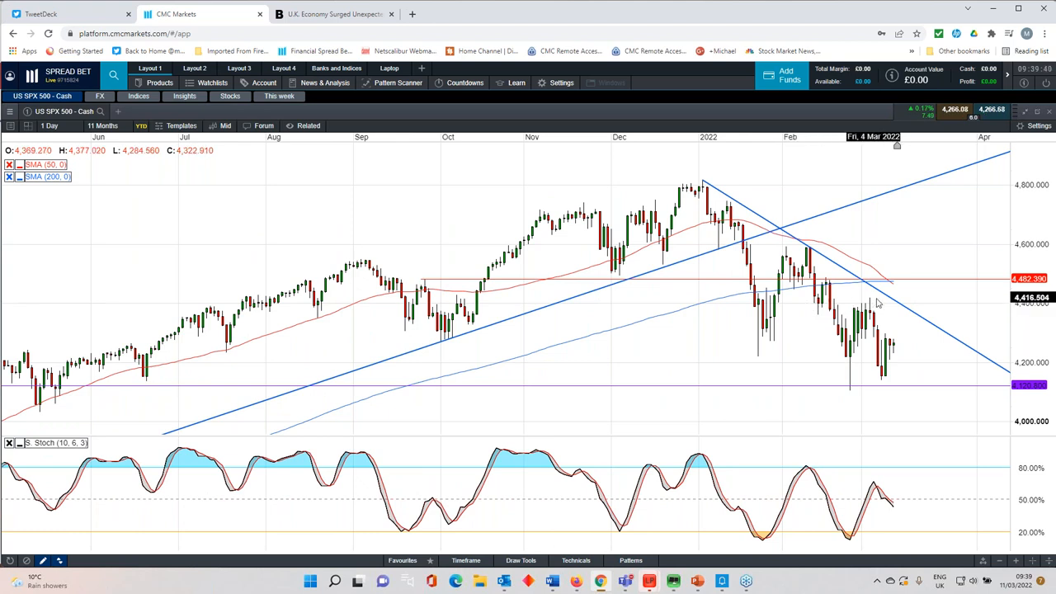
mouse_move(891, 308)
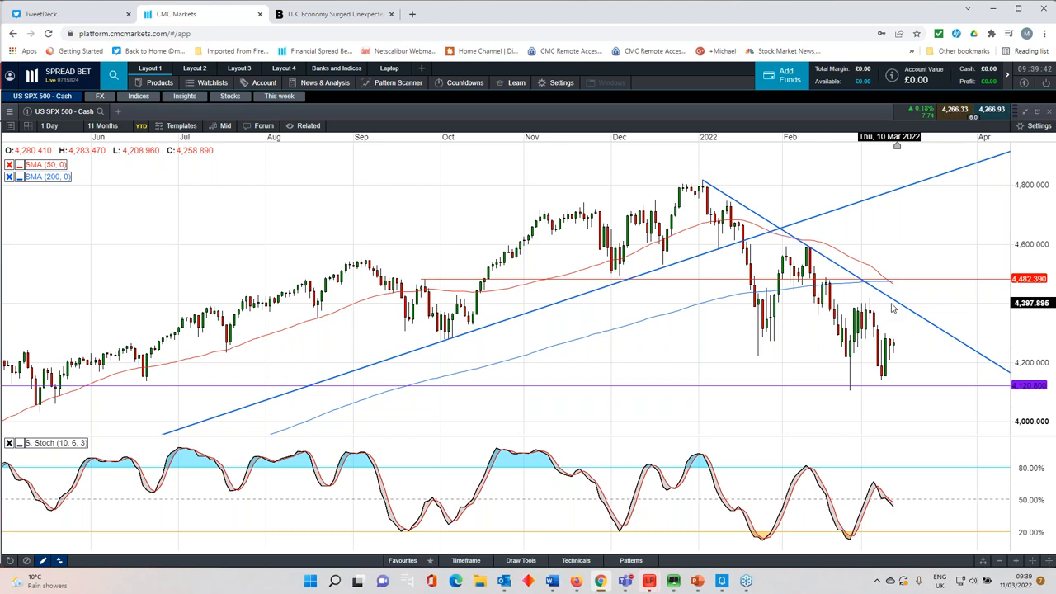
mouse_move(898, 304)
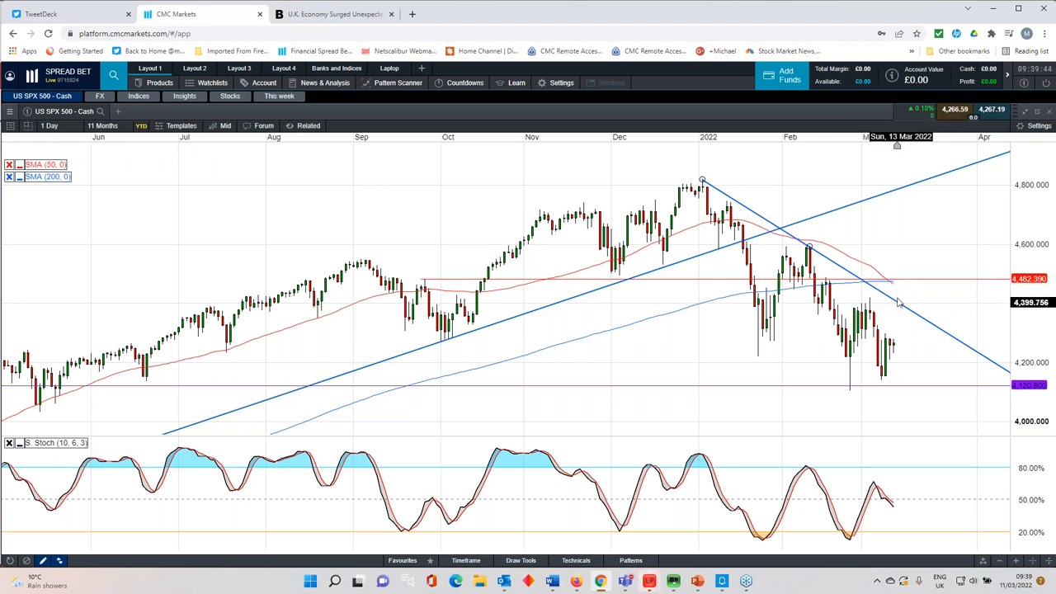
mouse_move(867, 298)
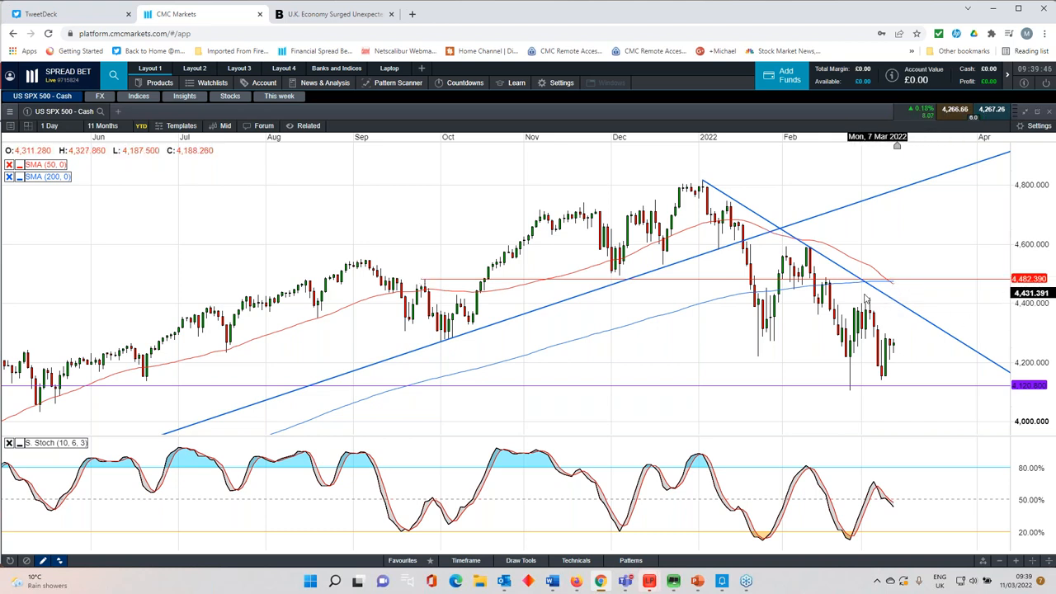
mouse_move(832, 284)
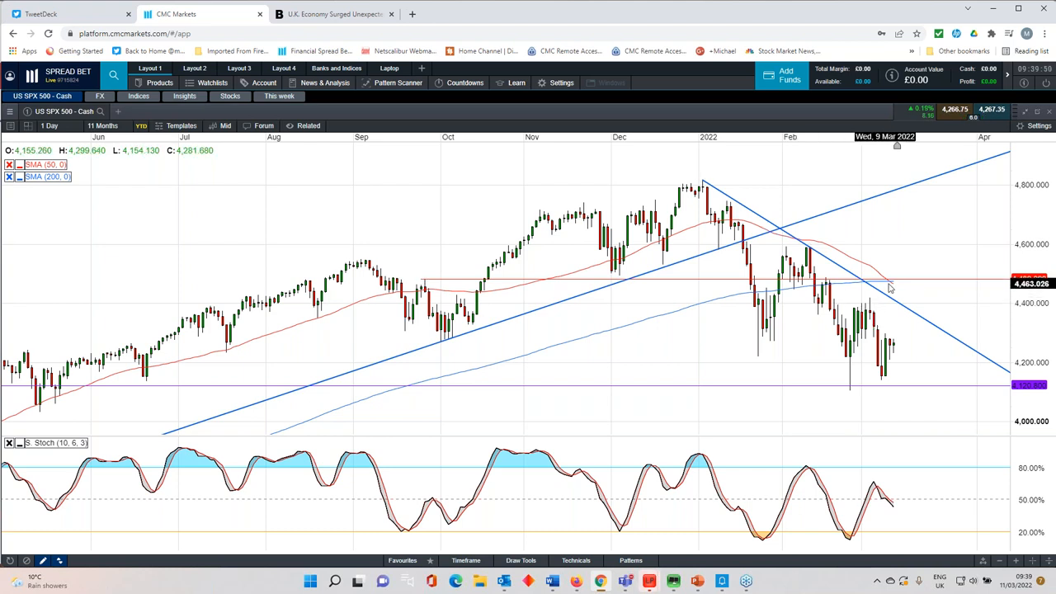
Move on to the US NDAQ 100 daily chart with its falling and rising trendlines.
click(103, 125)
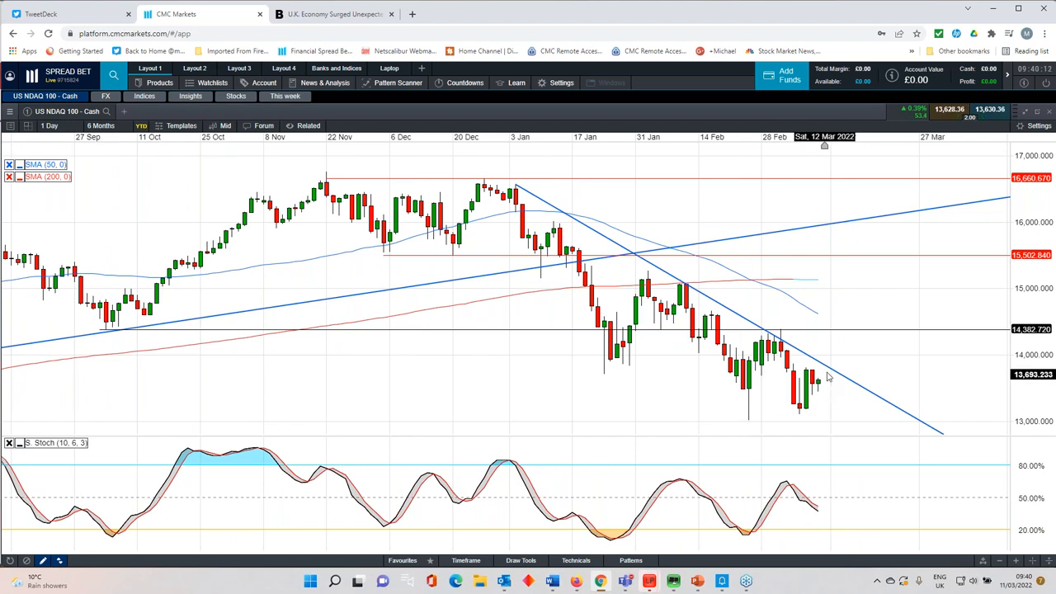
mouse_move(652, 267)
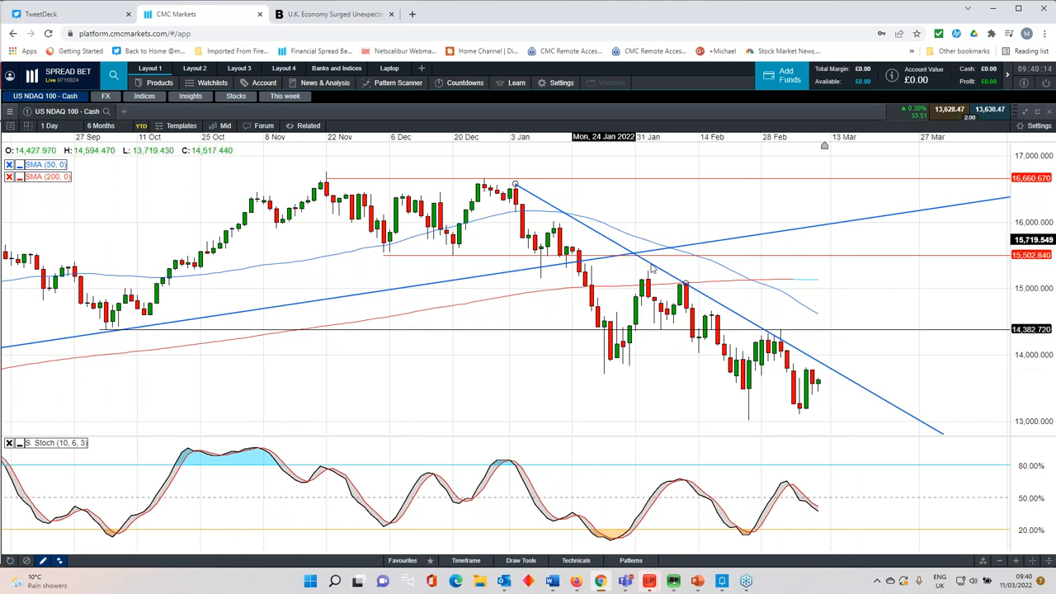
mouse_move(832, 338)
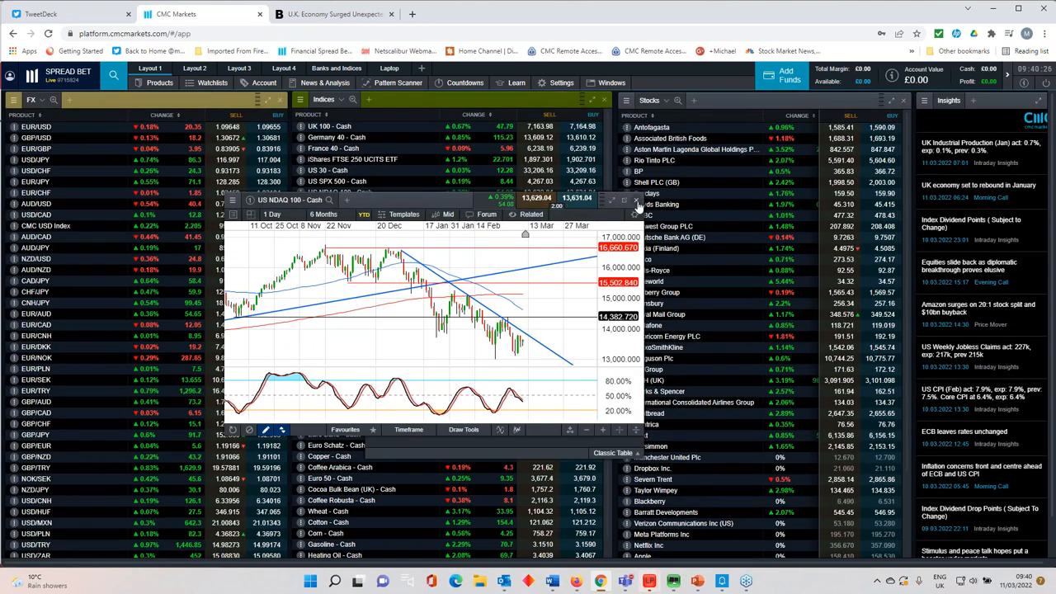
Pick Crude Oil Brent as the next market, filling the screen with its daily chart.
click(635, 202)
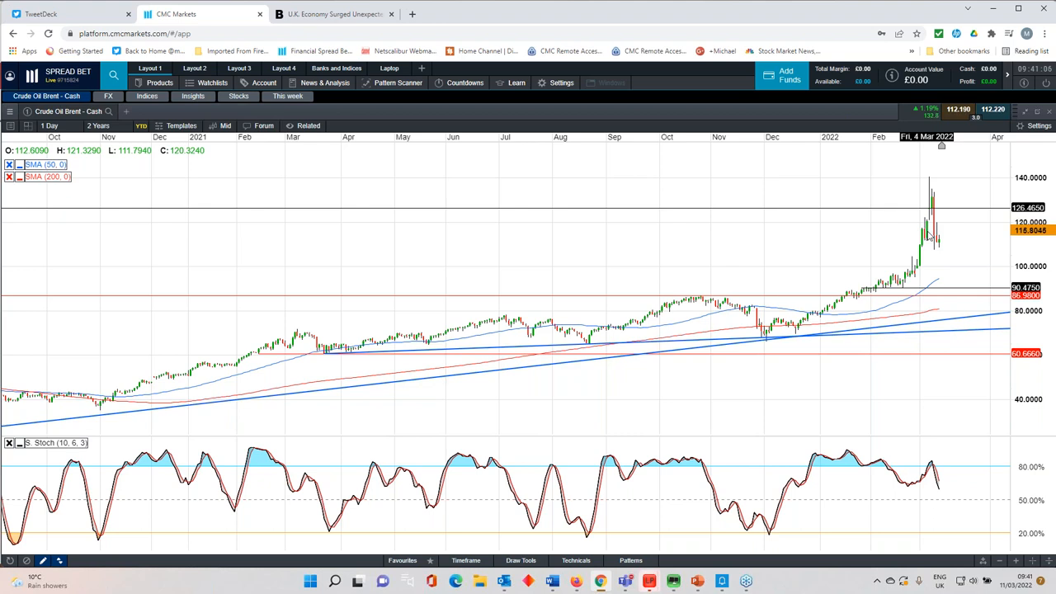
Zoom the Crude Oil Brent chart out and switch to weekly candles over about four years.
click(99, 125)
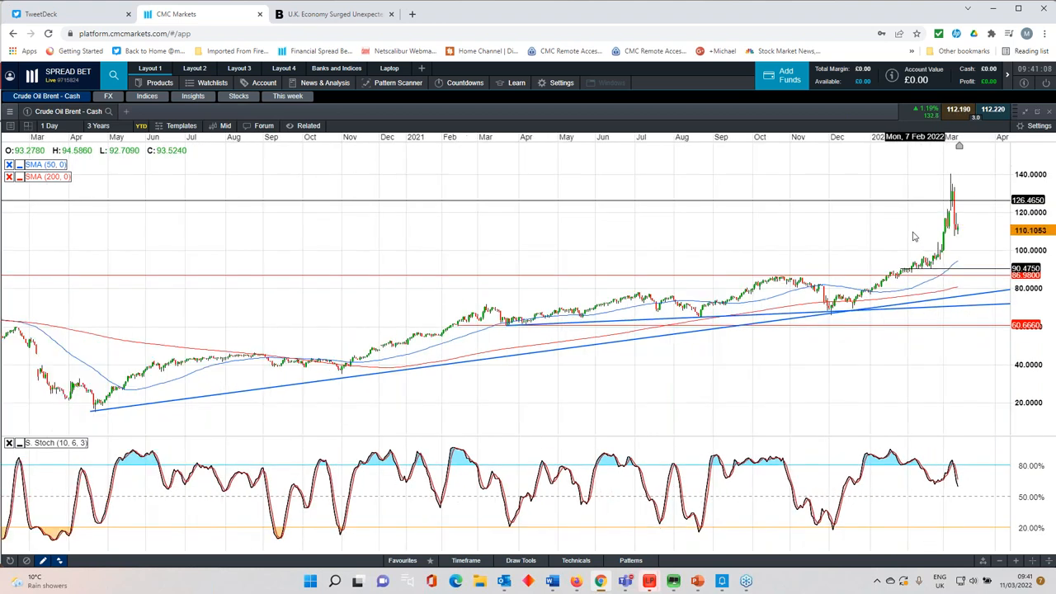
click(97, 126)
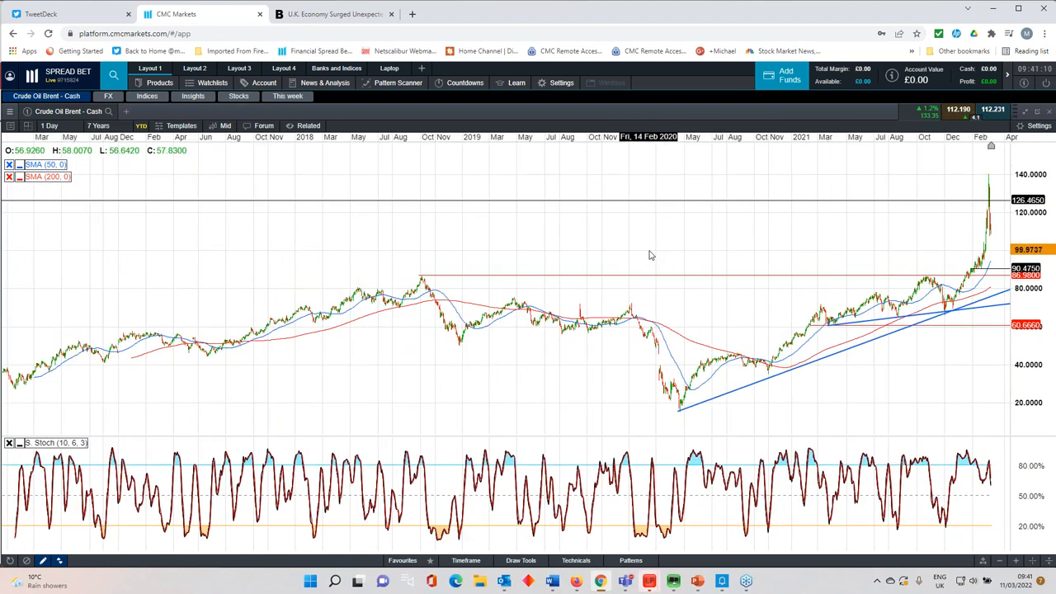
click(49, 125)
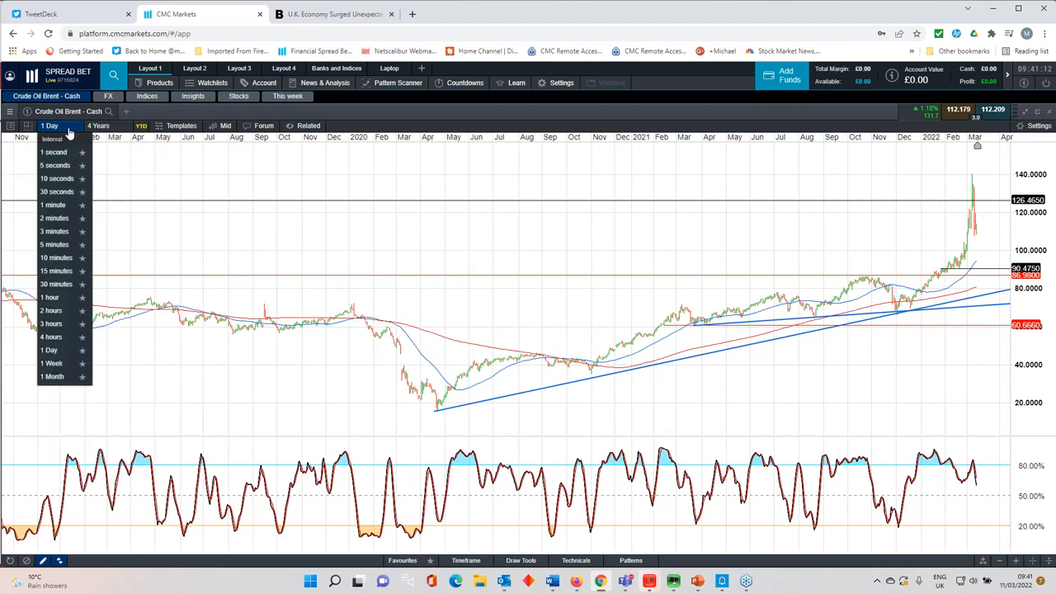
click(52, 363)
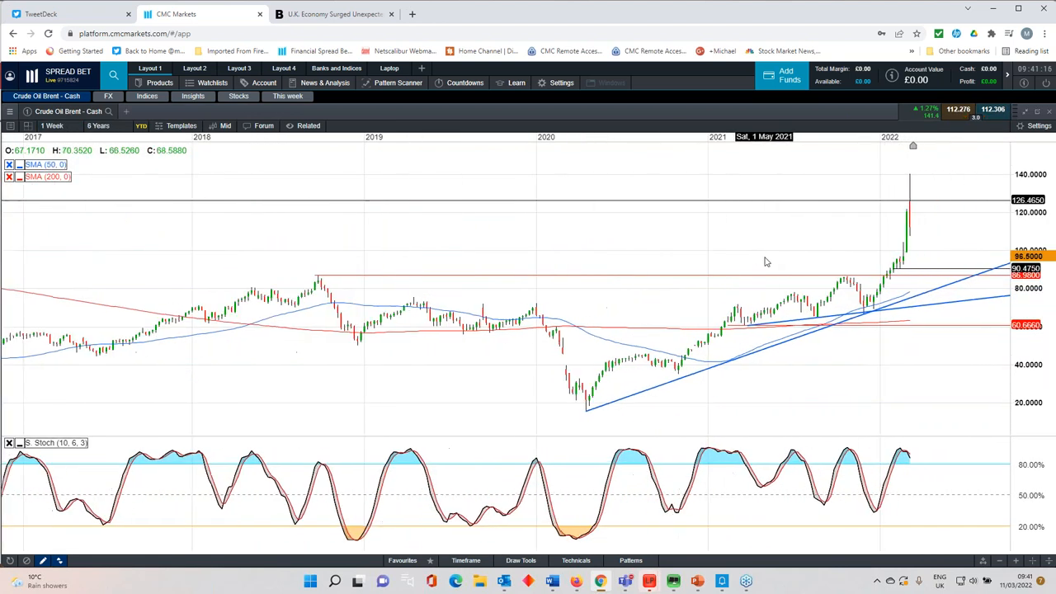
click(99, 126)
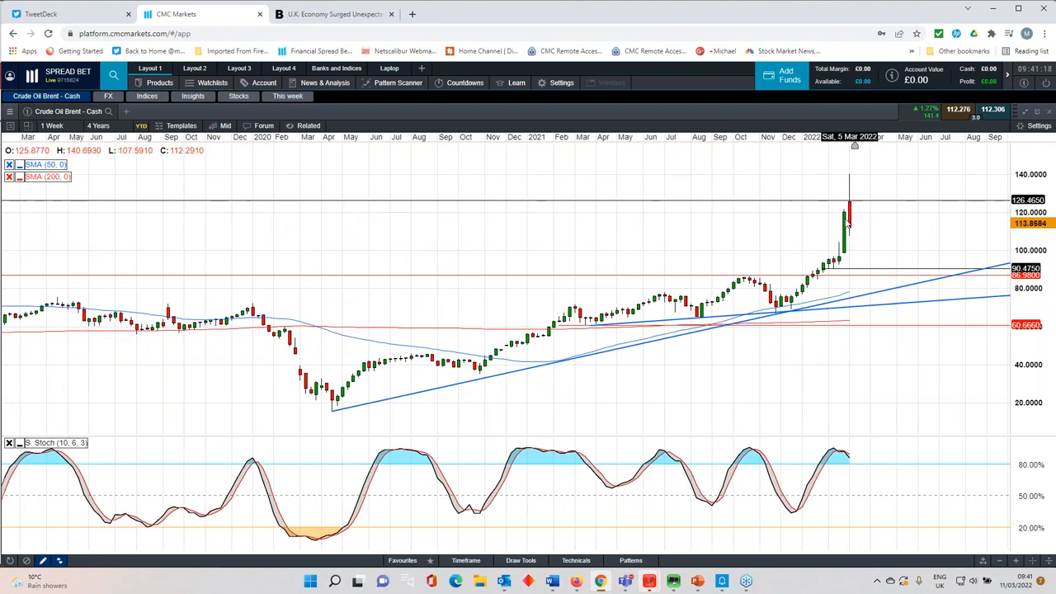
mouse_move(855, 185)
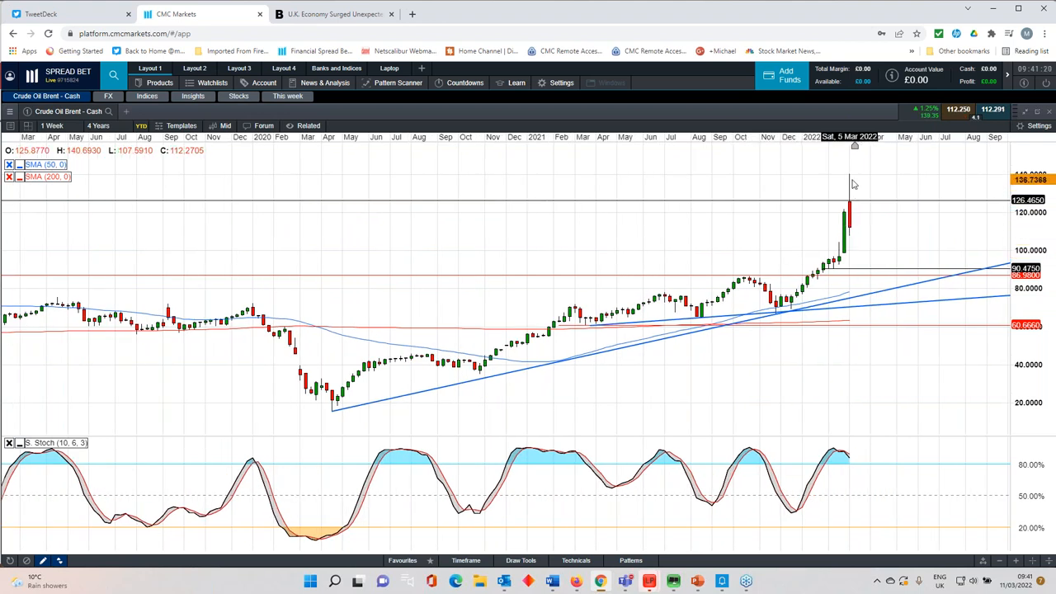
mouse_move(838, 203)
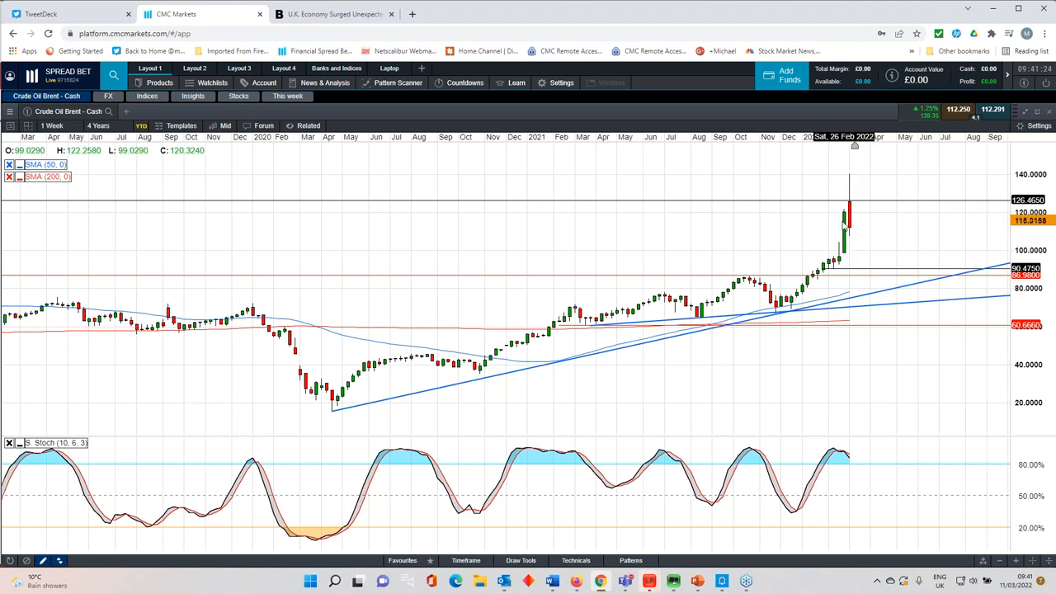
mouse_move(852, 183)
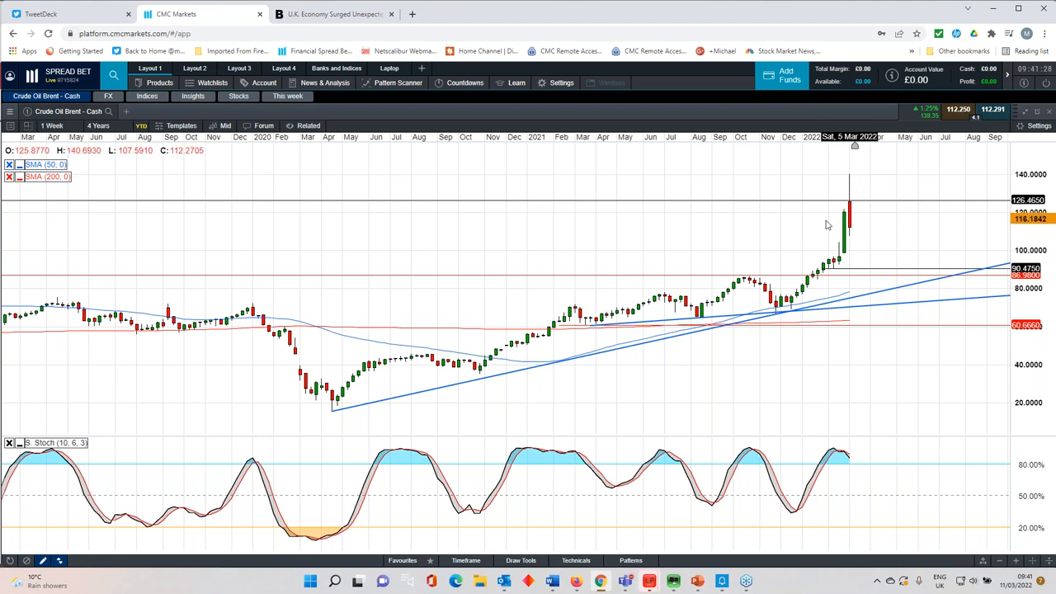
Switch the Brent chart back to daily candles spanning about six months.
click(51, 125)
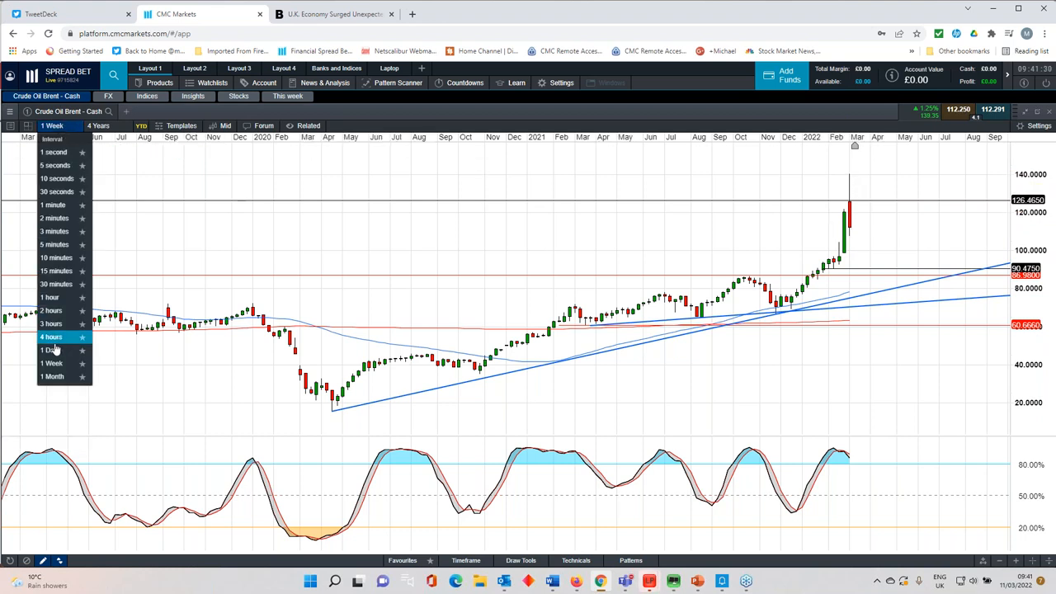
click(49, 350)
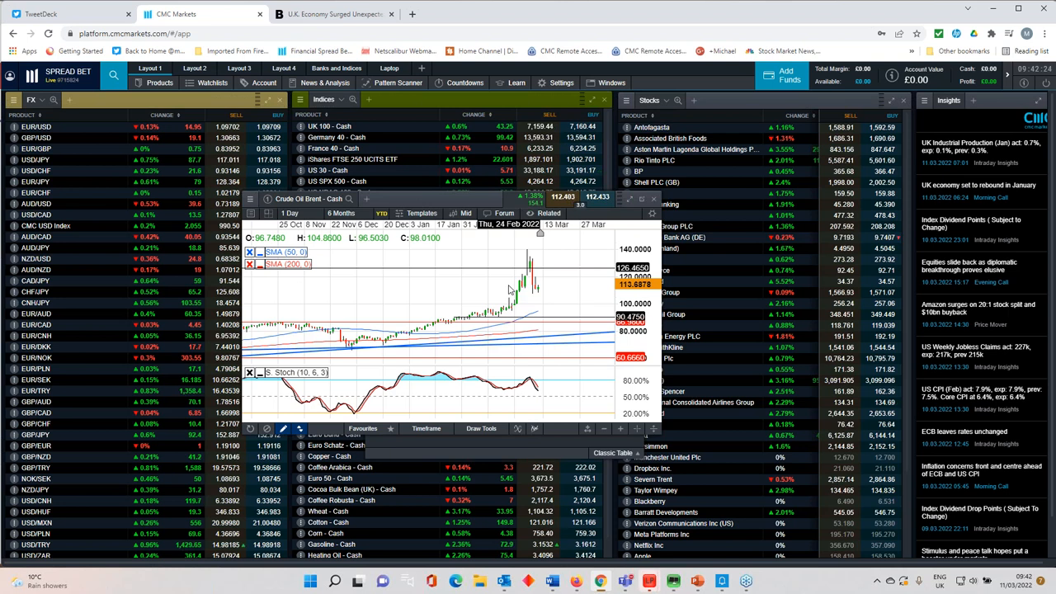
mouse_move(522, 338)
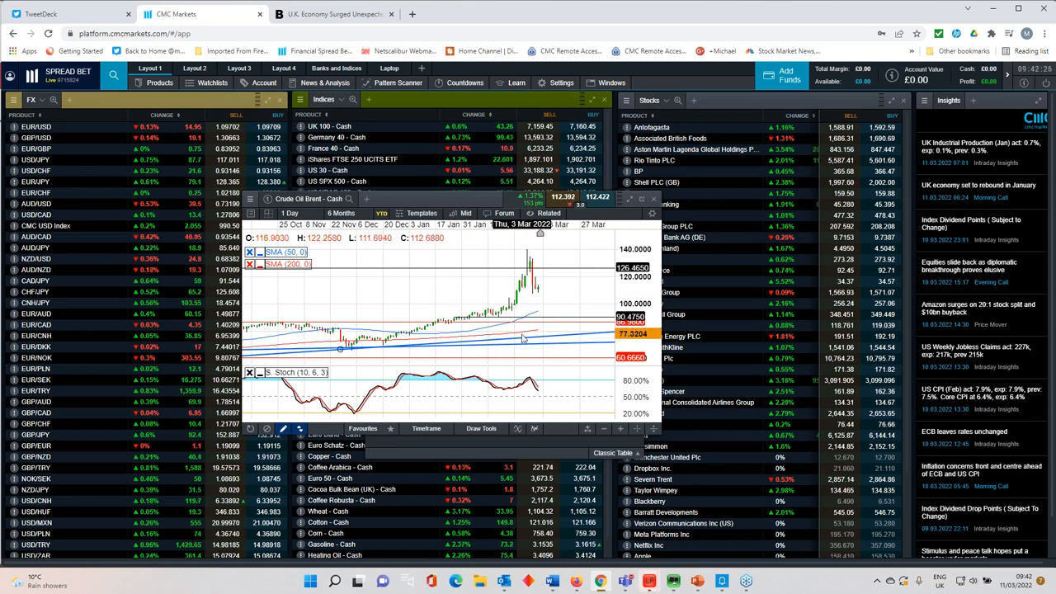
mouse_move(528, 320)
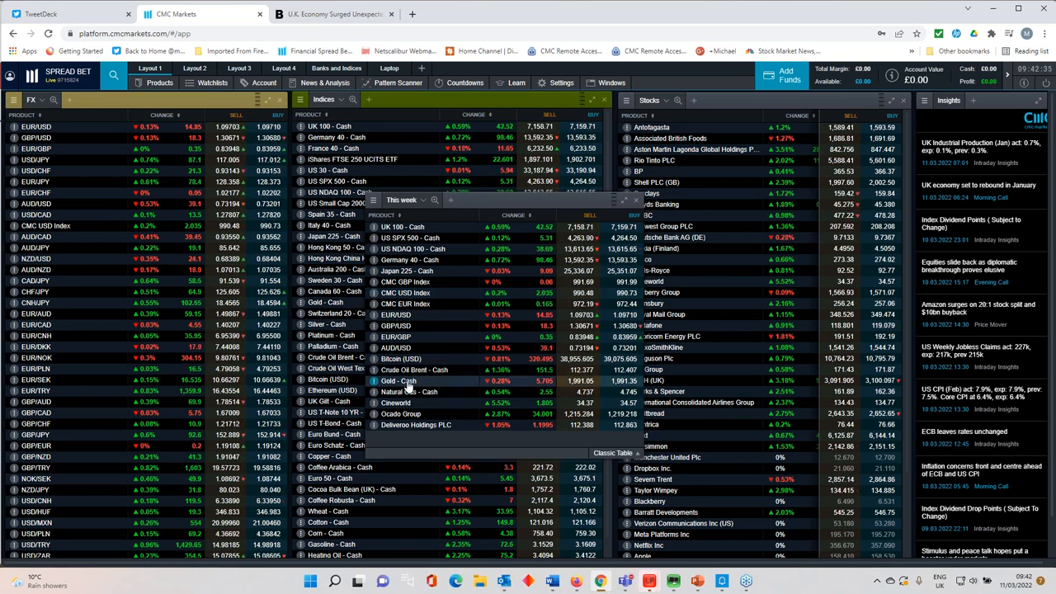
Load the Gold - Cash daily chart full screen from this week's market list.
click(400, 381)
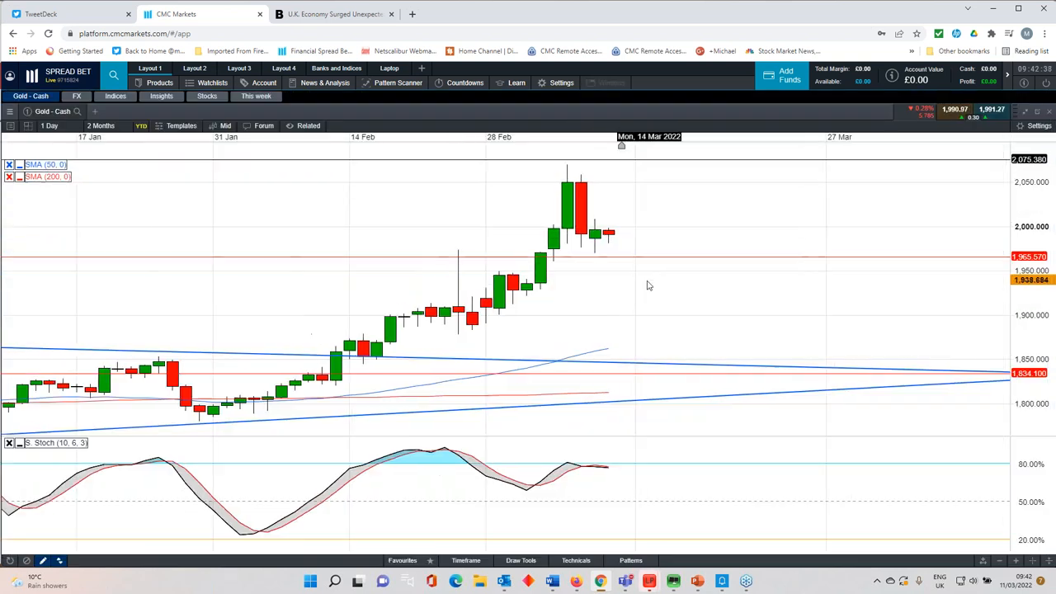
Zoom the Gold chart to roughly September–March, showing the triangle breakout toward 2,000.
click(98, 126)
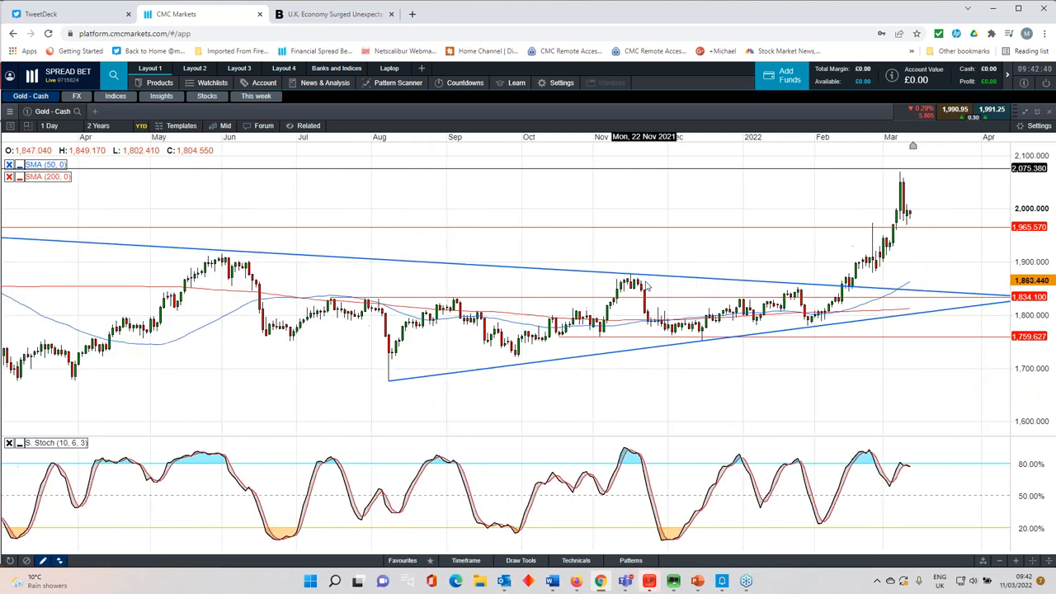
click(97, 125)
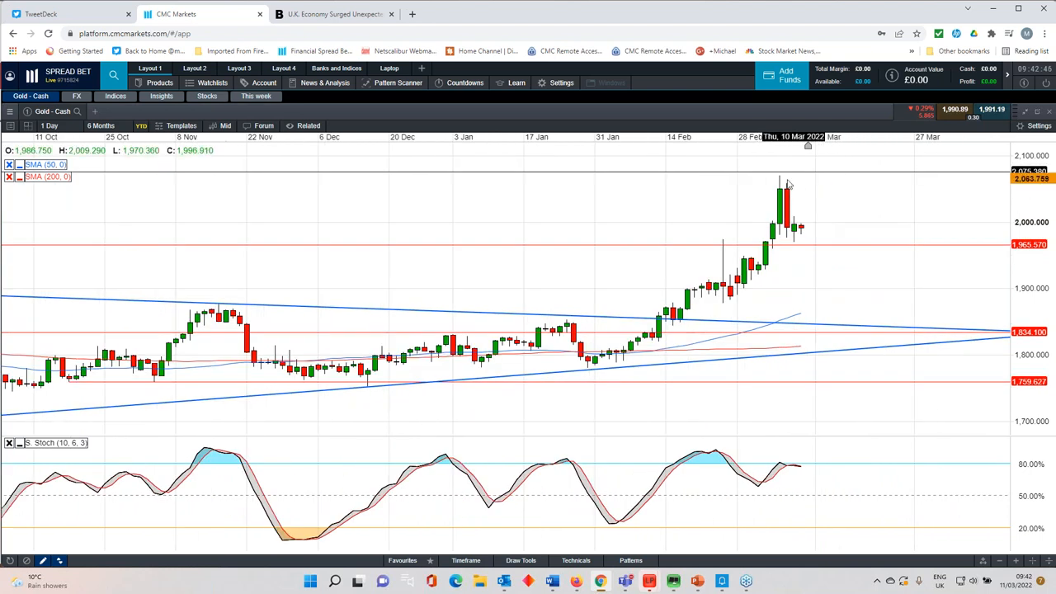
mouse_move(789, 232)
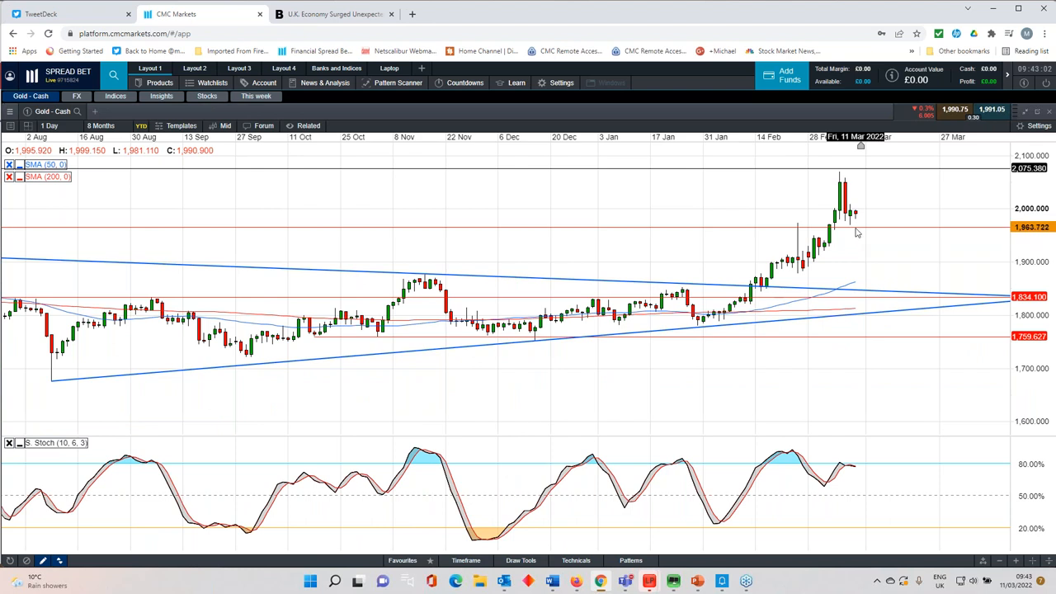
click(99, 126)
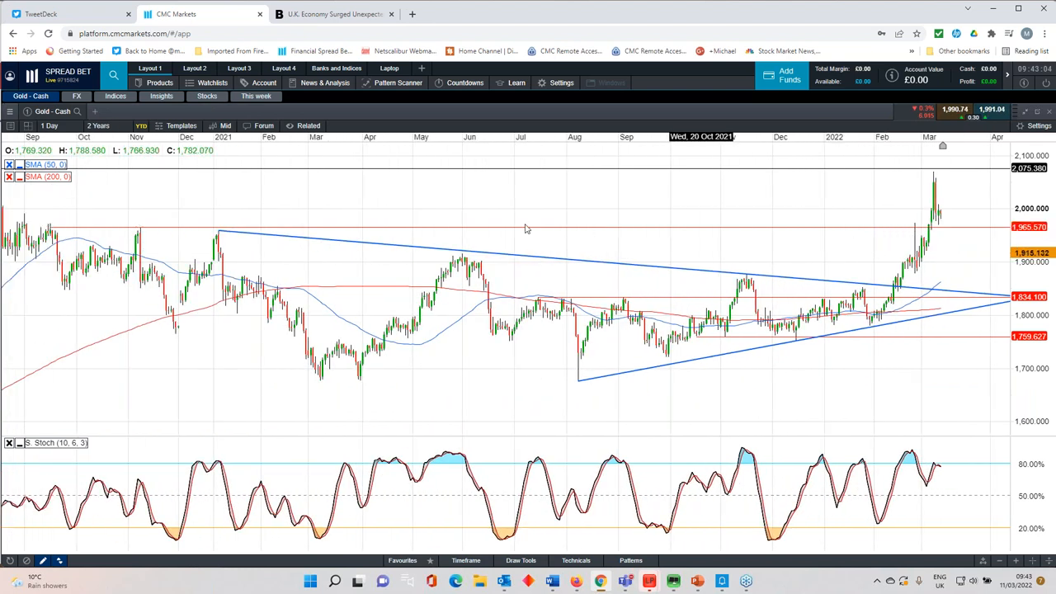
mouse_move(654, 234)
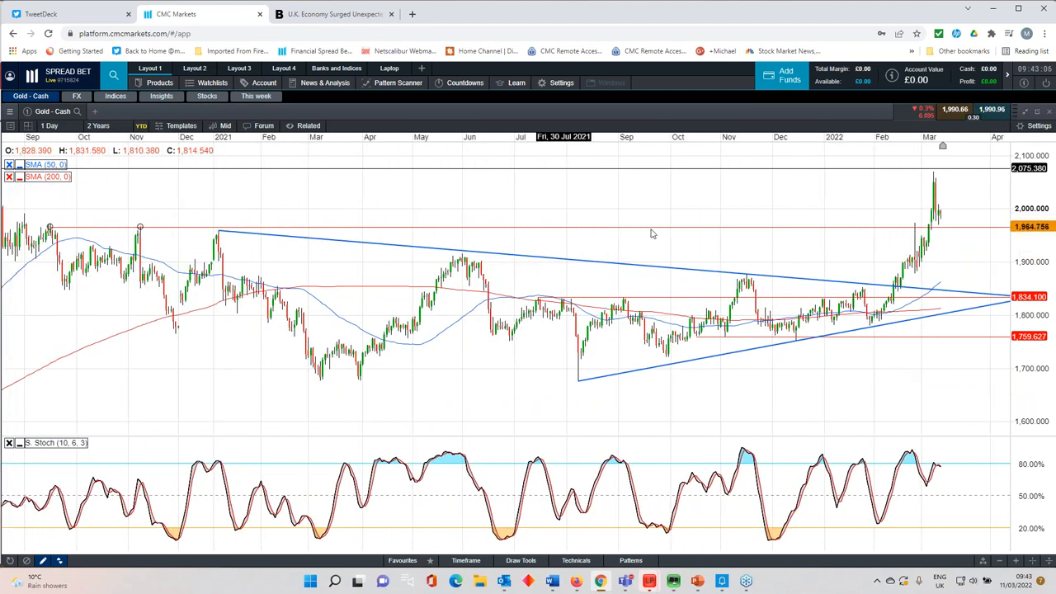
click(99, 126)
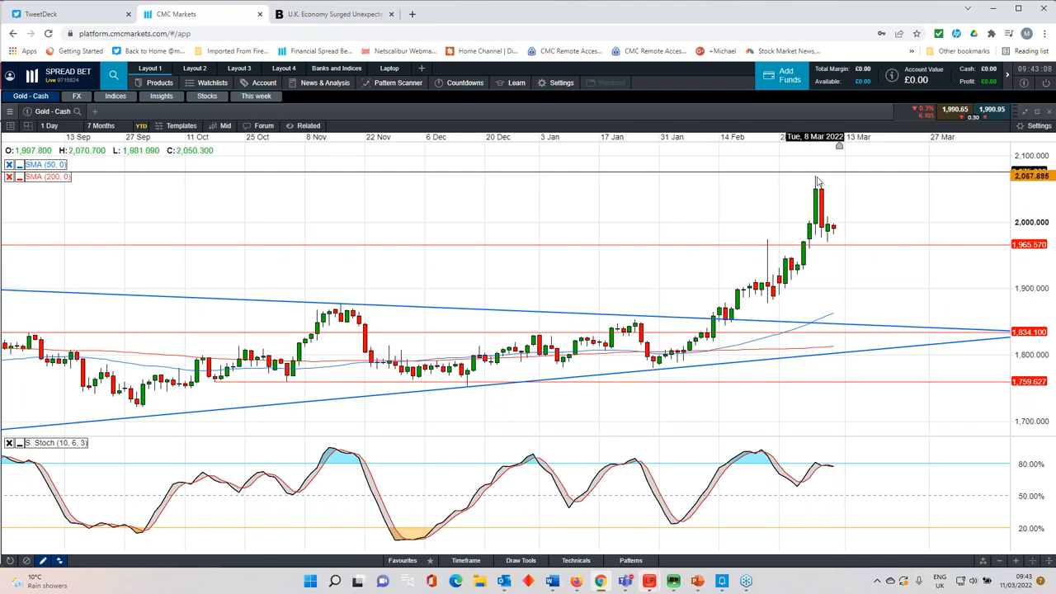
mouse_move(822, 183)
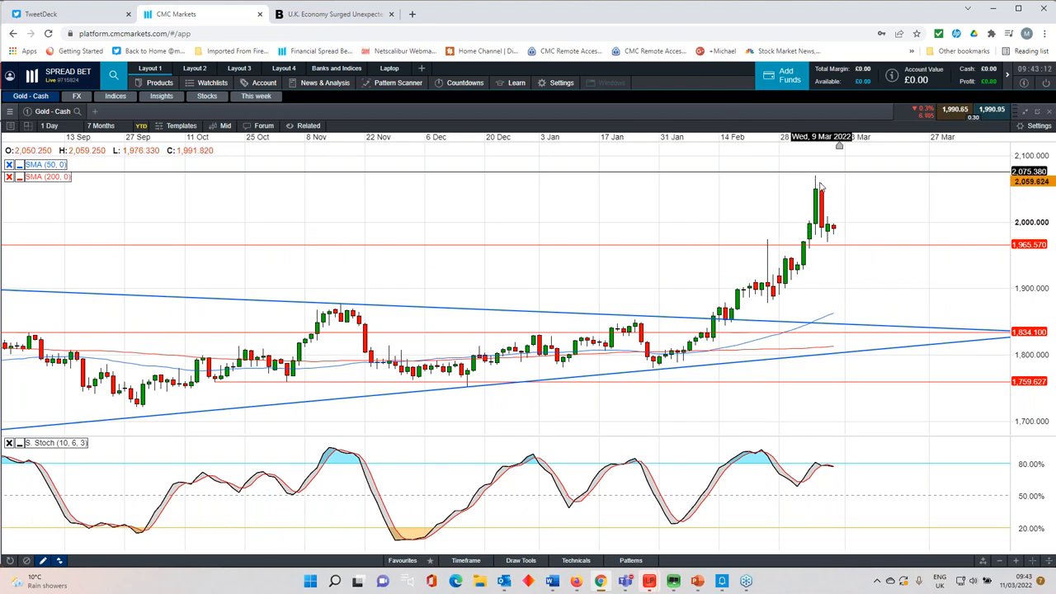
mouse_move(829, 227)
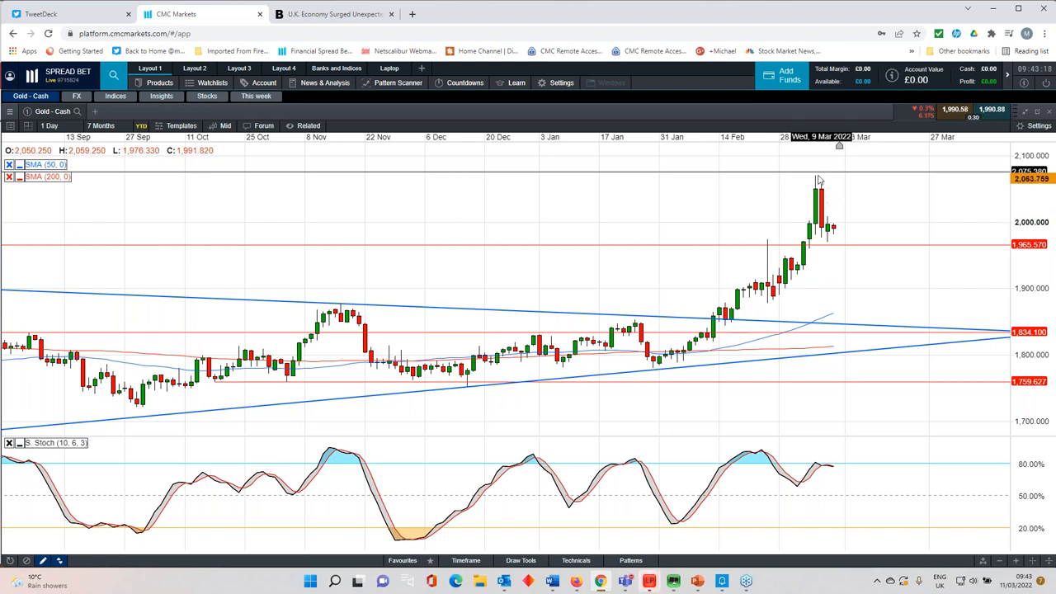
mouse_move(845, 231)
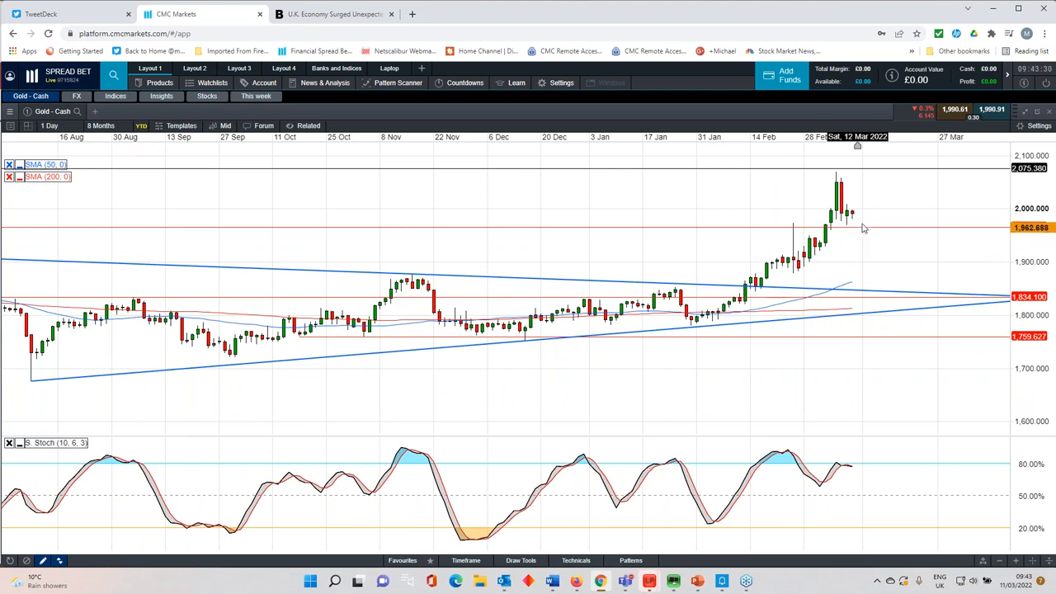
mouse_move(871, 228)
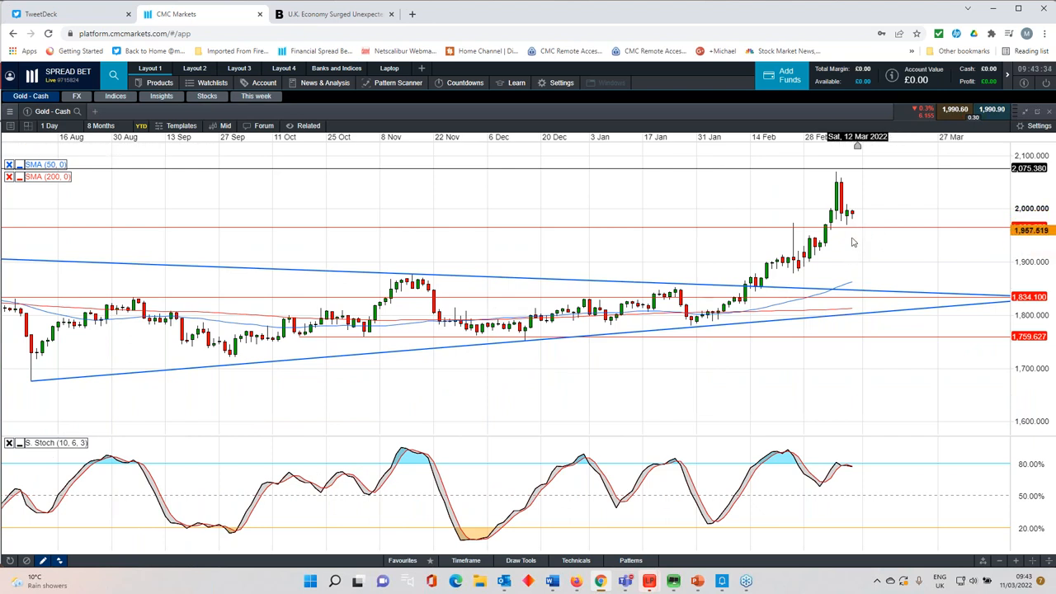
mouse_move(870, 231)
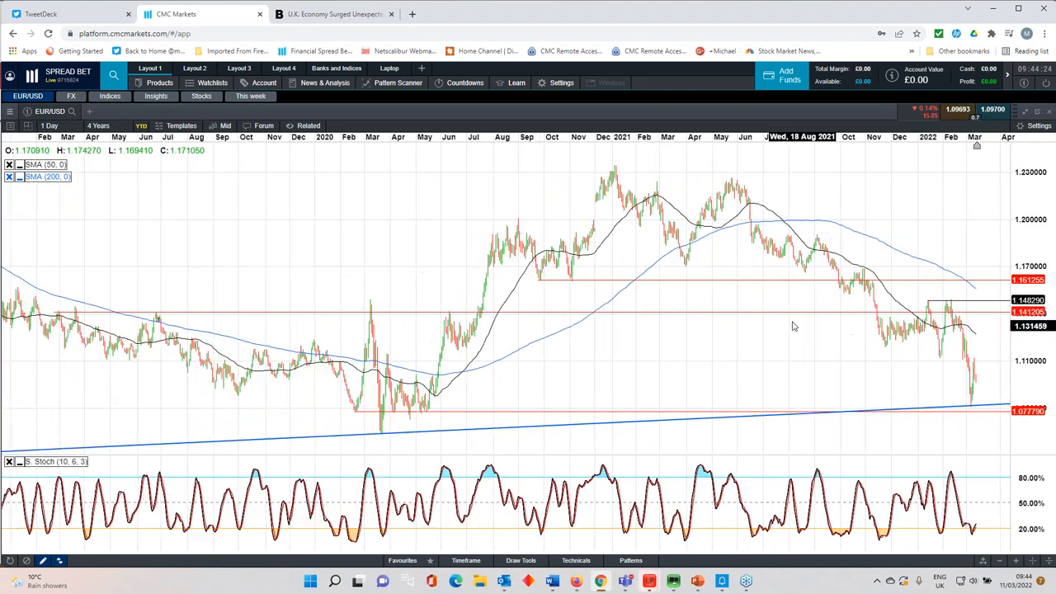
Extend the EUR/USD daily chart back to 2019 to show the rising trendline and red levels.
click(99, 125)
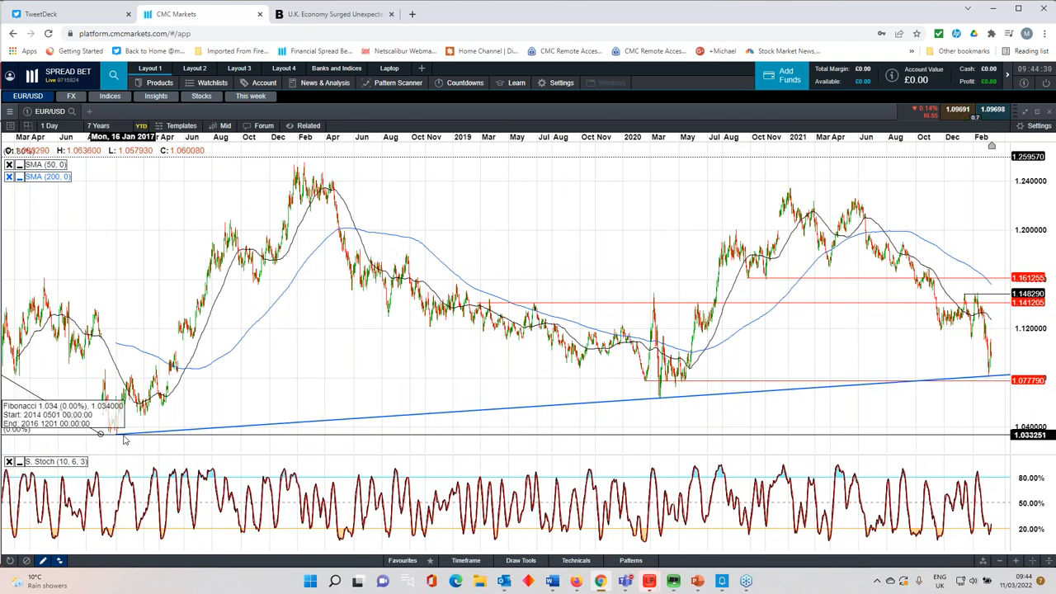
click(99, 126)
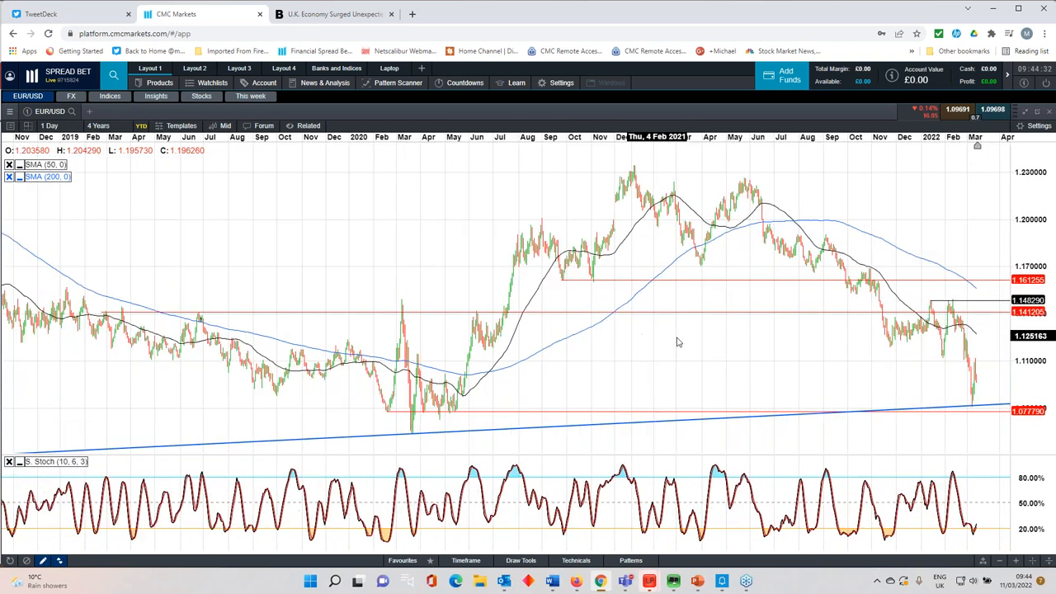
click(99, 125)
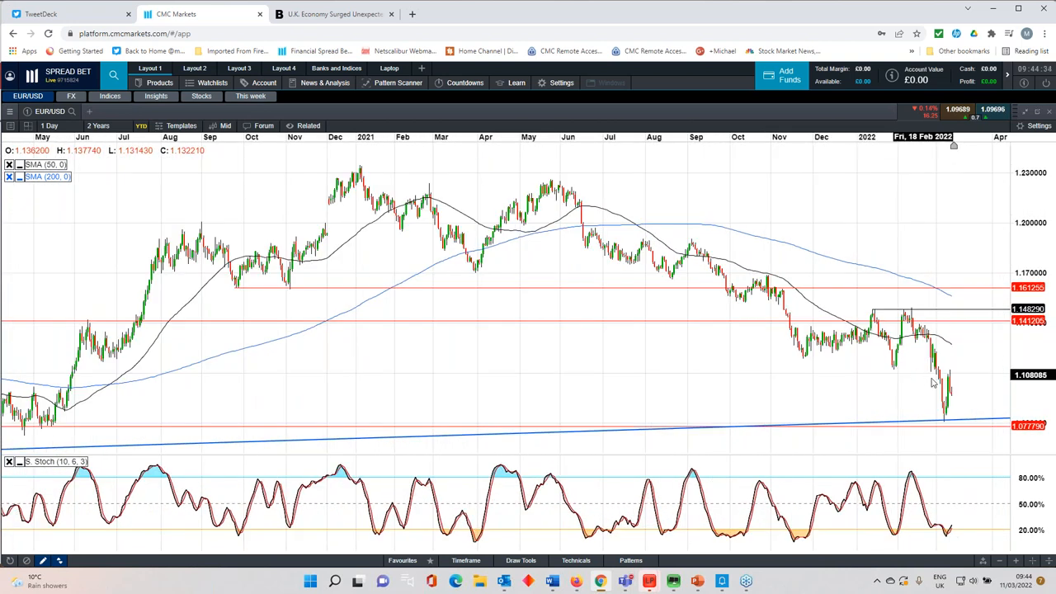
mouse_move(947, 388)
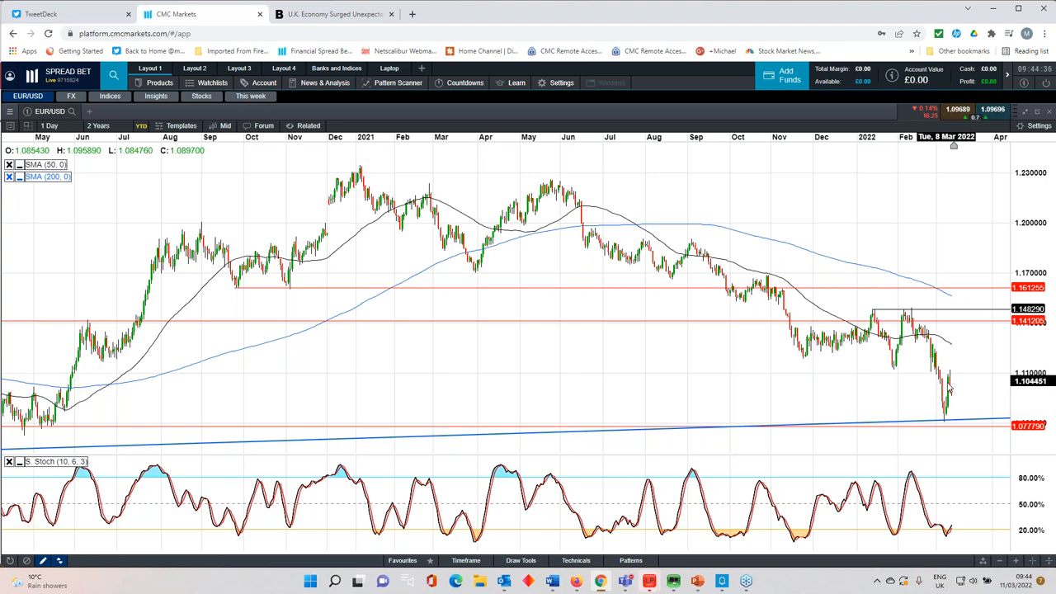
mouse_move(947, 389)
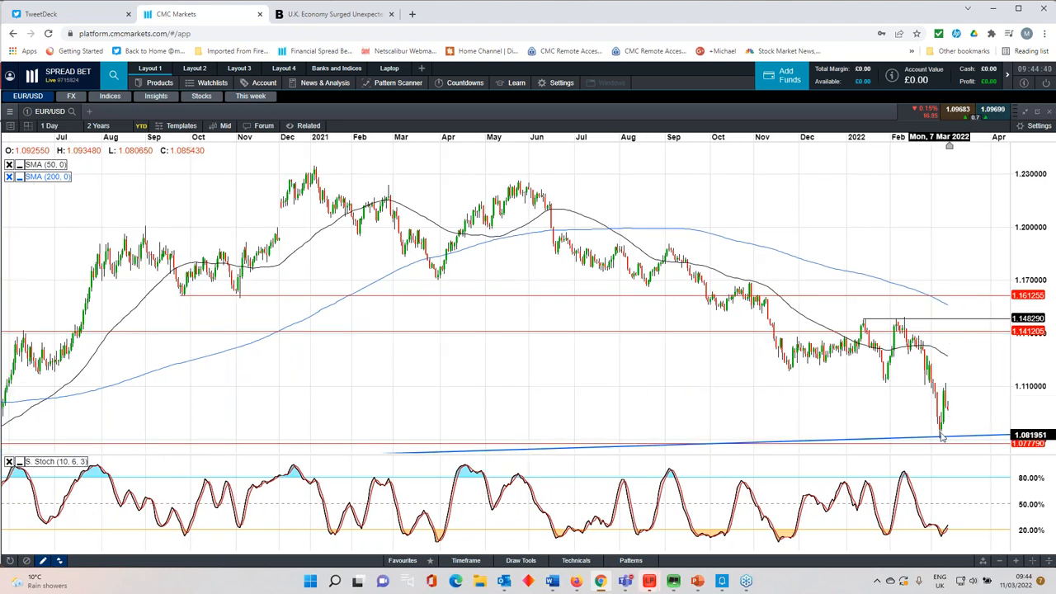
mouse_move(866, 404)
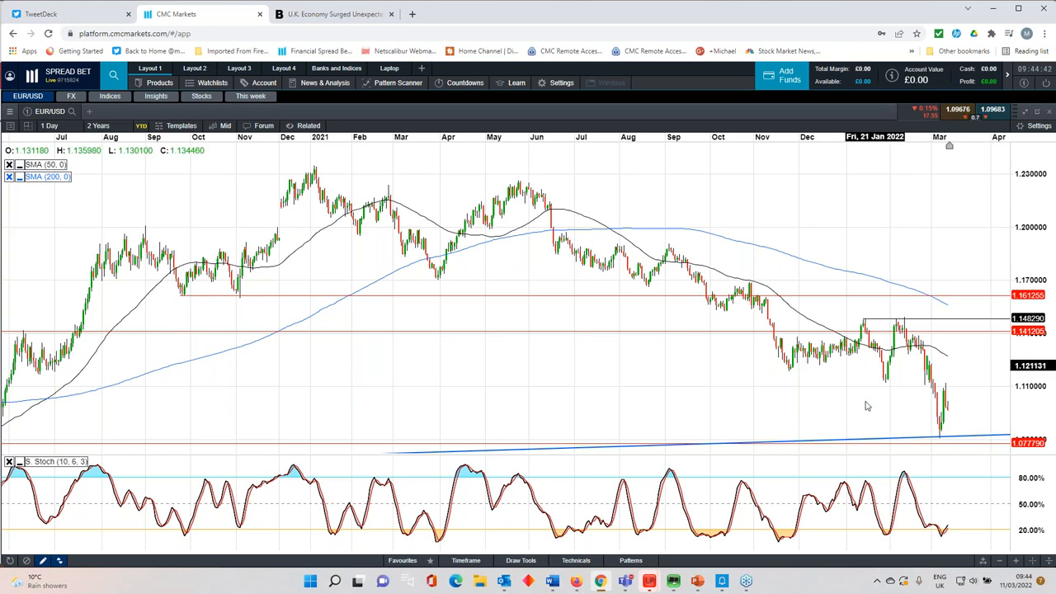
mouse_move(895, 392)
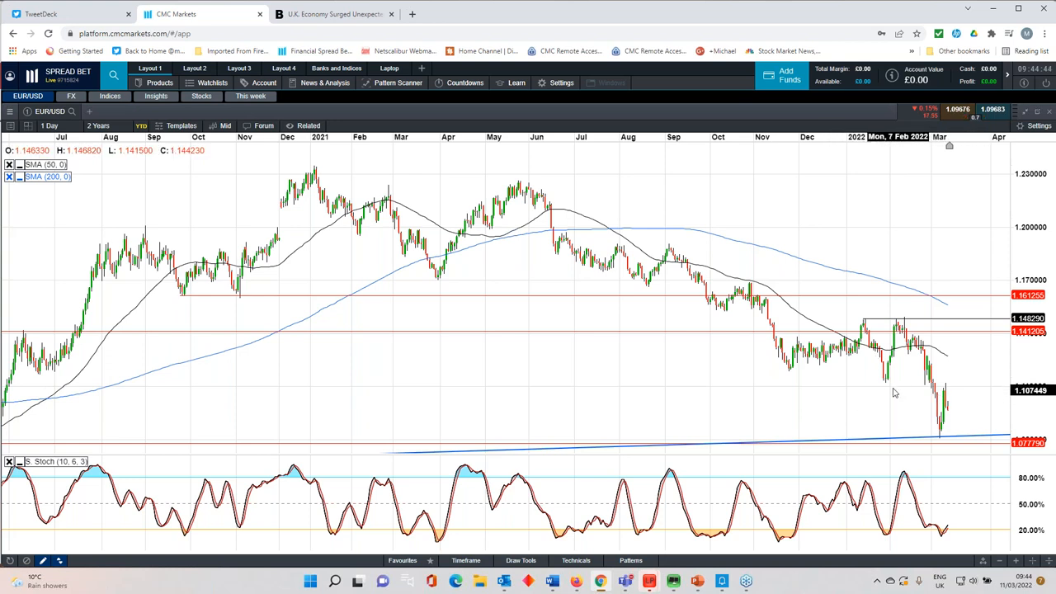
mouse_move(888, 387)
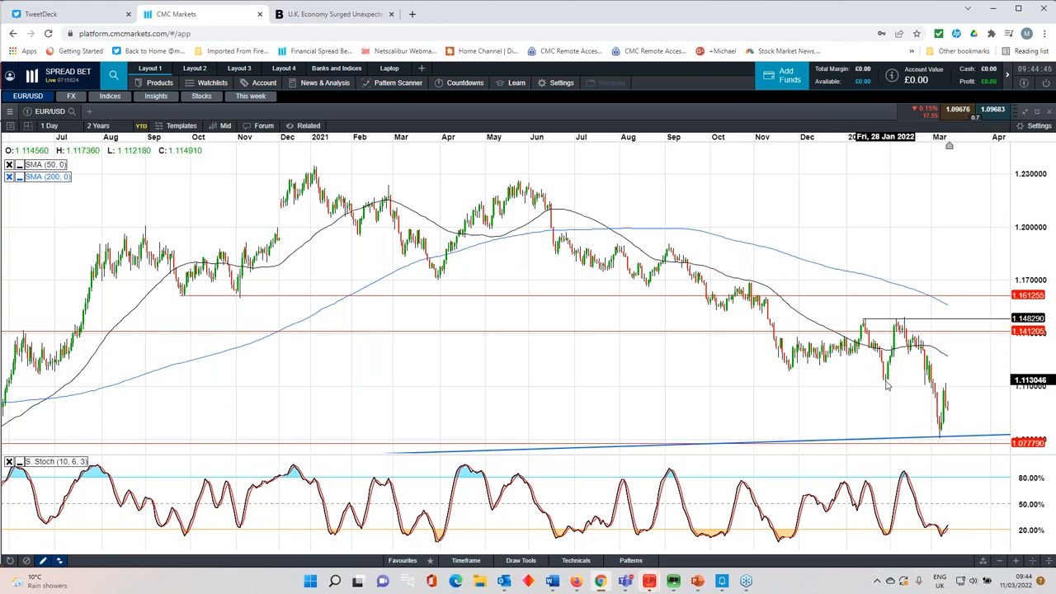
mouse_move(933, 410)
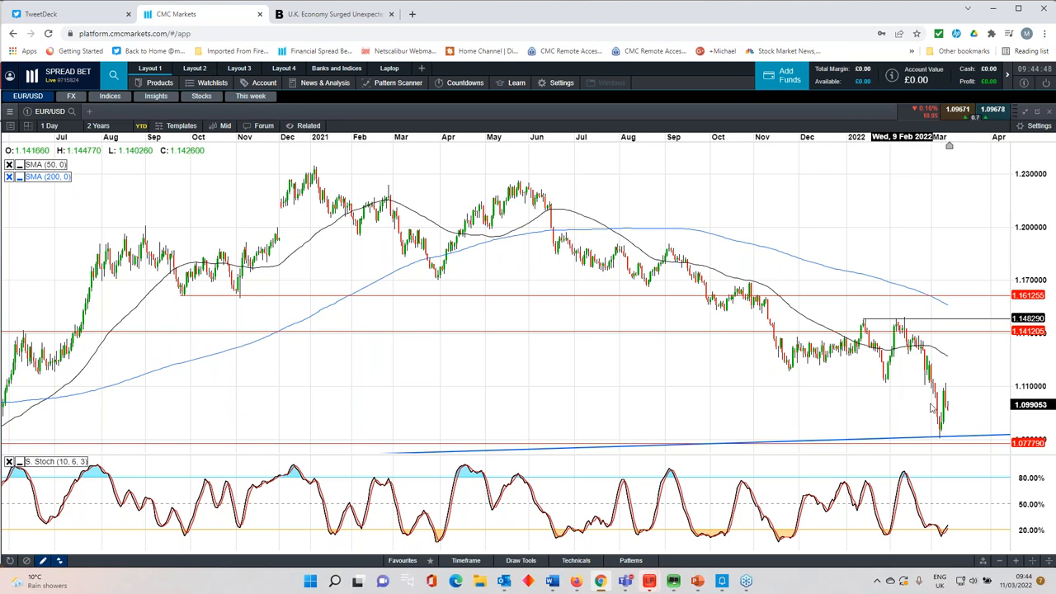
mouse_move(878, 414)
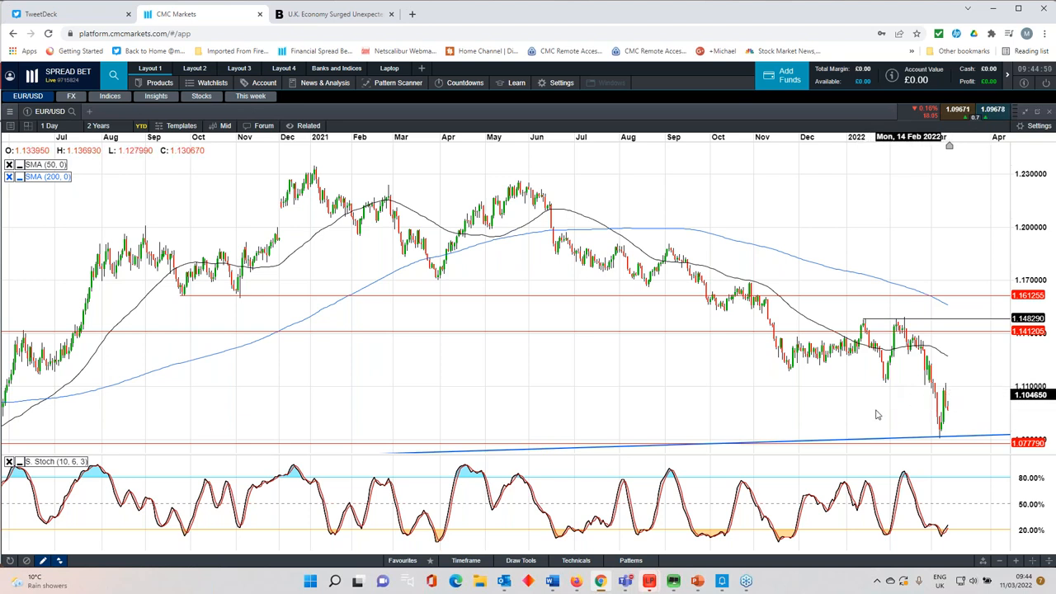
click(402, 562)
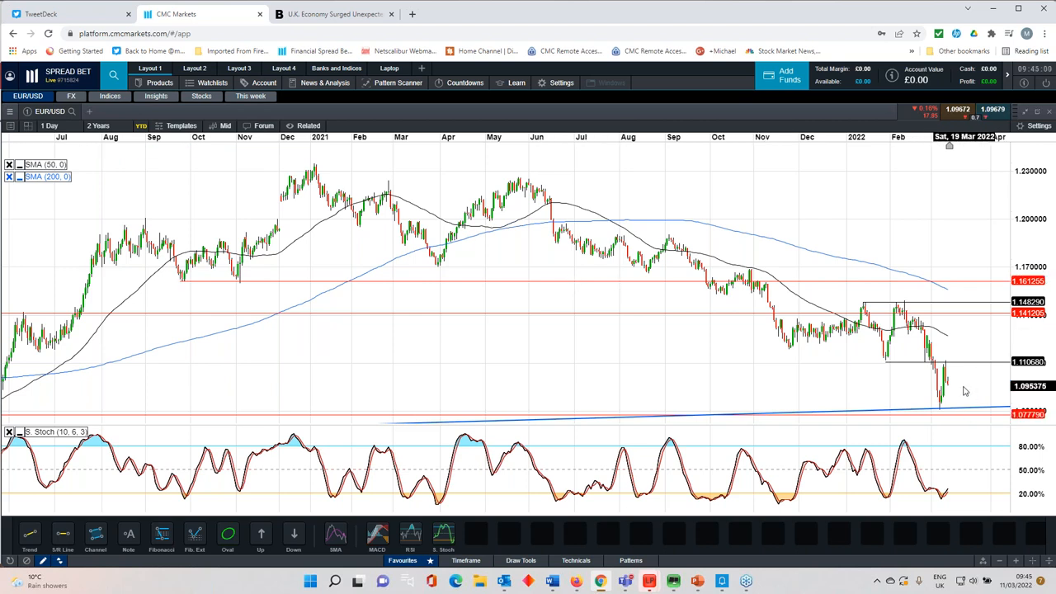
mouse_move(954, 393)
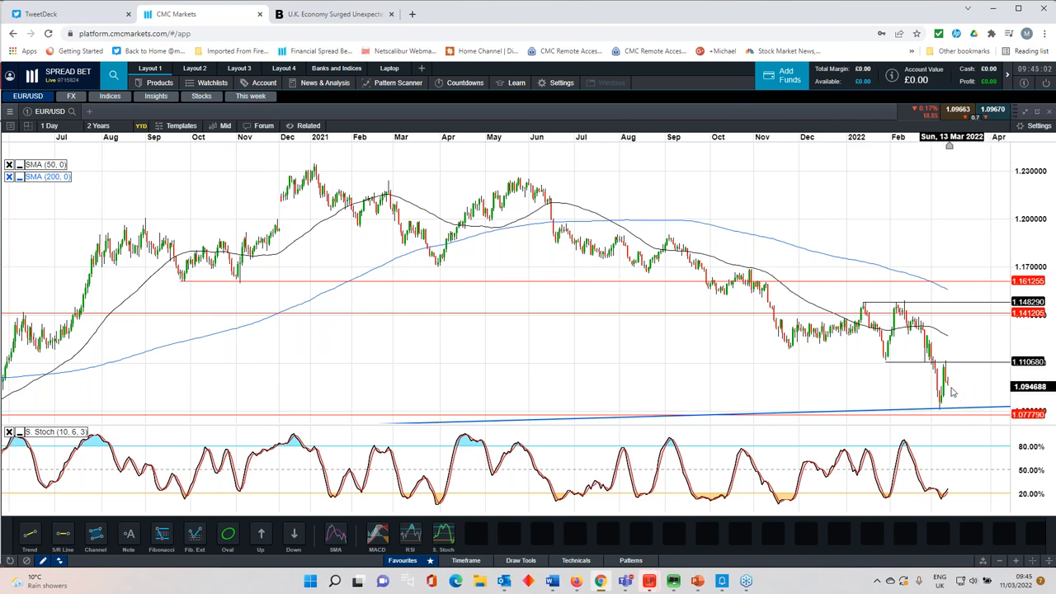
mouse_move(955, 388)
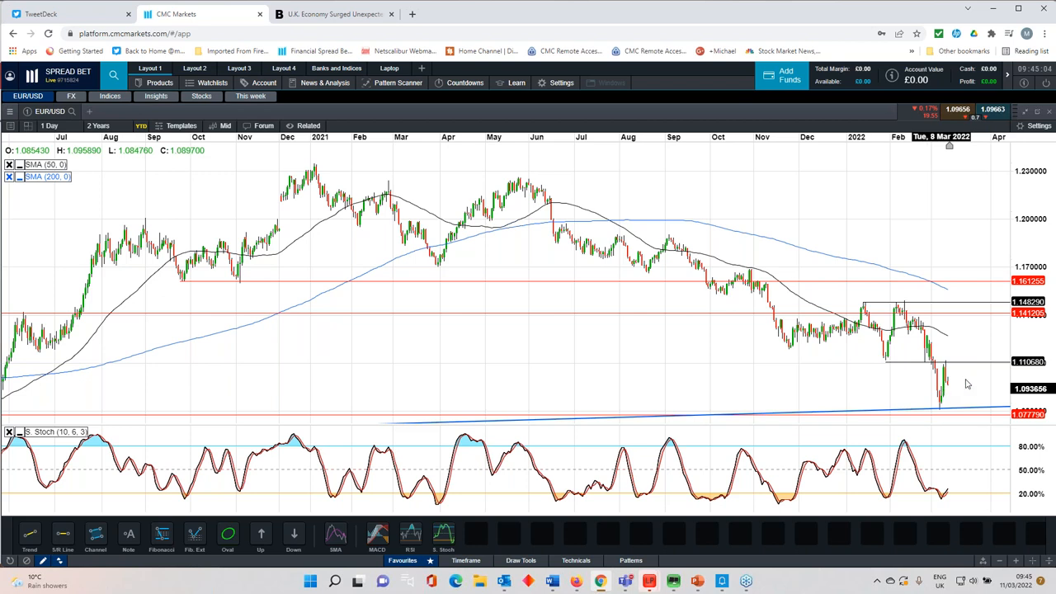
mouse_move(957, 394)
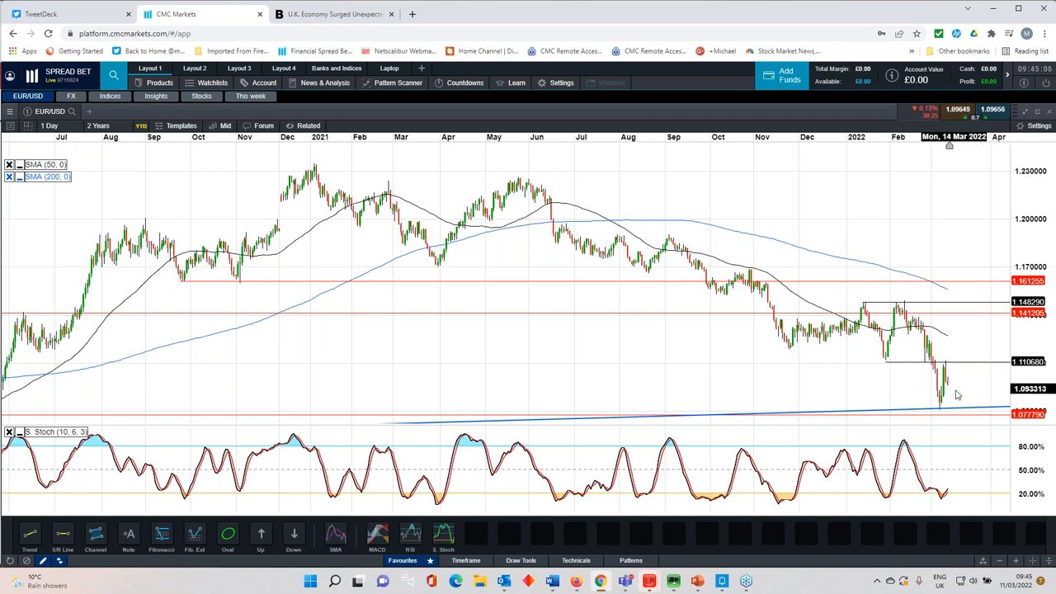
mouse_move(948, 380)
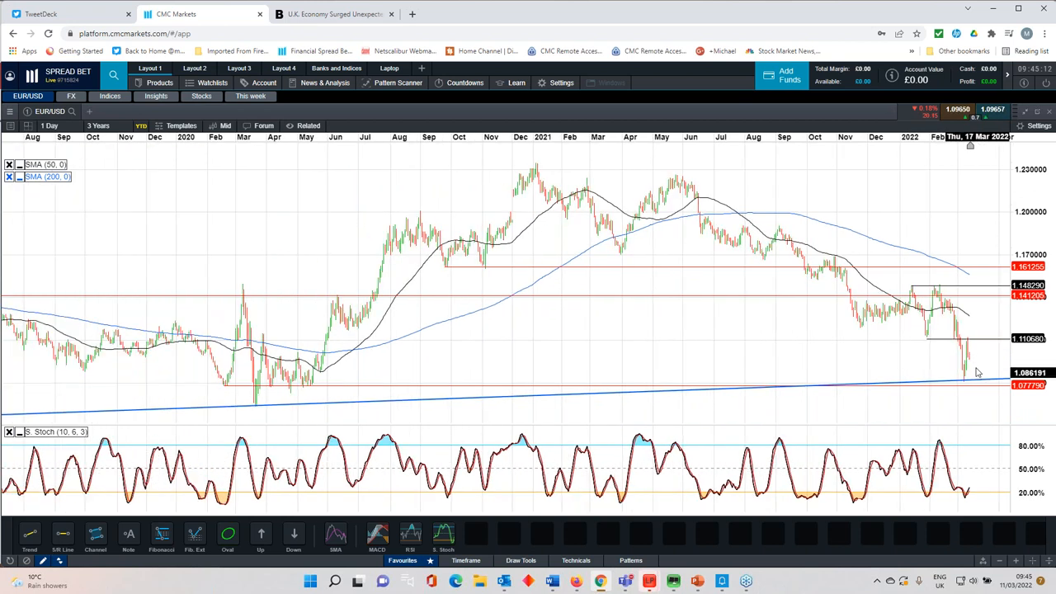
mouse_move(970, 356)
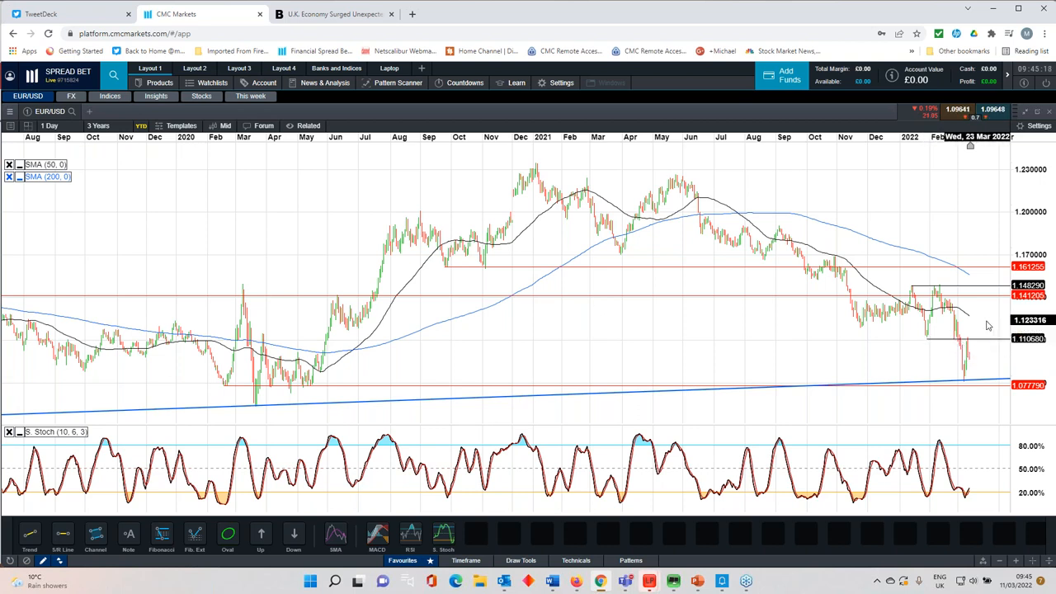
click(99, 126)
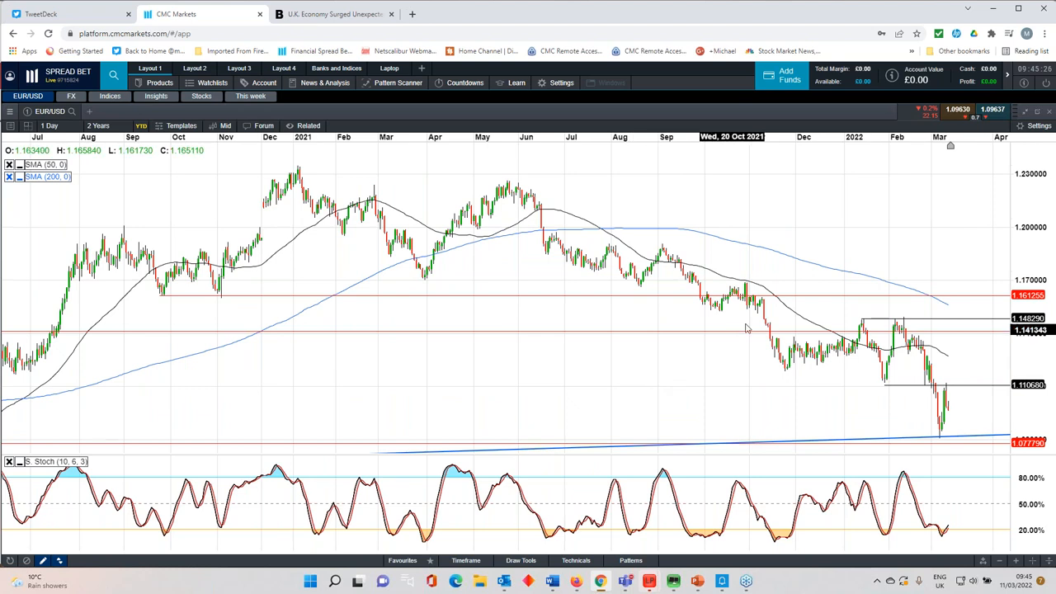
mouse_move(751, 324)
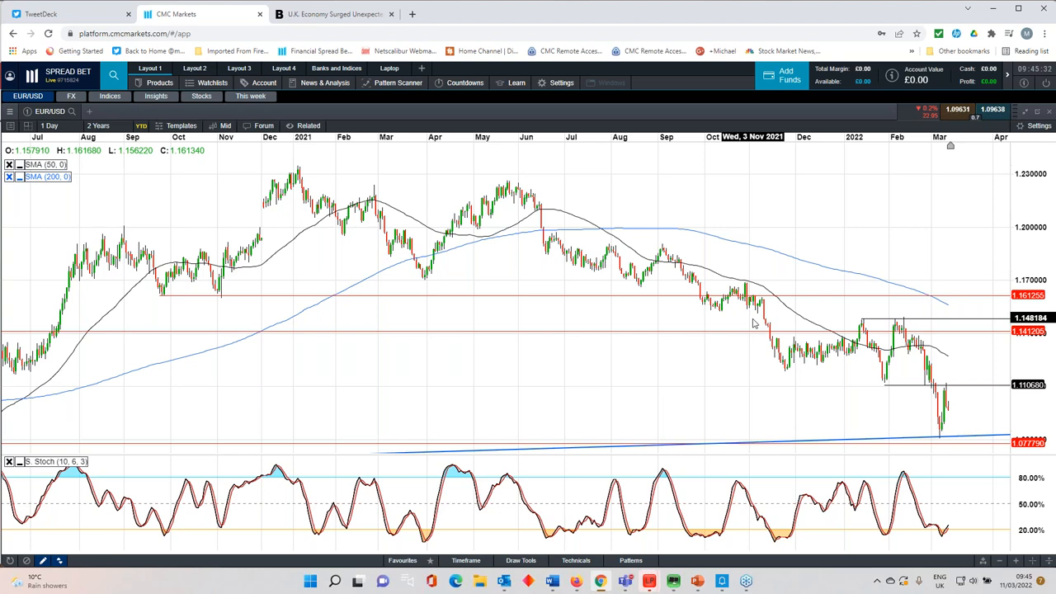
mouse_move(867, 328)
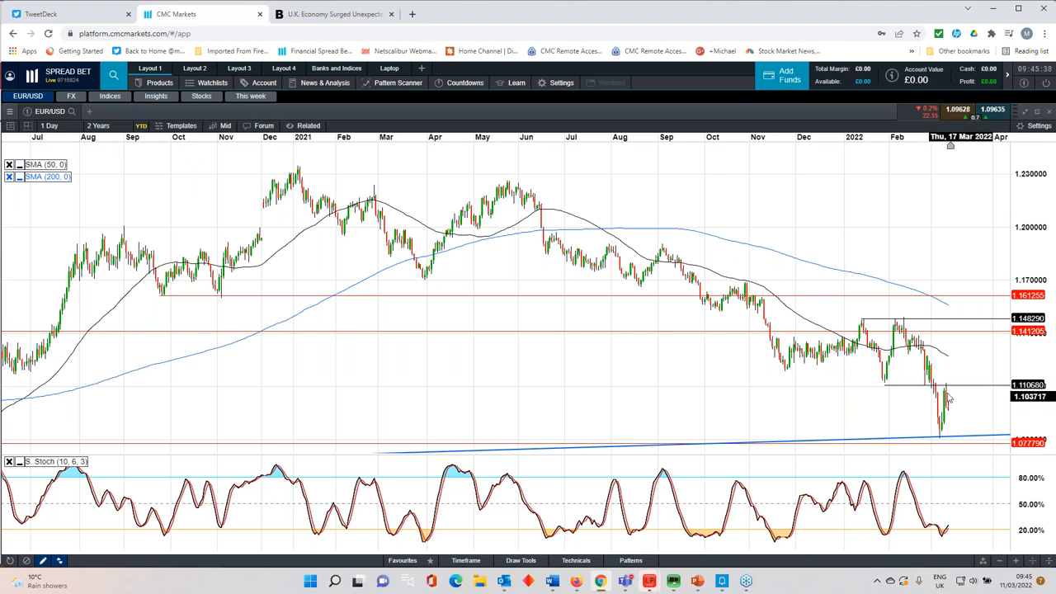
mouse_move(947, 396)
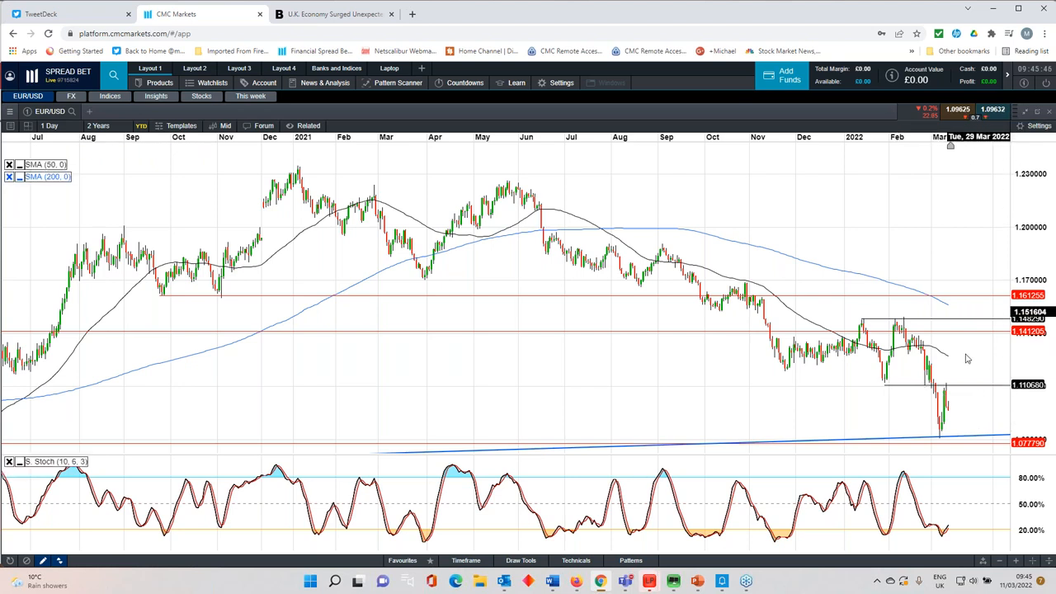
click(99, 126)
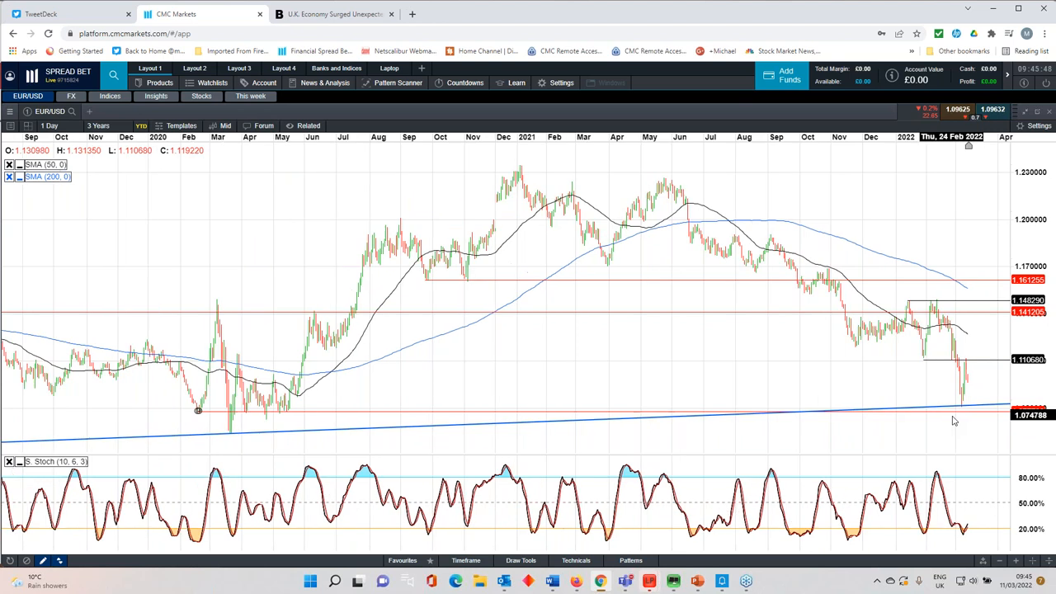
Switch the EUR/USD chart to weekly candles covering roughly two recent years.
click(99, 125)
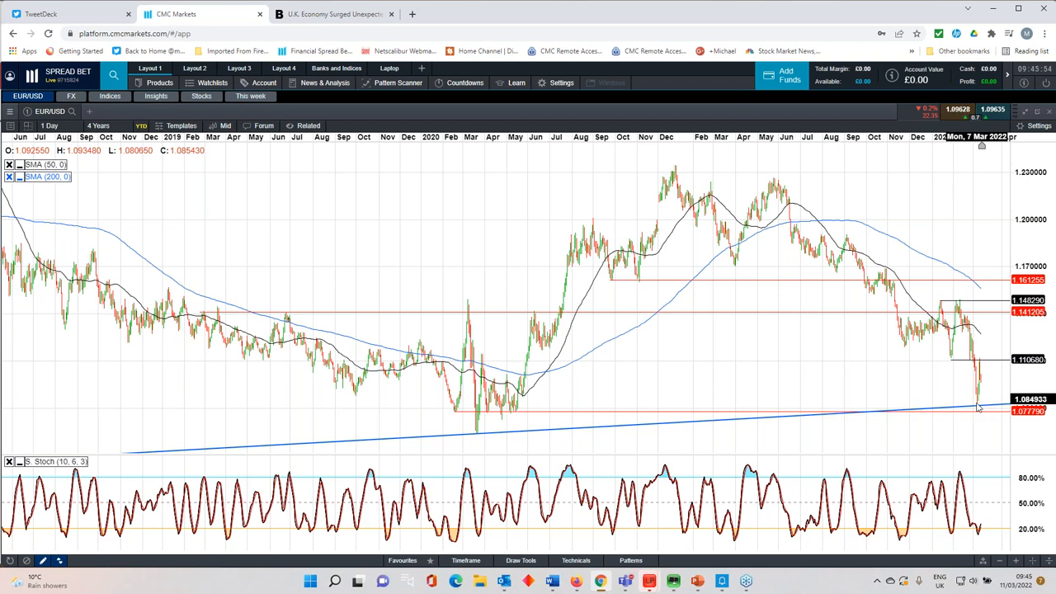
mouse_move(730, 310)
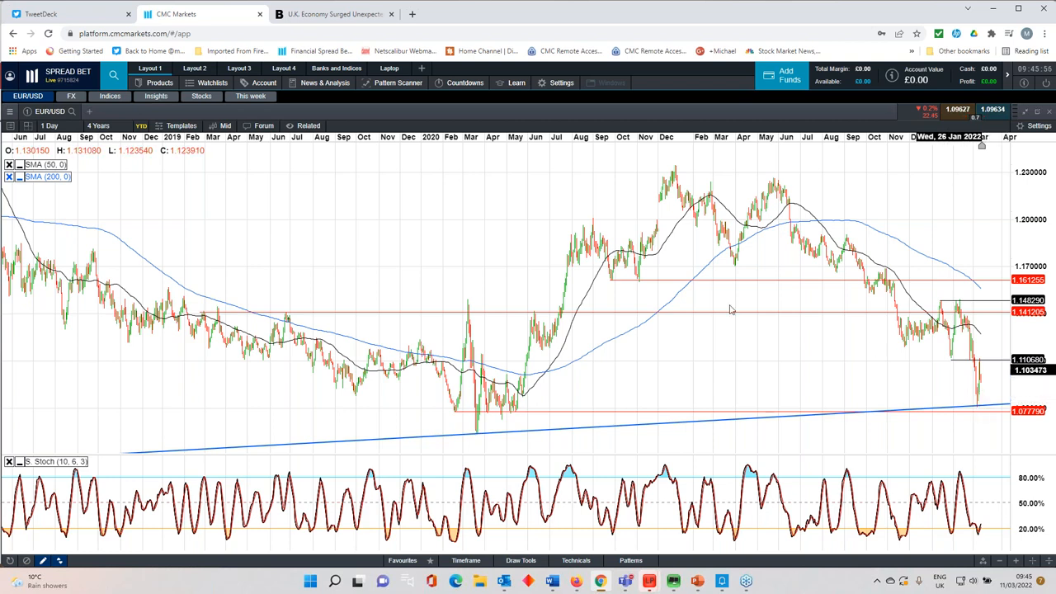
click(49, 126)
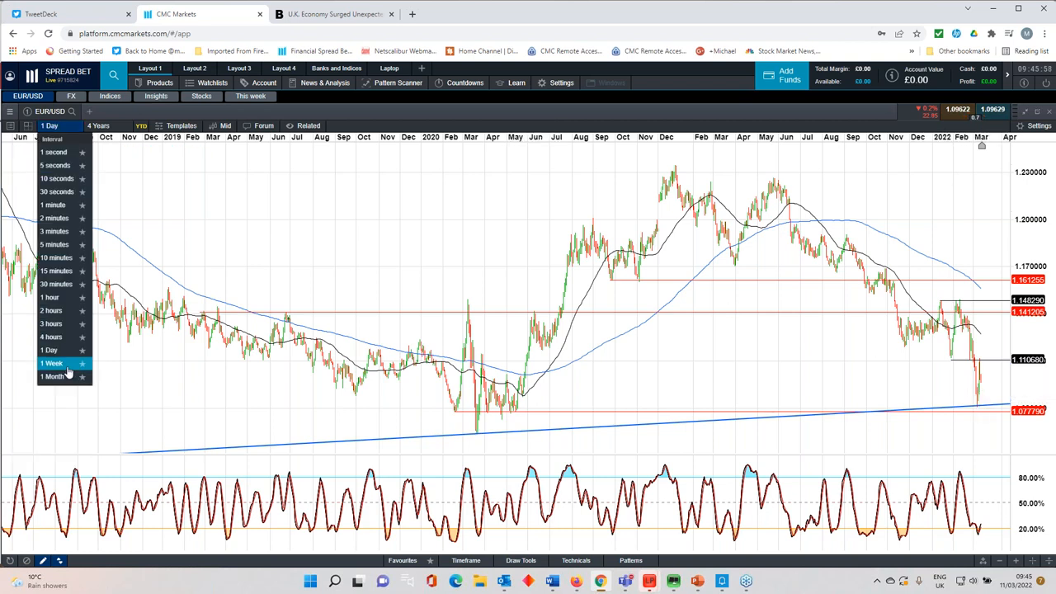
click(53, 363)
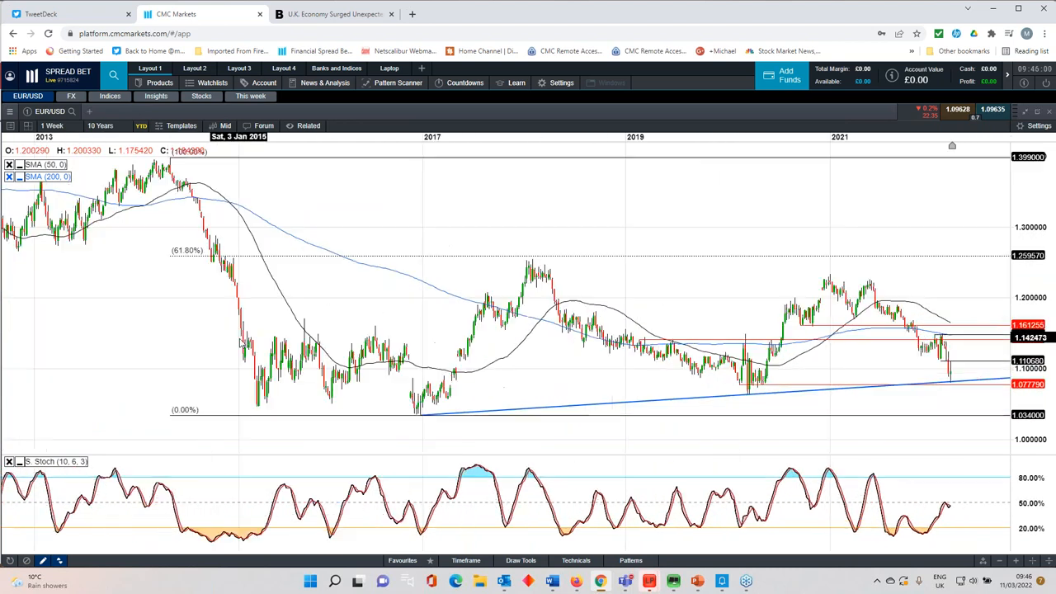
click(99, 125)
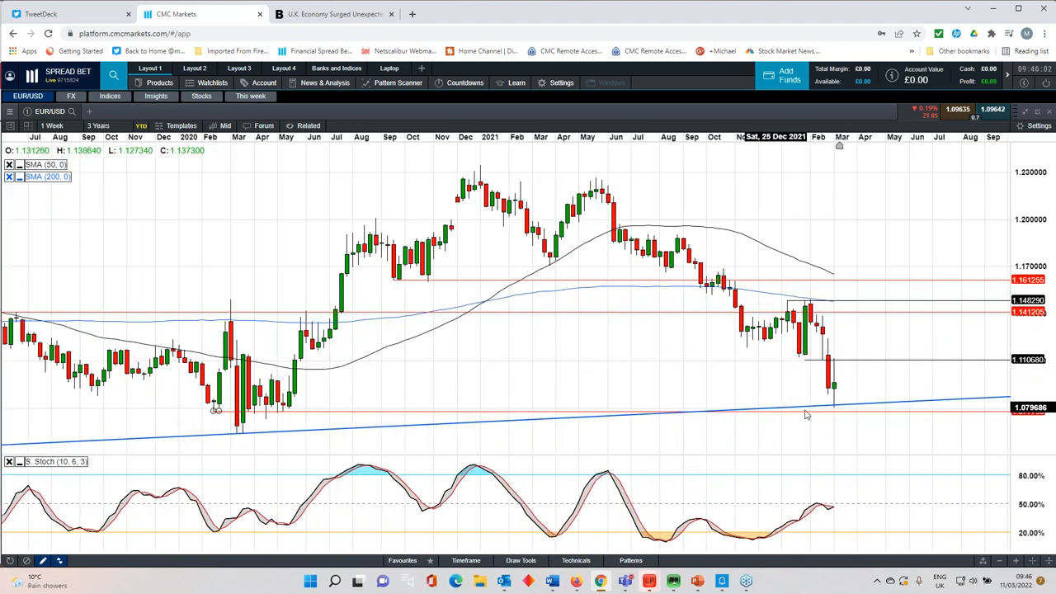
mouse_move(839, 409)
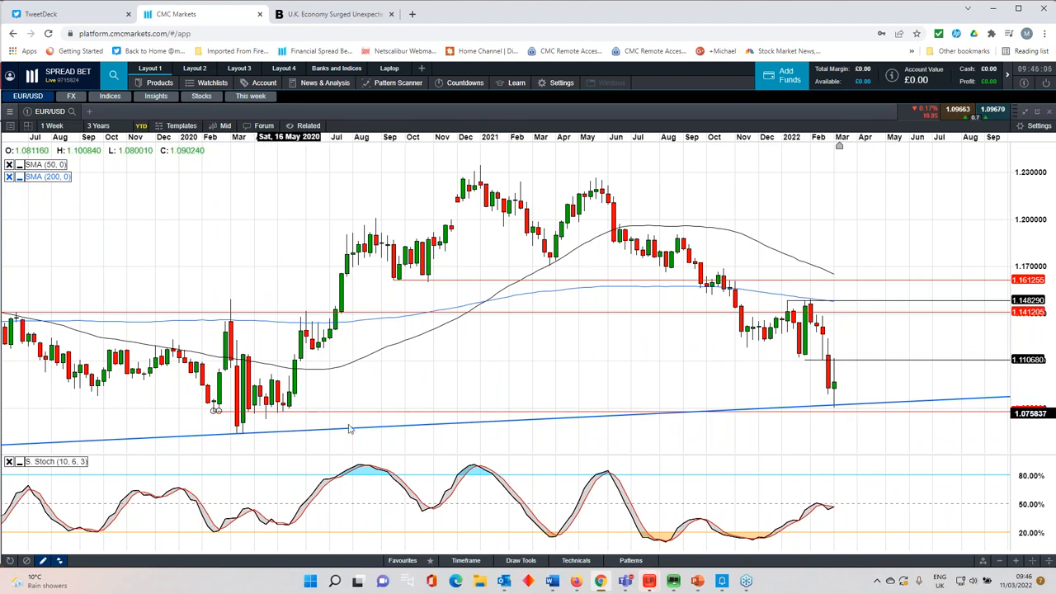
mouse_move(684, 411)
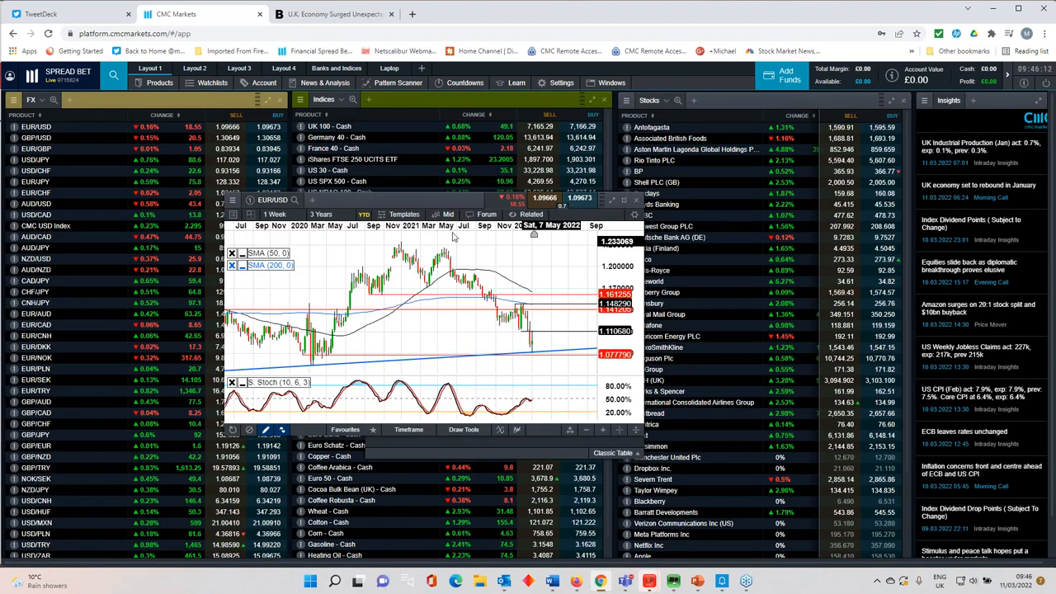
Set the small GBP/USD chart to daily candles.
click(274, 214)
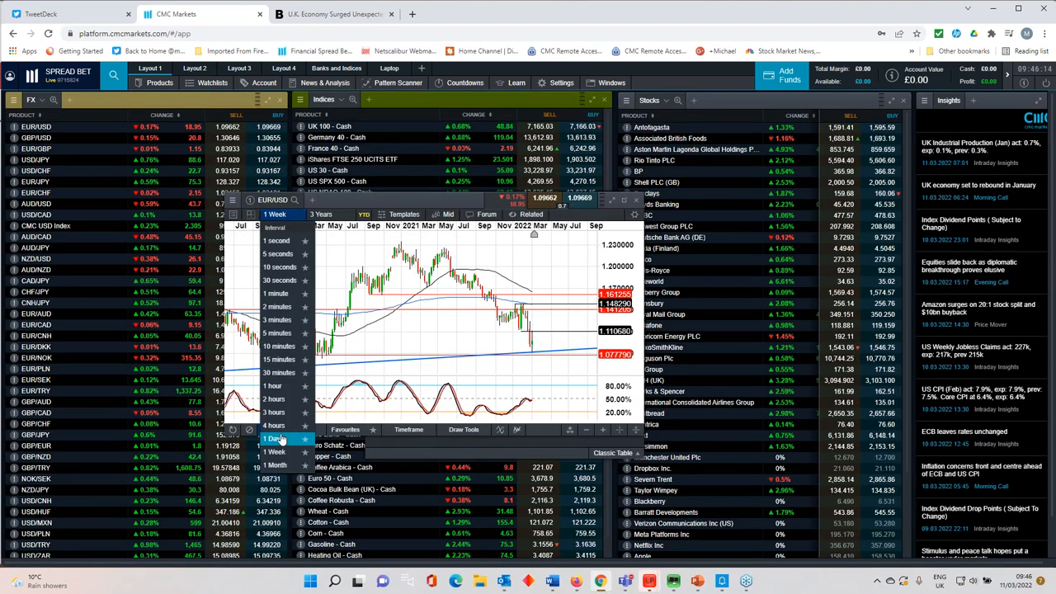
click(274, 439)
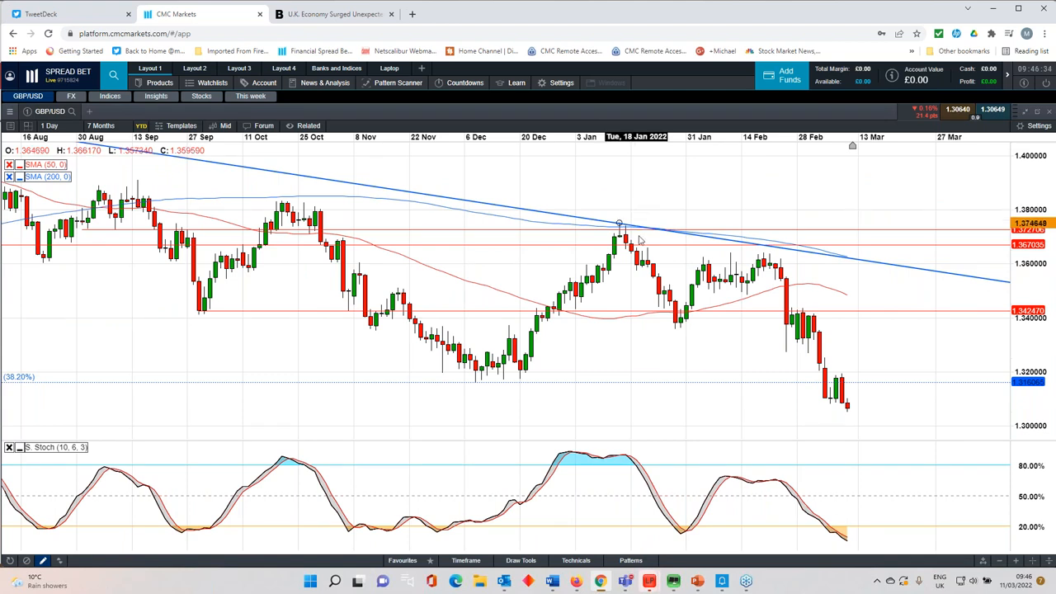
mouse_move(697, 322)
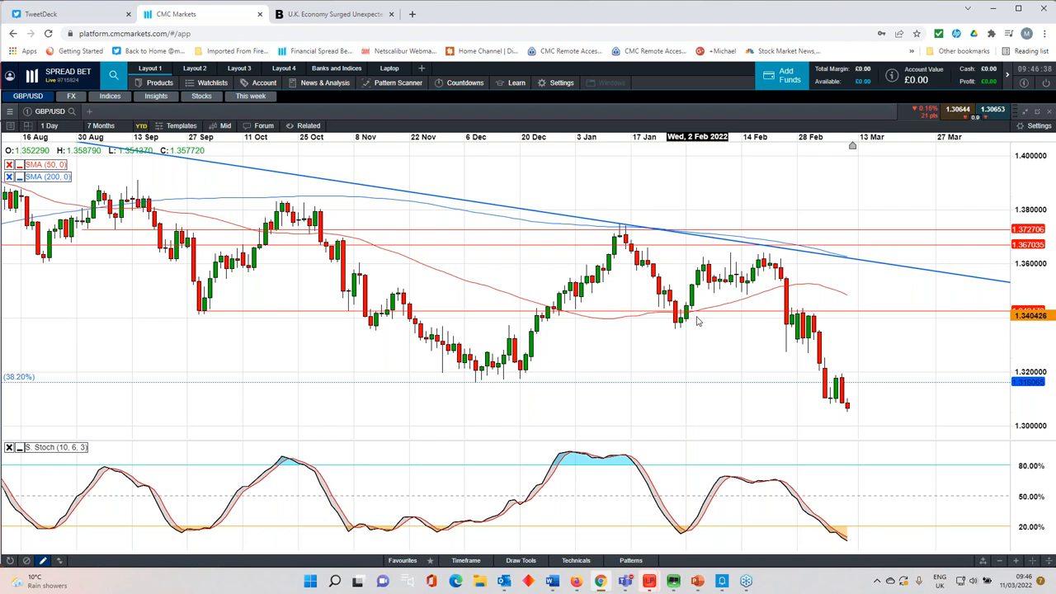
mouse_move(693, 320)
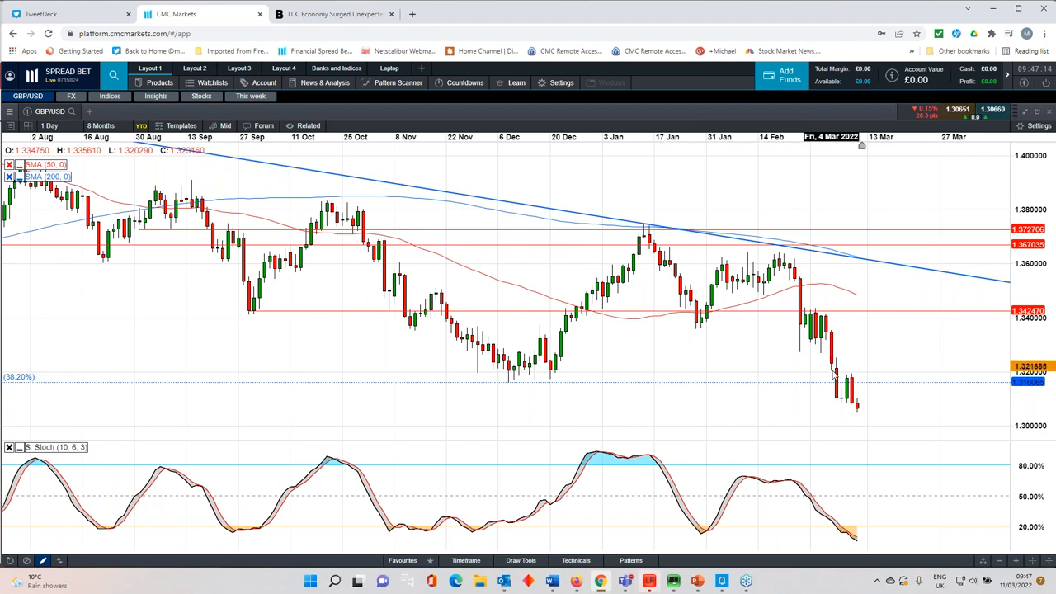
mouse_move(558, 393)
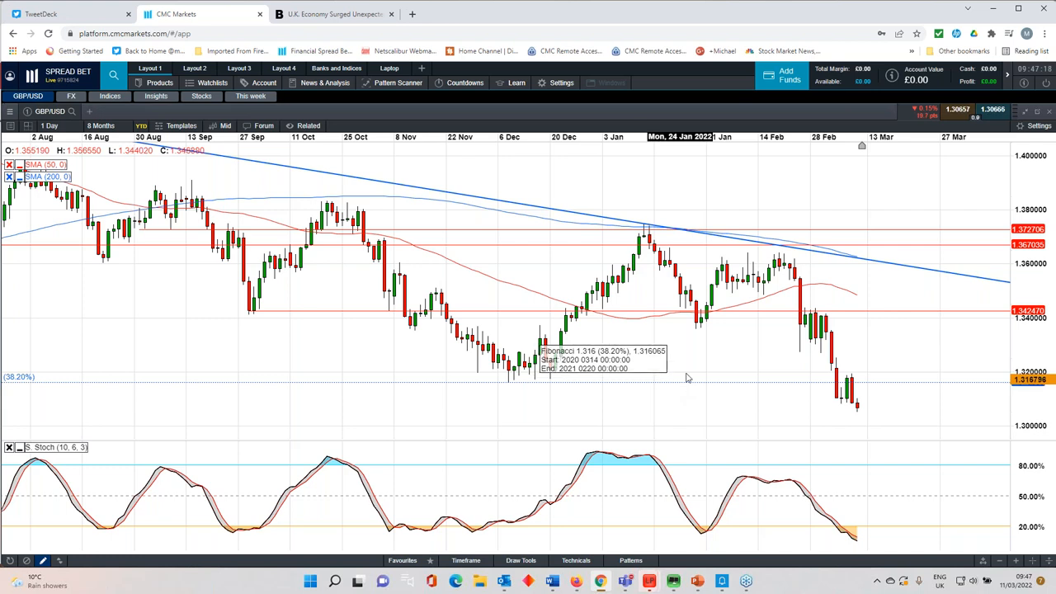
mouse_move(699, 363)
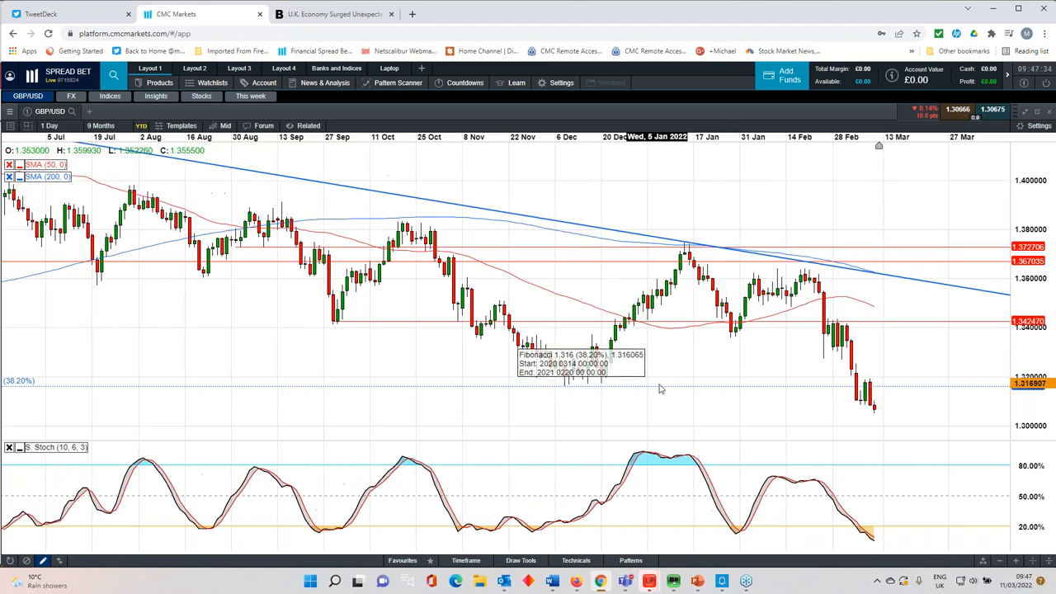
Widen the GBP/USD daily chart to two years and scroll toward recent price action.
click(101, 125)
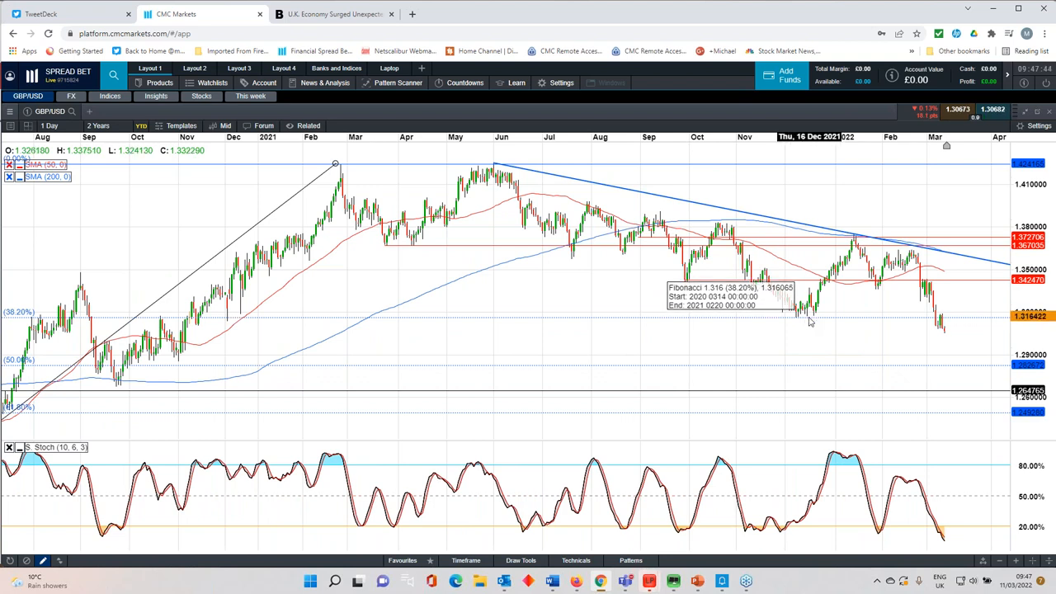
mouse_move(809, 327)
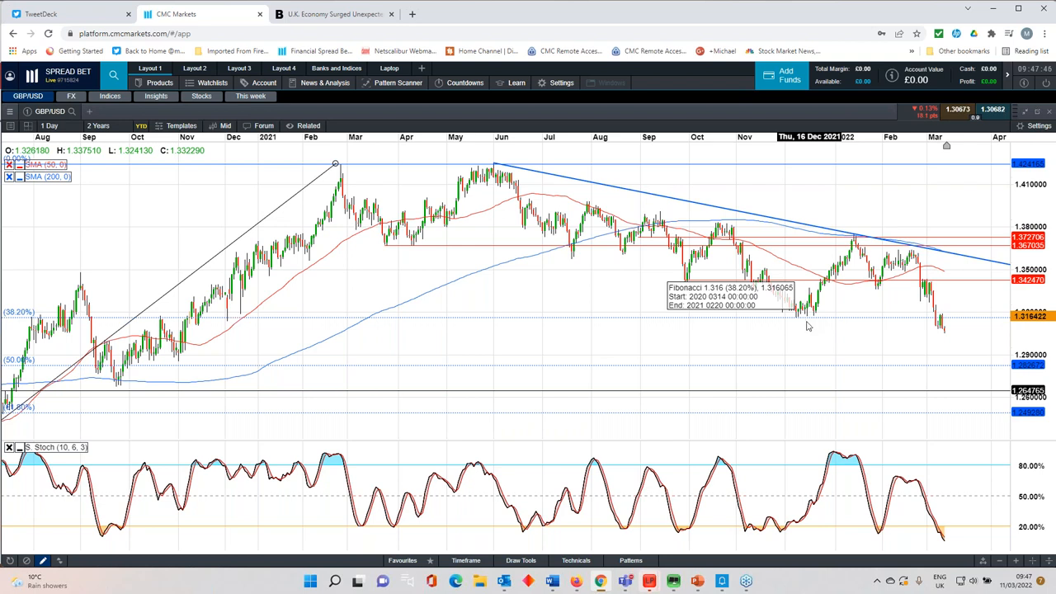
mouse_move(809, 322)
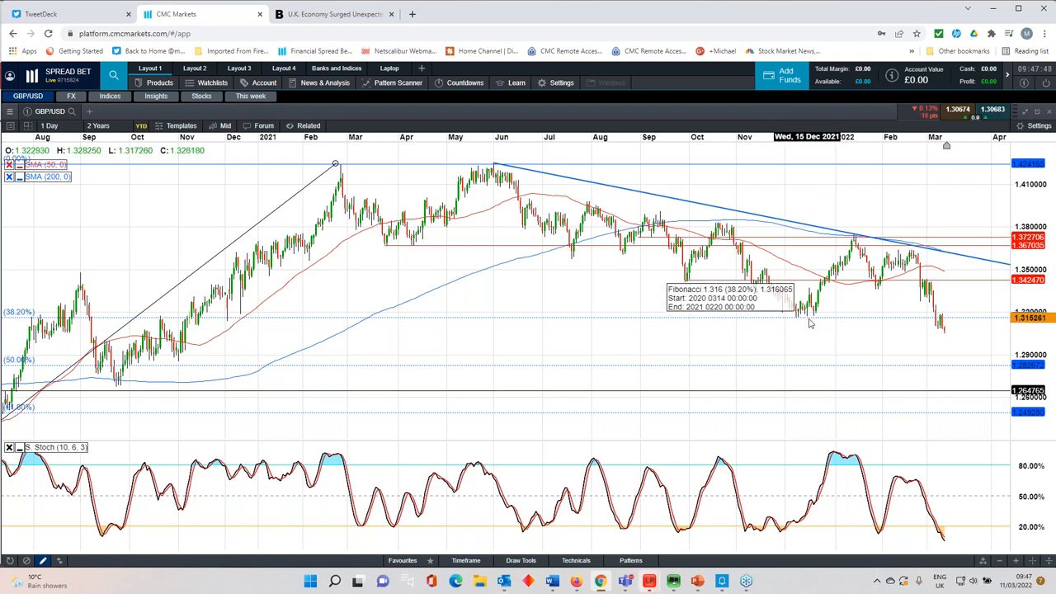
mouse_move(809, 321)
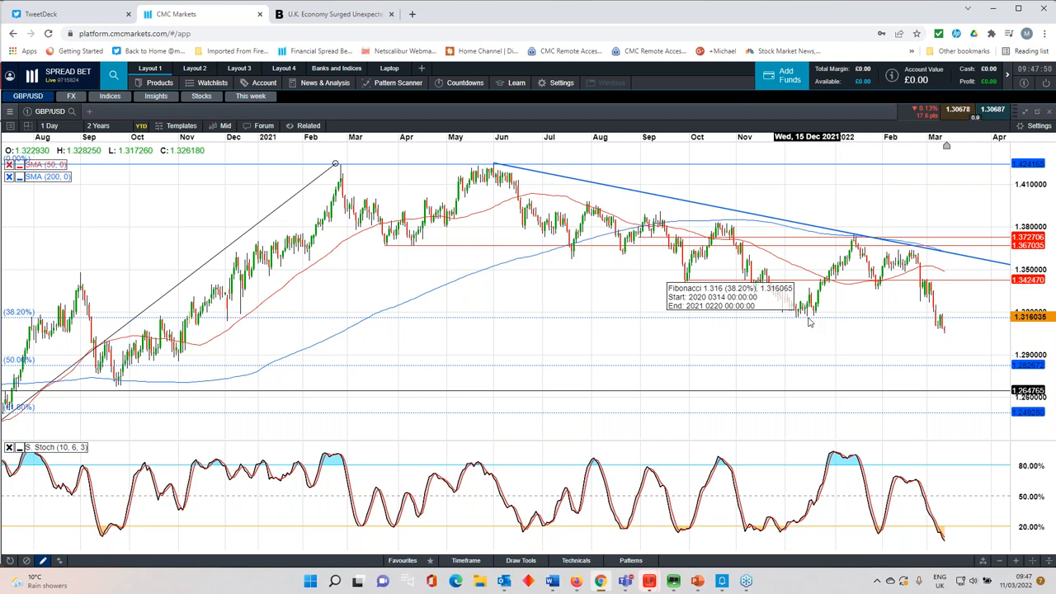
scroll(right, 3)
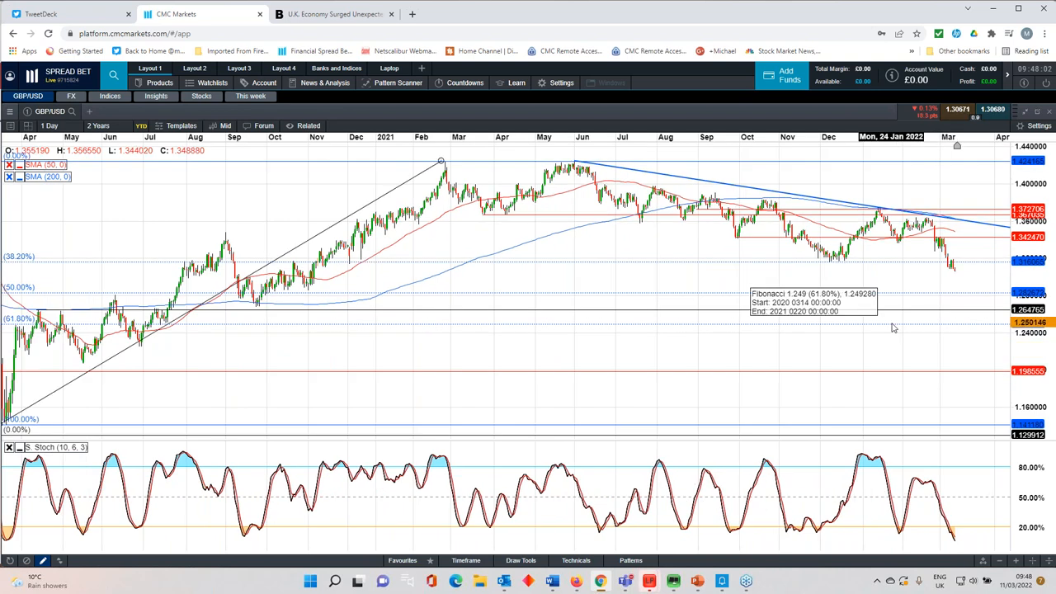
mouse_move(968, 297)
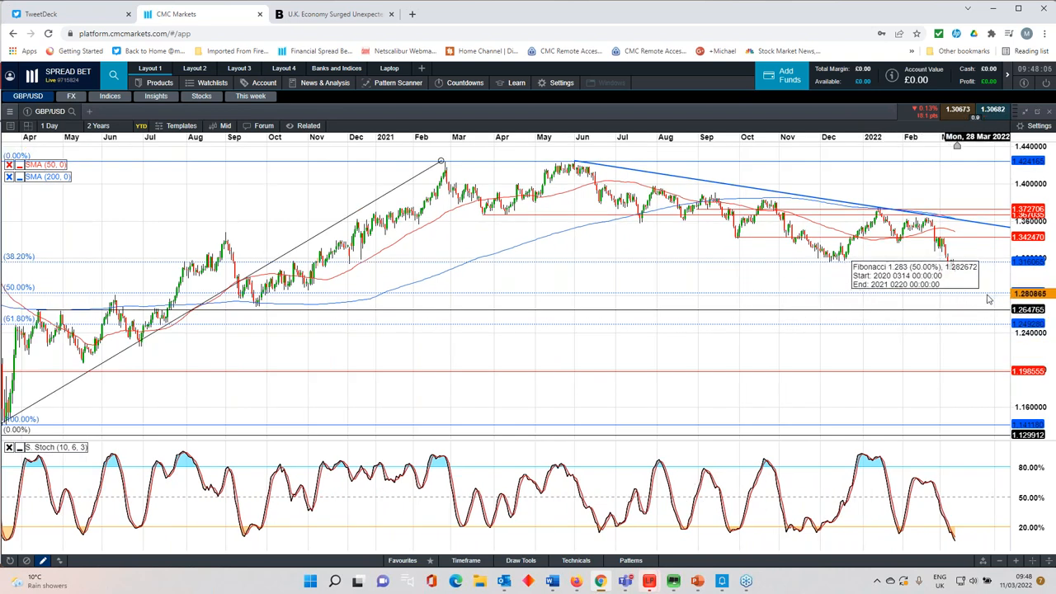
mouse_move(951, 293)
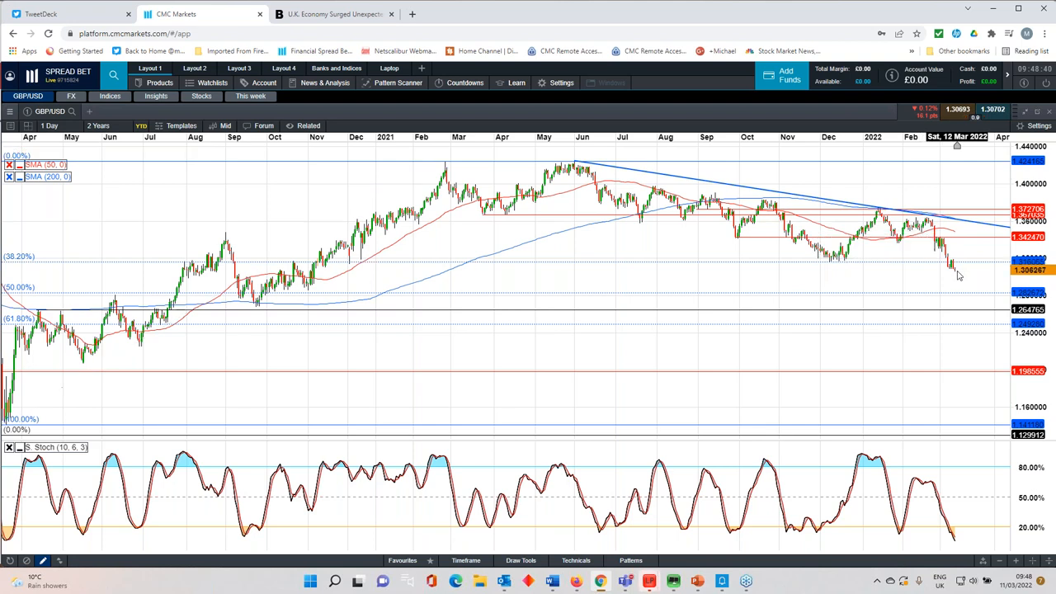
mouse_move(957, 261)
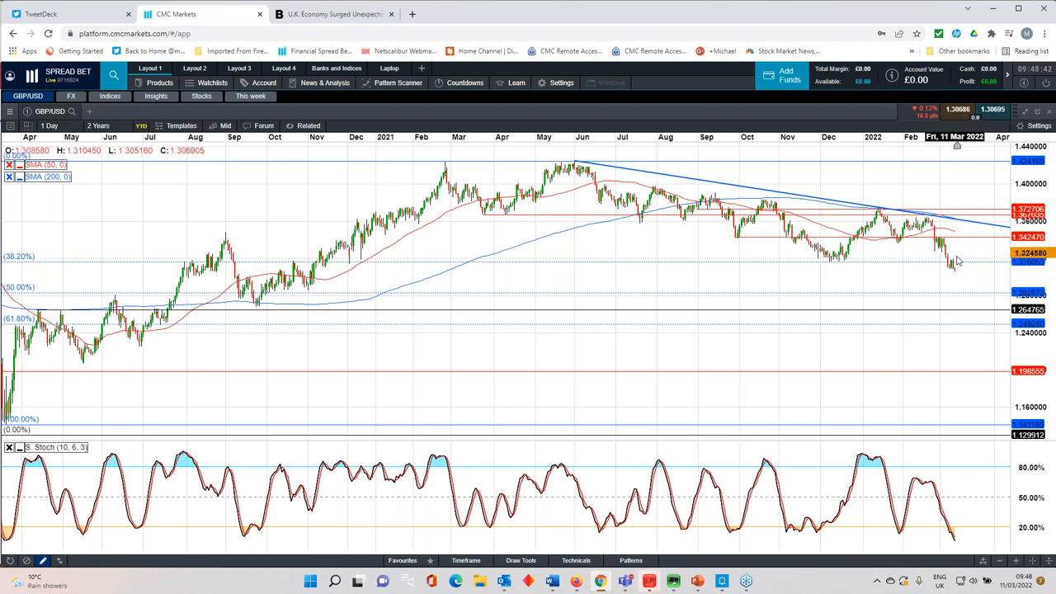
mouse_move(954, 263)
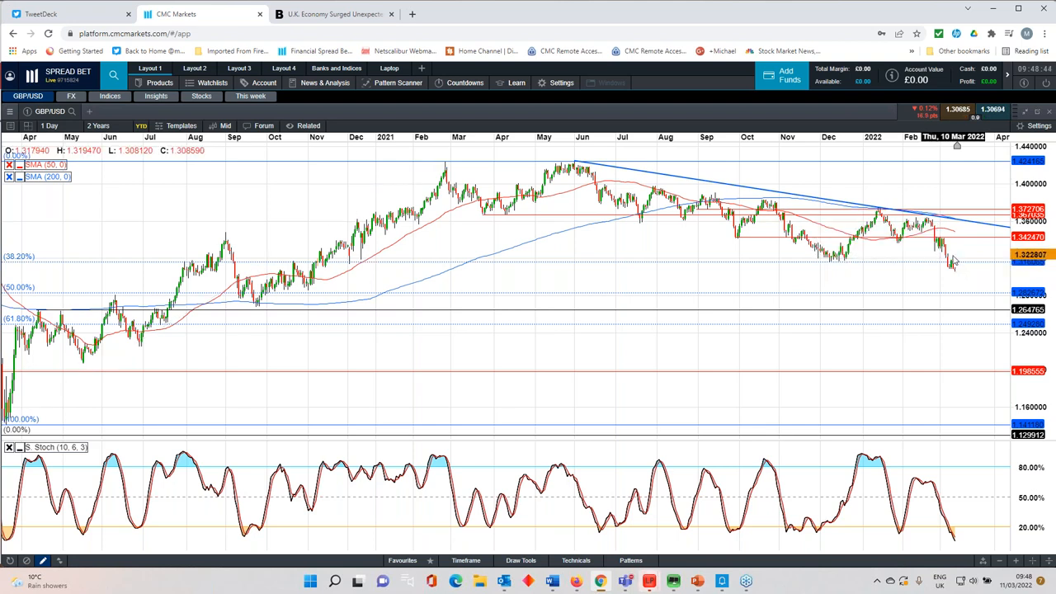
mouse_move(961, 277)
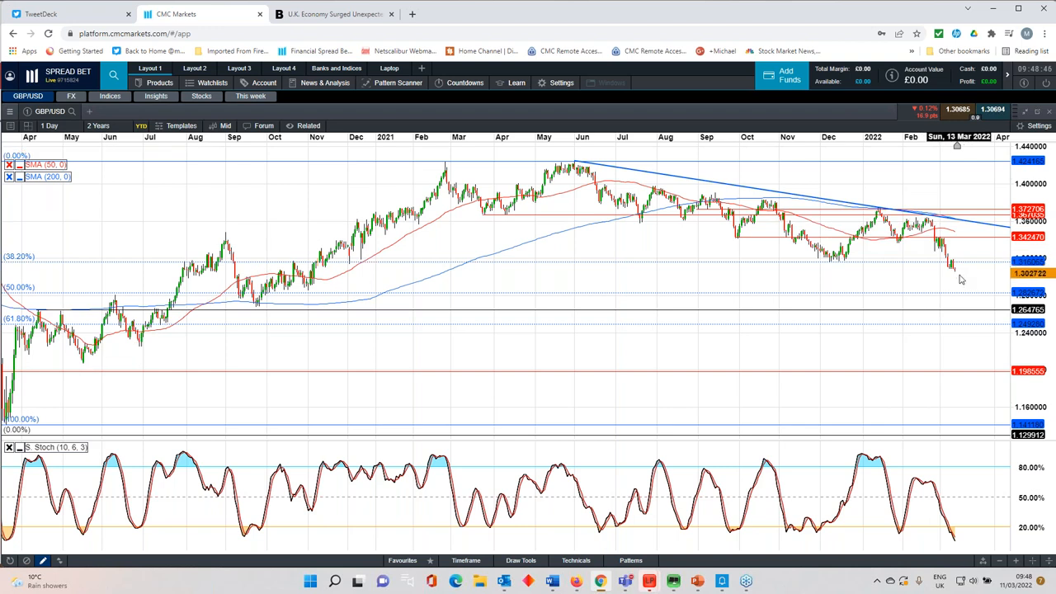
mouse_move(958, 278)
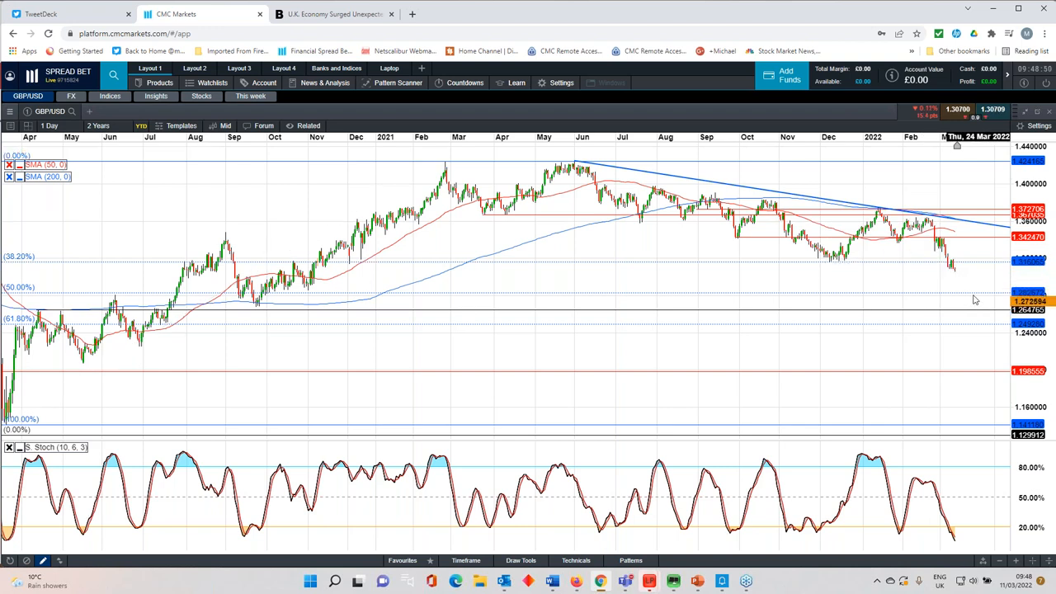
mouse_move(957, 277)
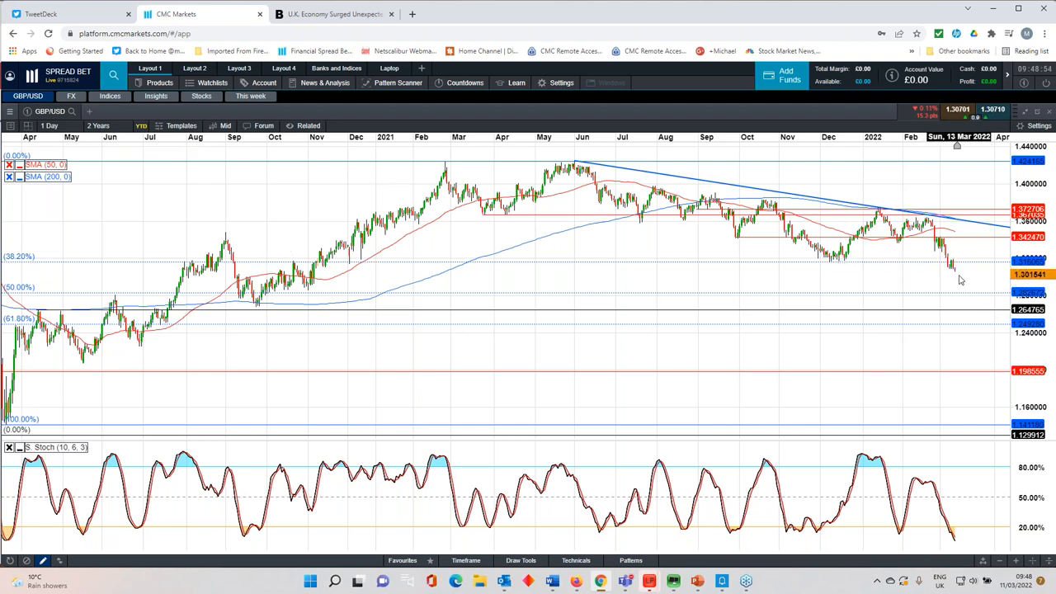
mouse_move(969, 290)
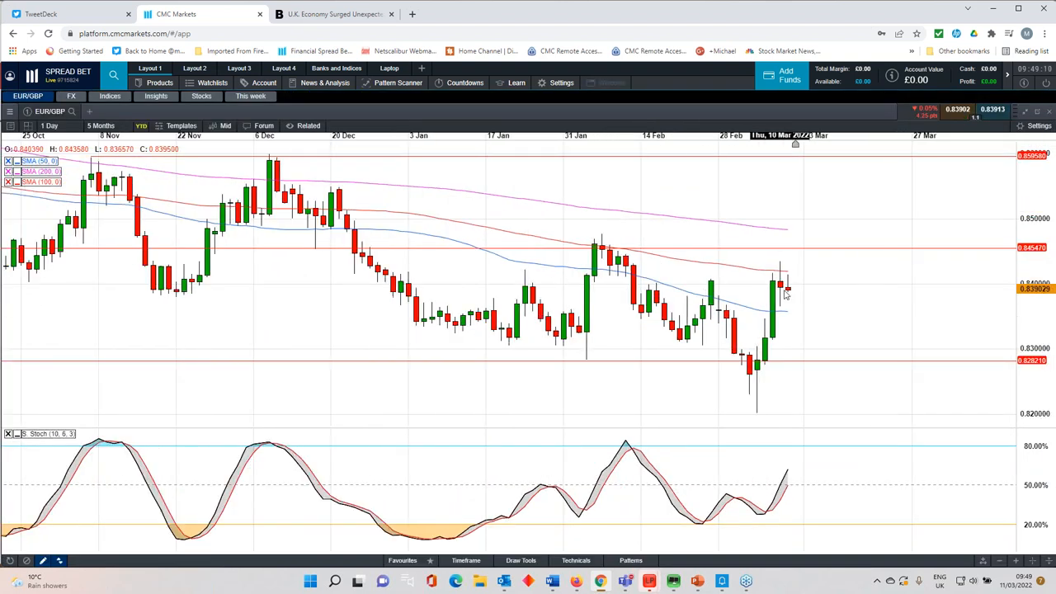
mouse_move(767, 376)
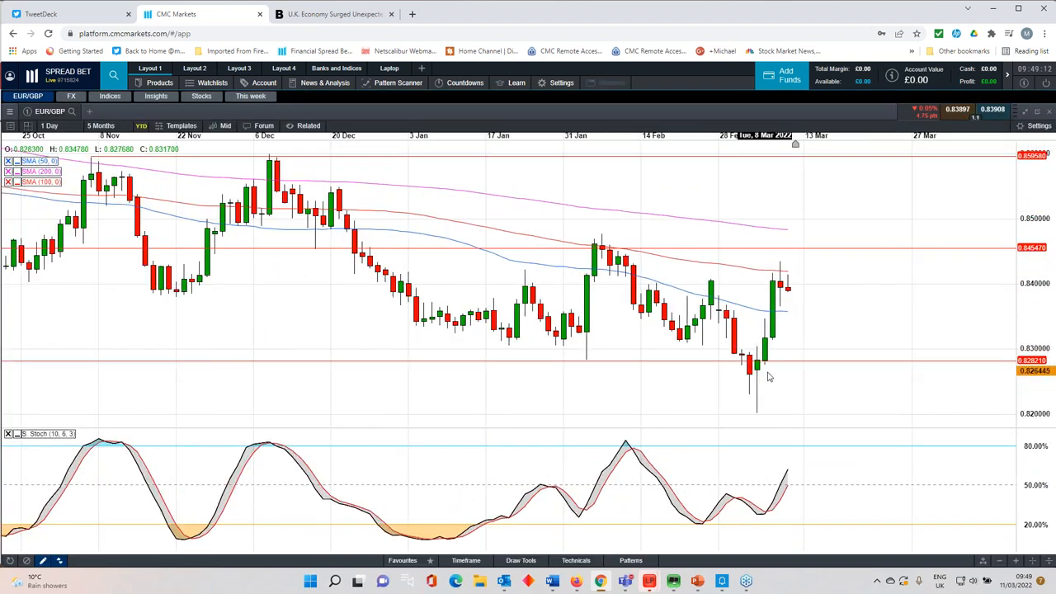
Zoom the EUR/GBP daily chart out from 5 months to the 2 Years view.
click(101, 126)
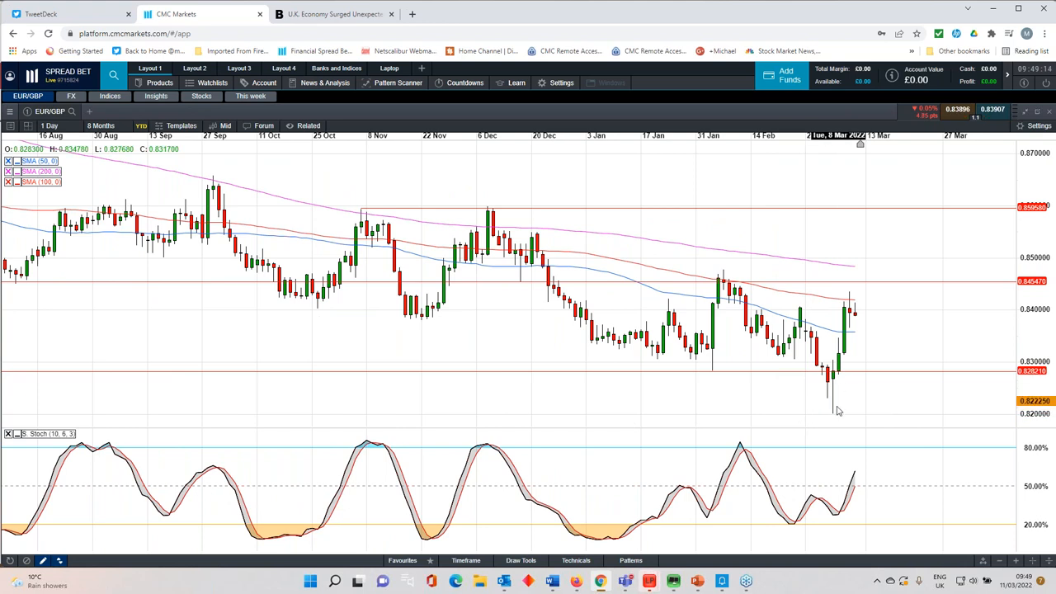
click(101, 126)
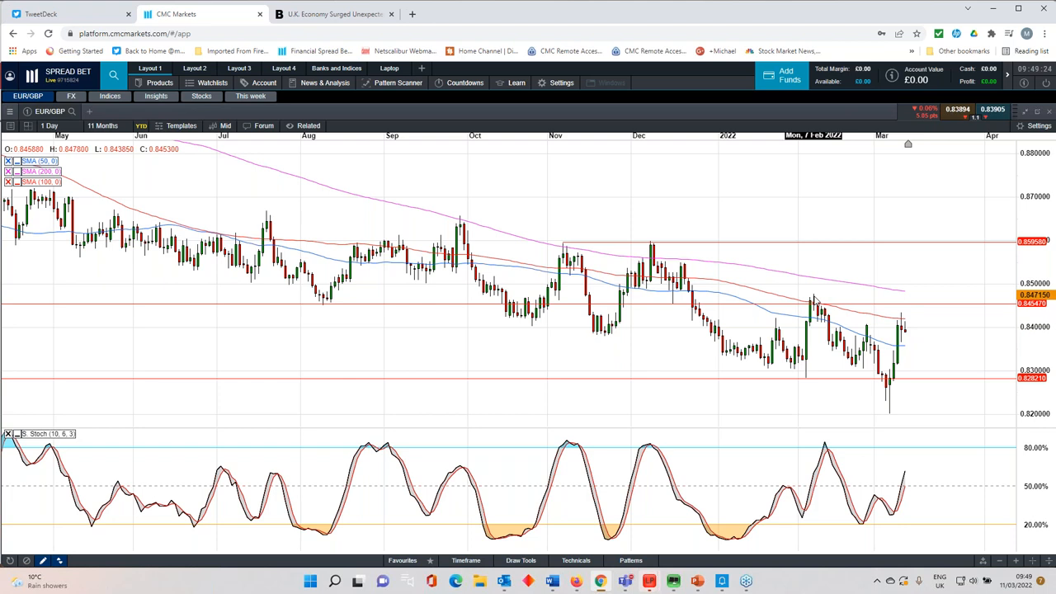
mouse_move(792, 280)
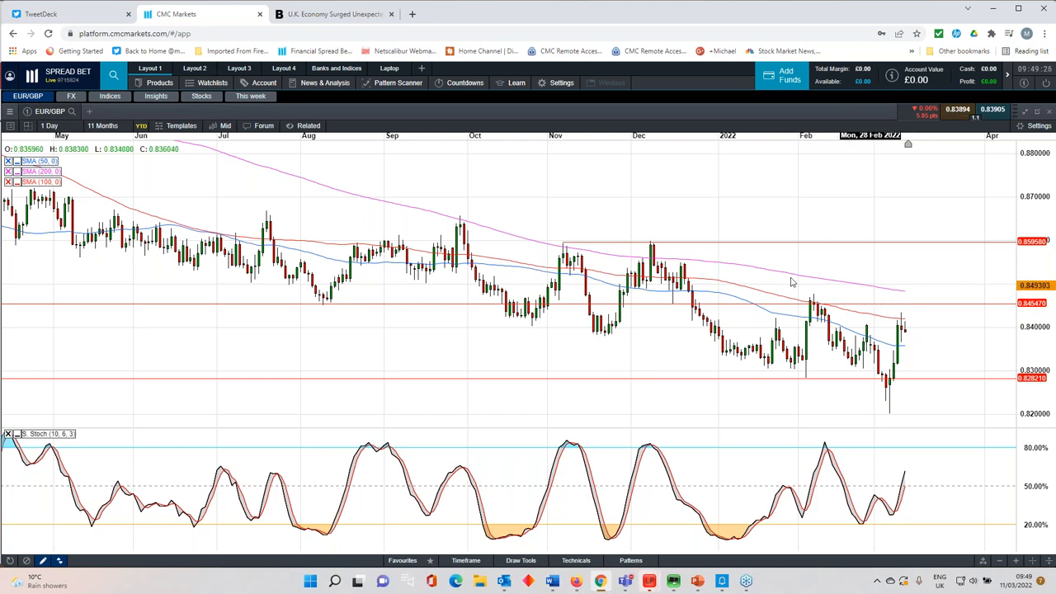
click(102, 125)
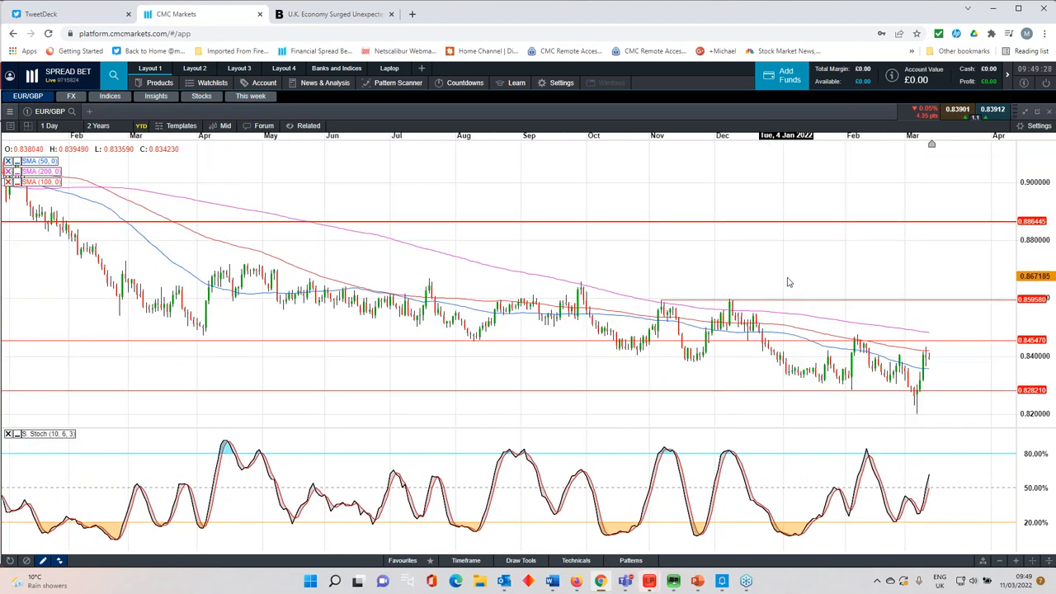
mouse_move(277, 526)
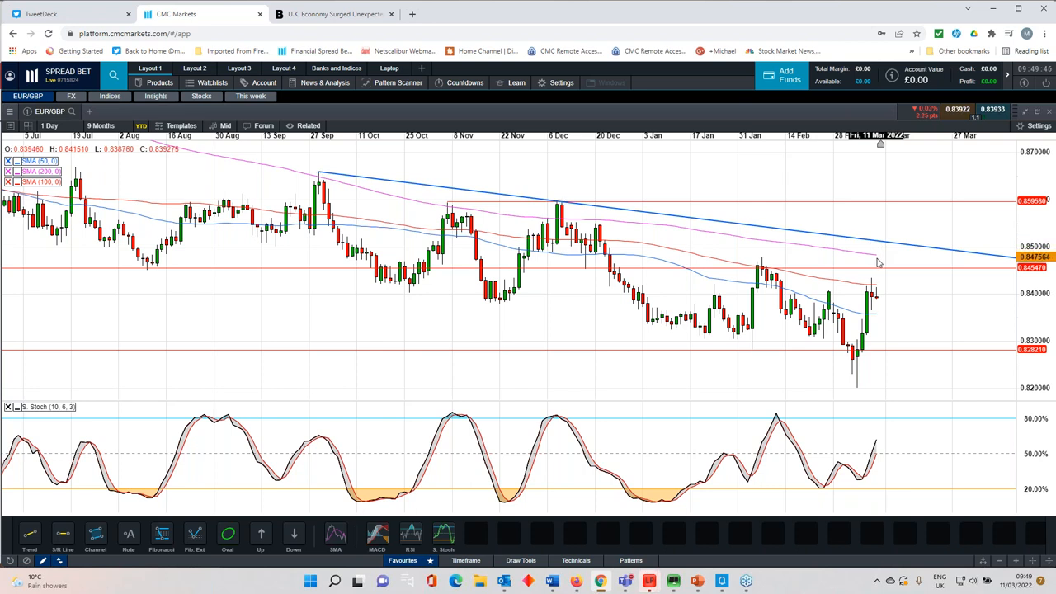
mouse_move(878, 291)
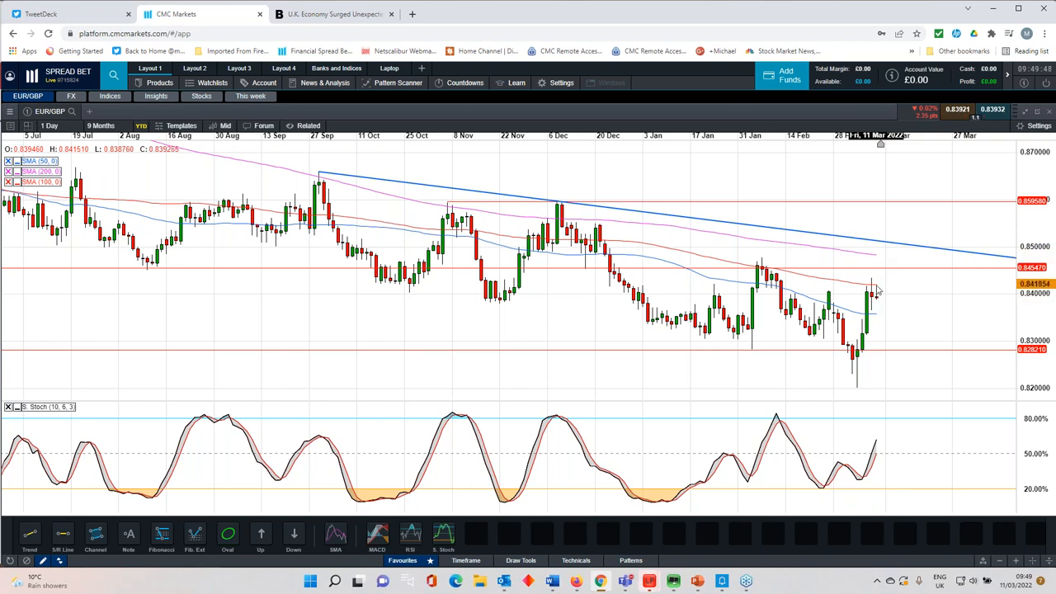
mouse_move(875, 264)
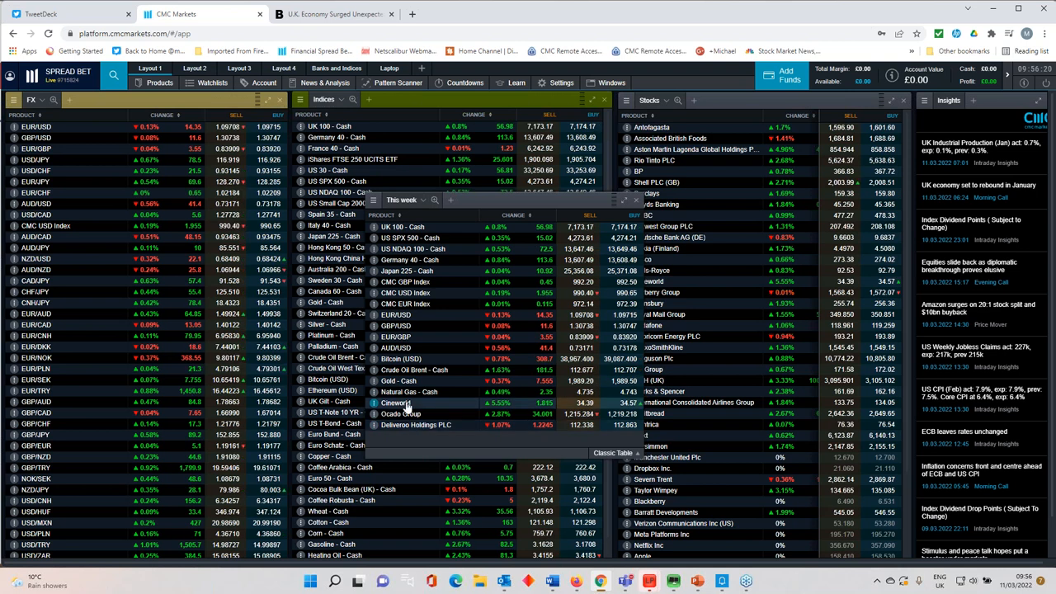
Show the Cineworld daily chart with its falling trendline and price levels.
click(396, 402)
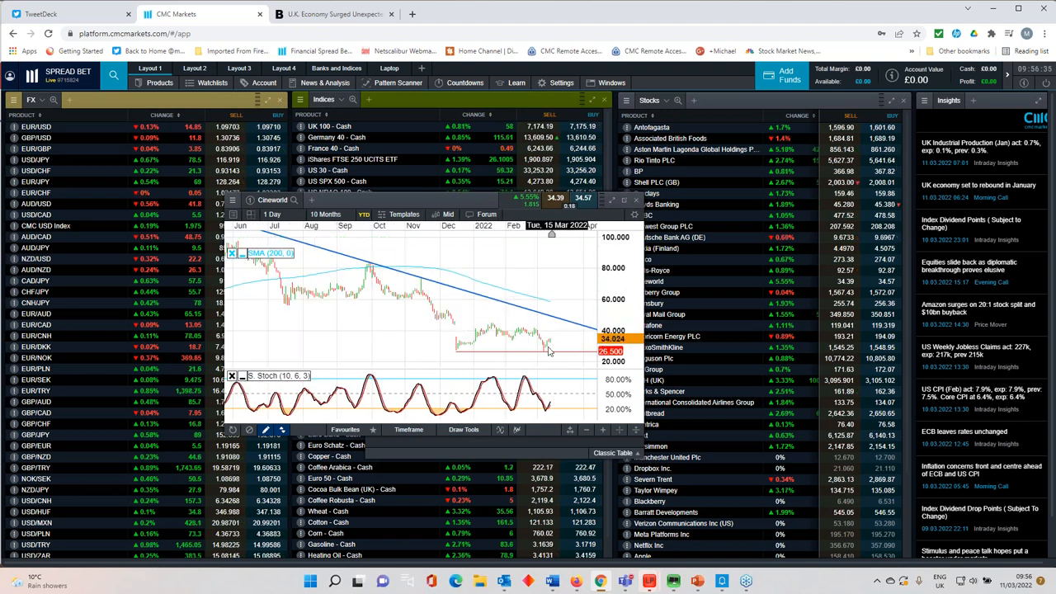
mouse_move(536, 338)
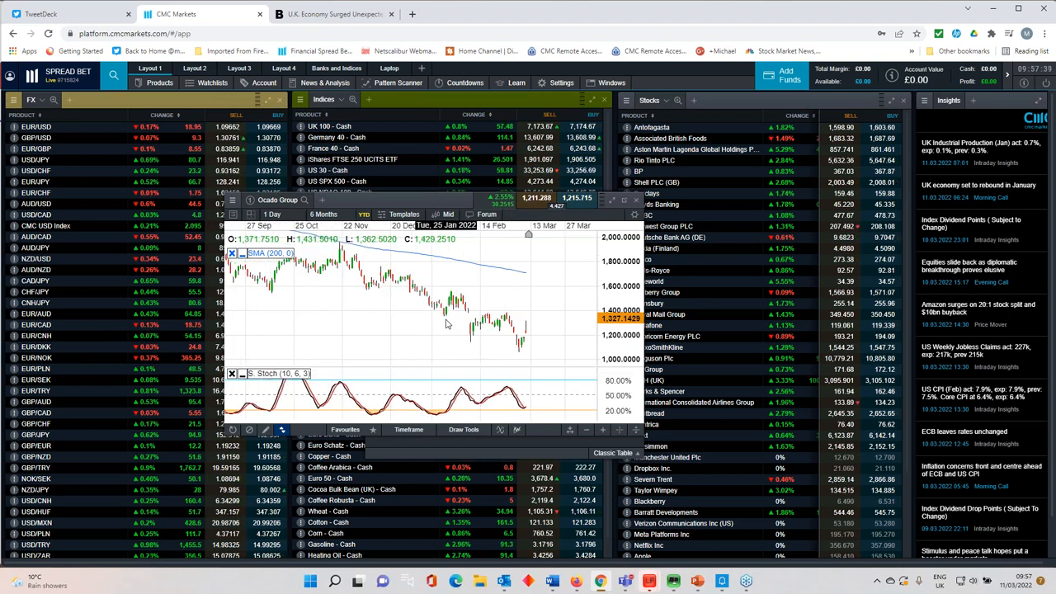
Show the Ocado Group daily chart from the watchlist over the overview.
click(409, 430)
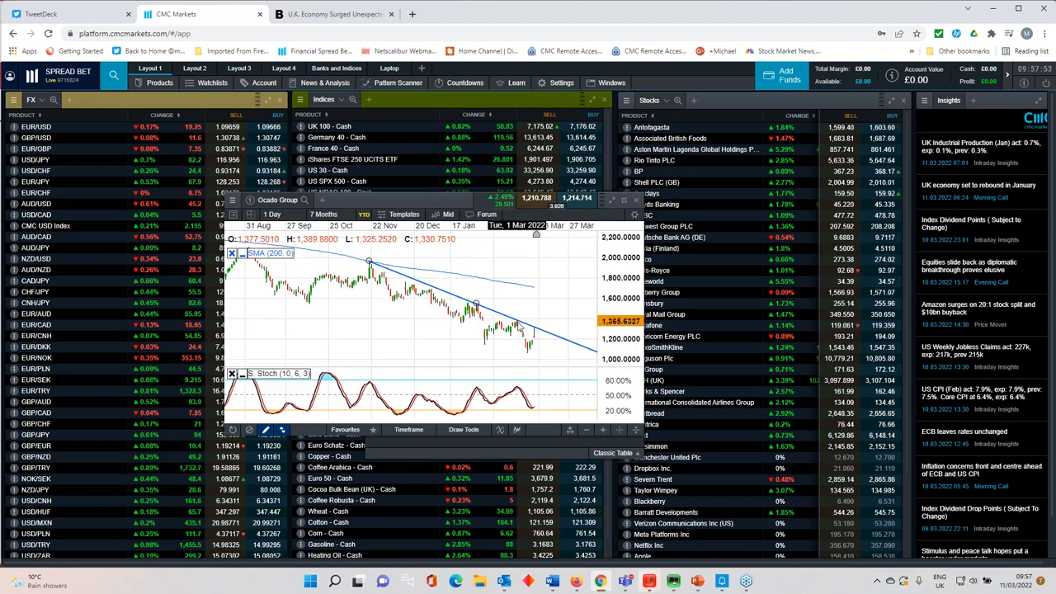
mouse_move(538, 357)
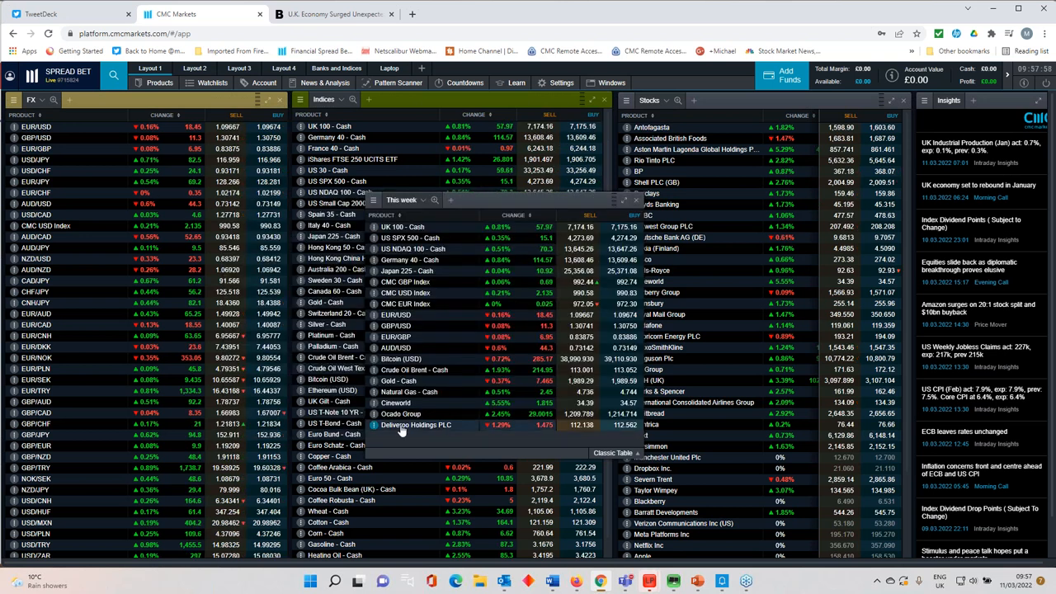
click(416, 425)
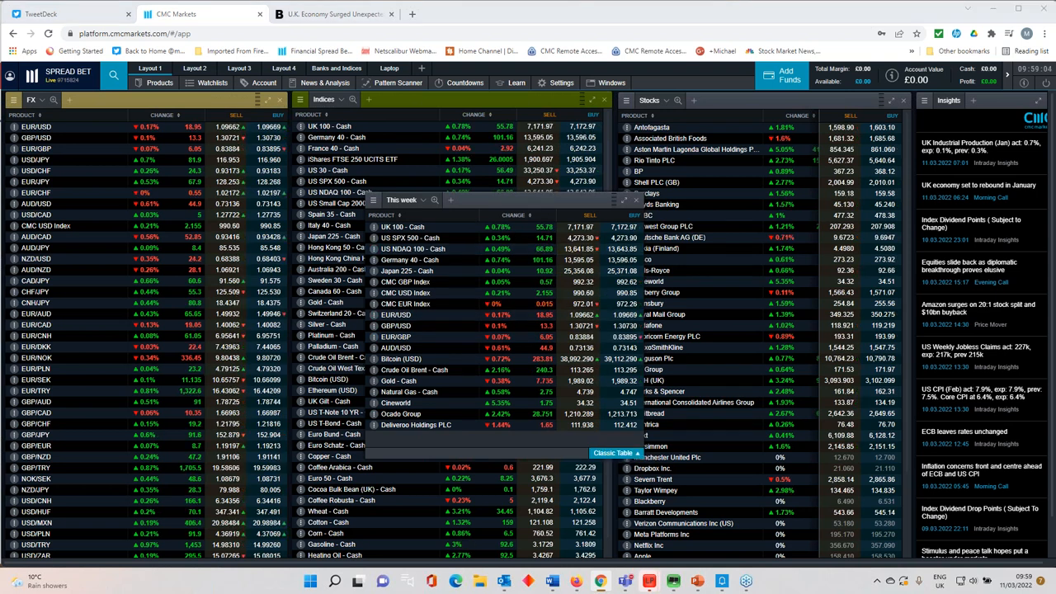
Bring up the PowerPoint slideshow on the Weekly market update title slide.
click(696, 581)
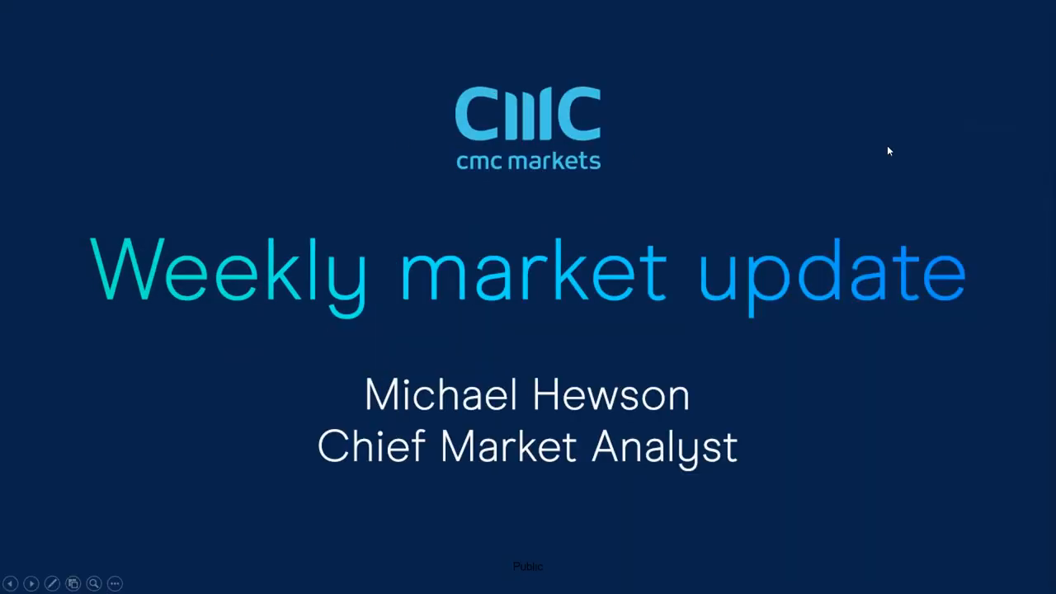
mouse_move(495, 217)
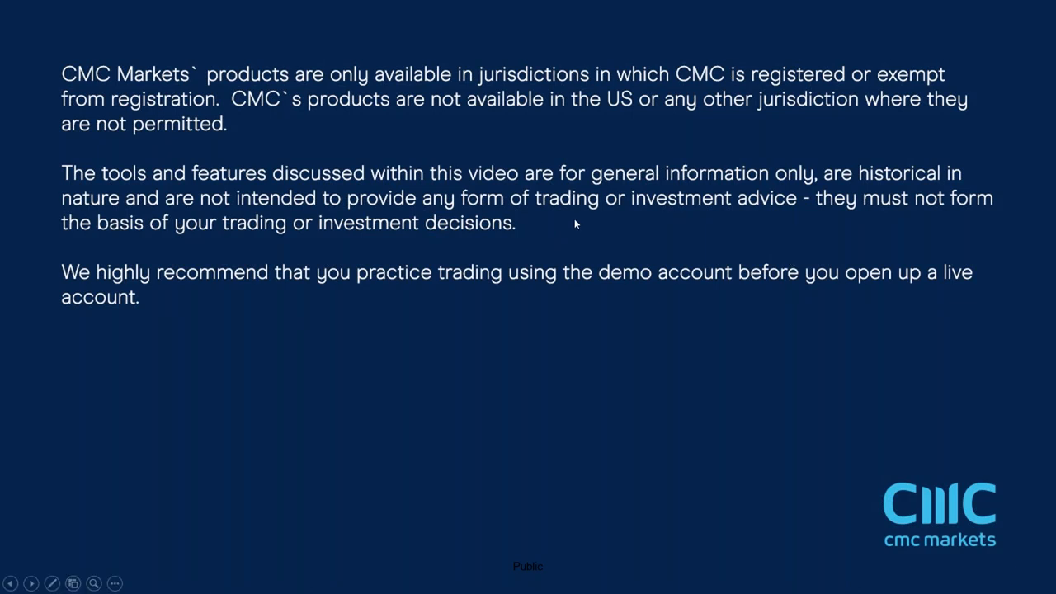
mouse_move(561, 249)
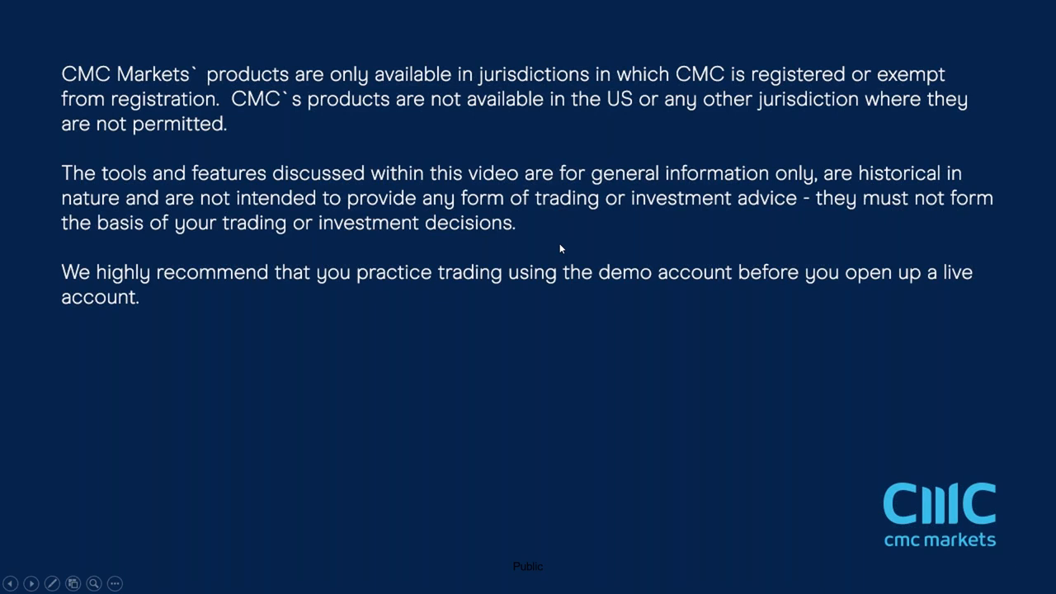
mouse_move(579, 297)
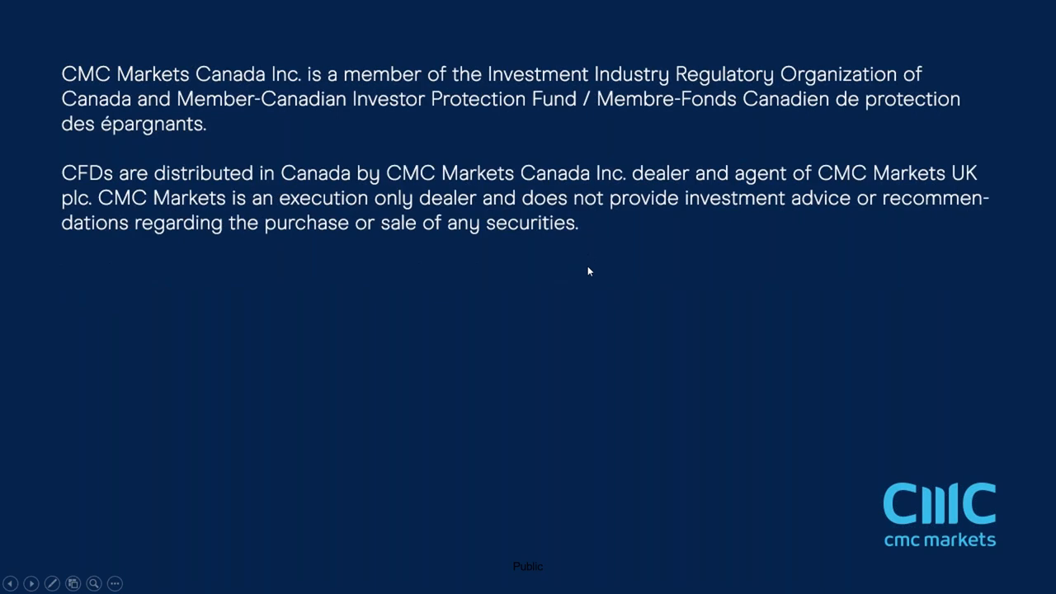
mouse_move(809, 257)
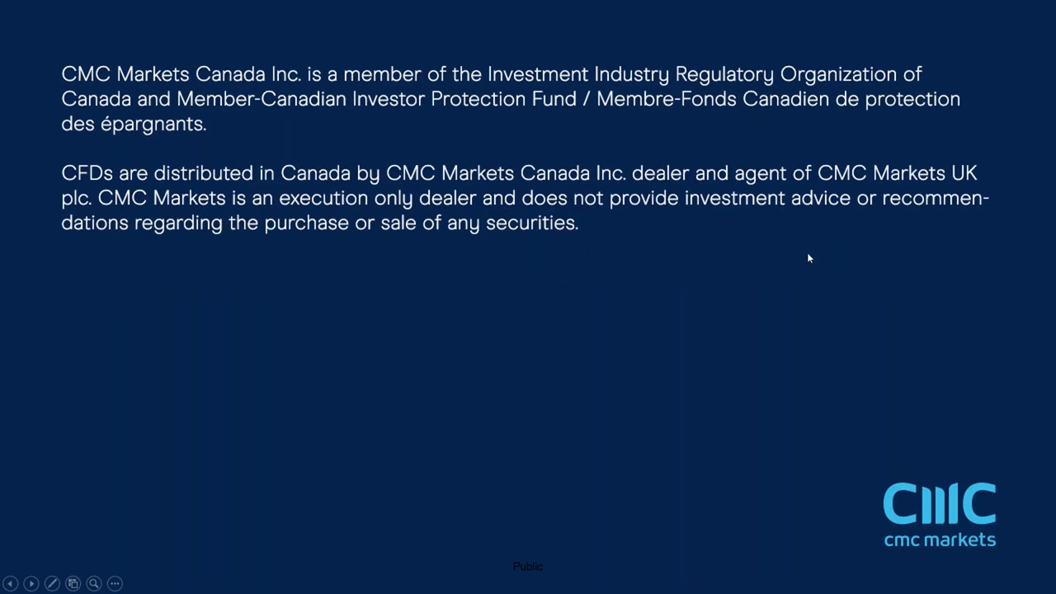